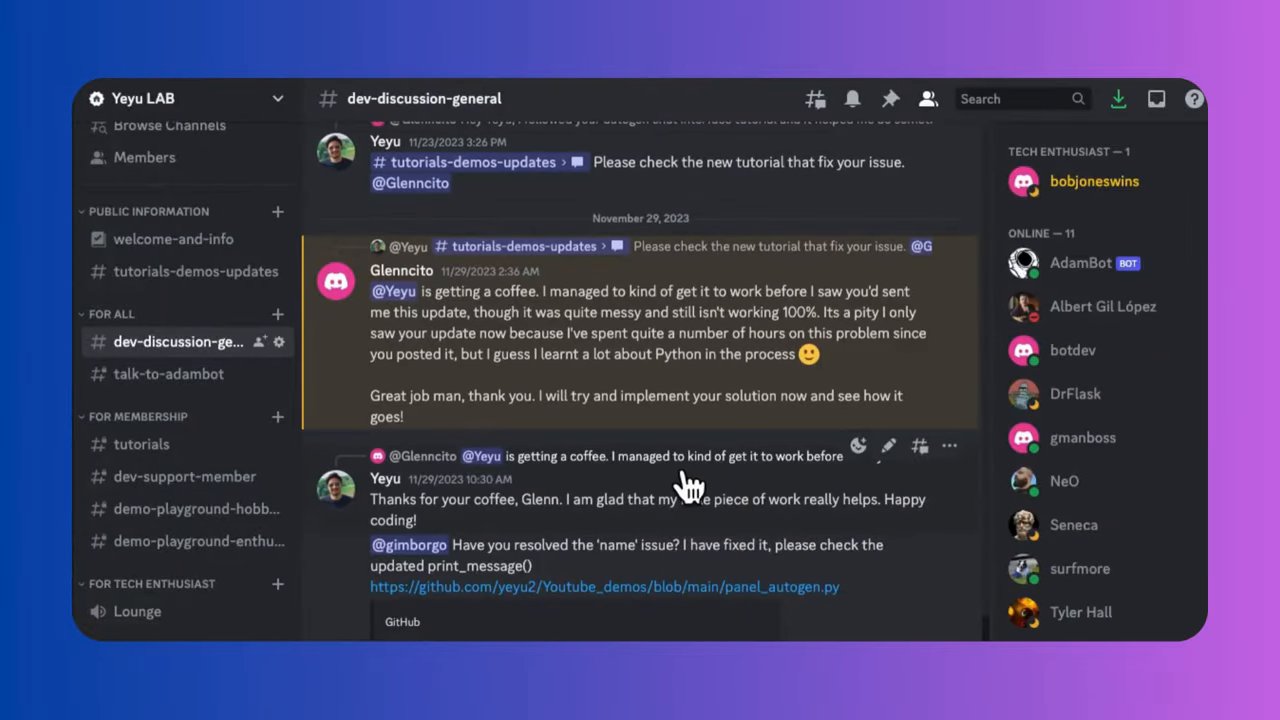
Step: Scroll past the YouTube Studio comments and down the Panel FileInput docs to its parameters
scroll(down, 3)
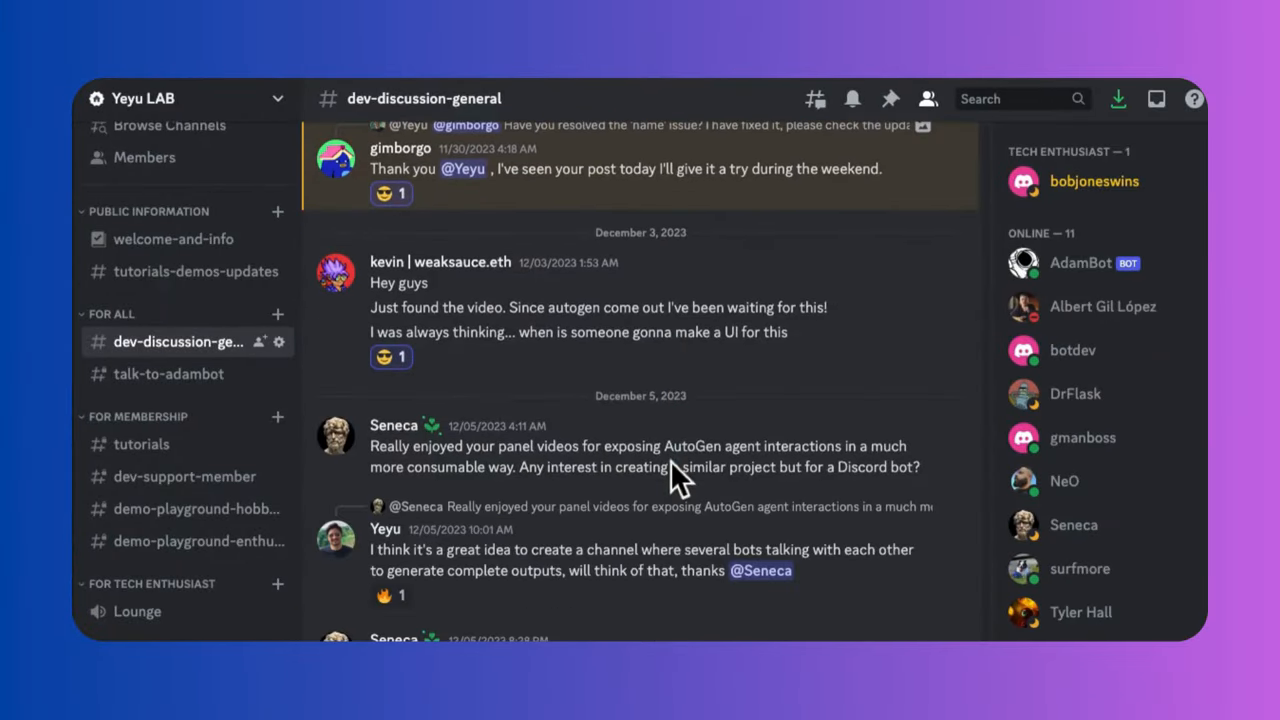
scroll(down, 3)
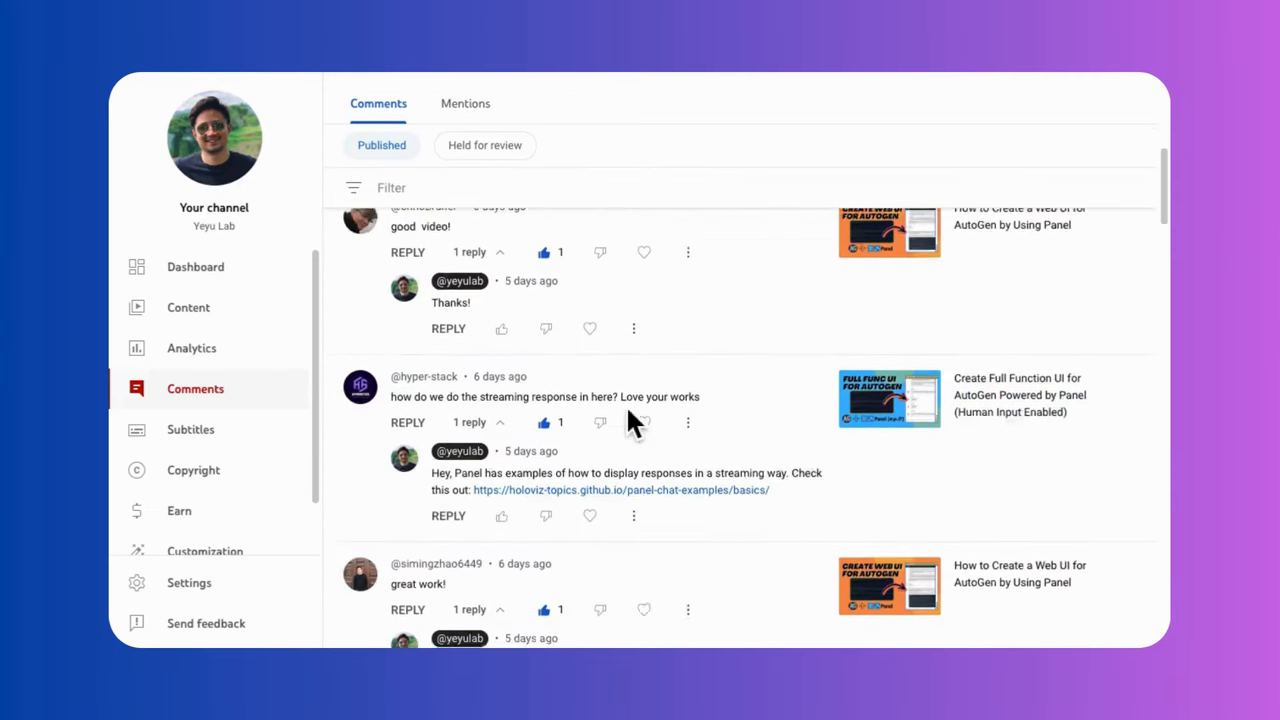
scroll(down, 3)
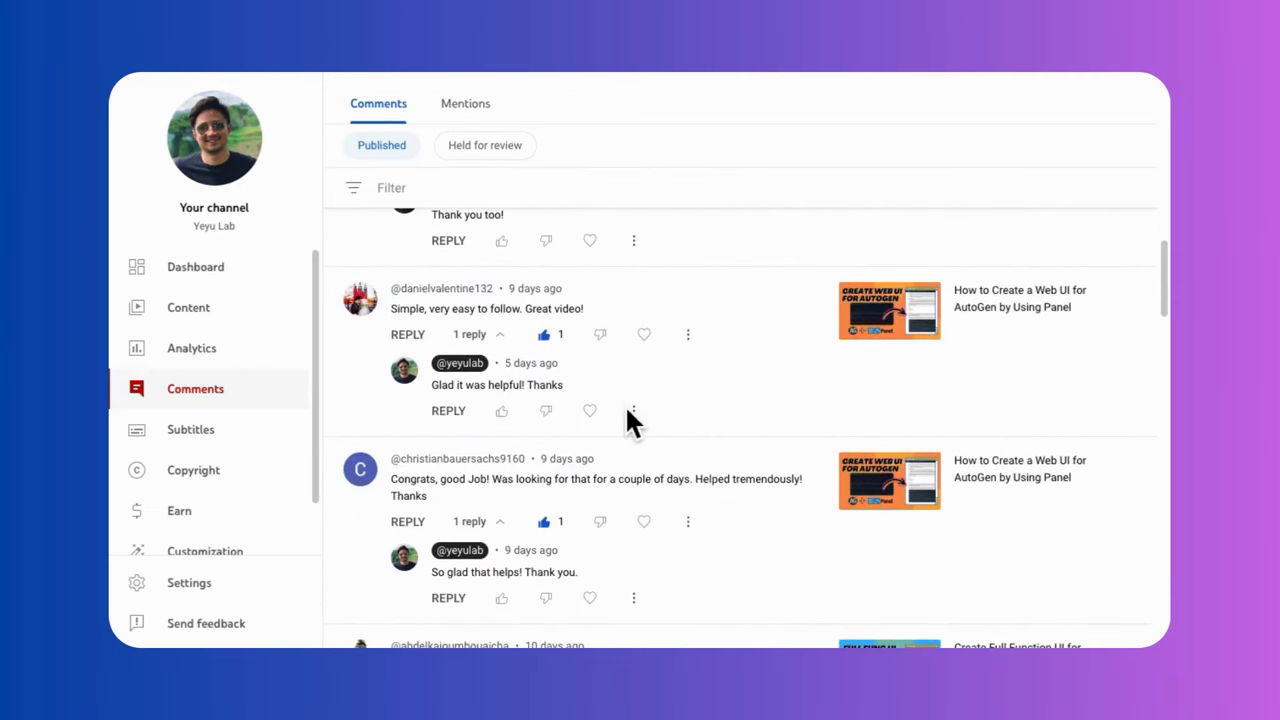
scroll(down, 3)
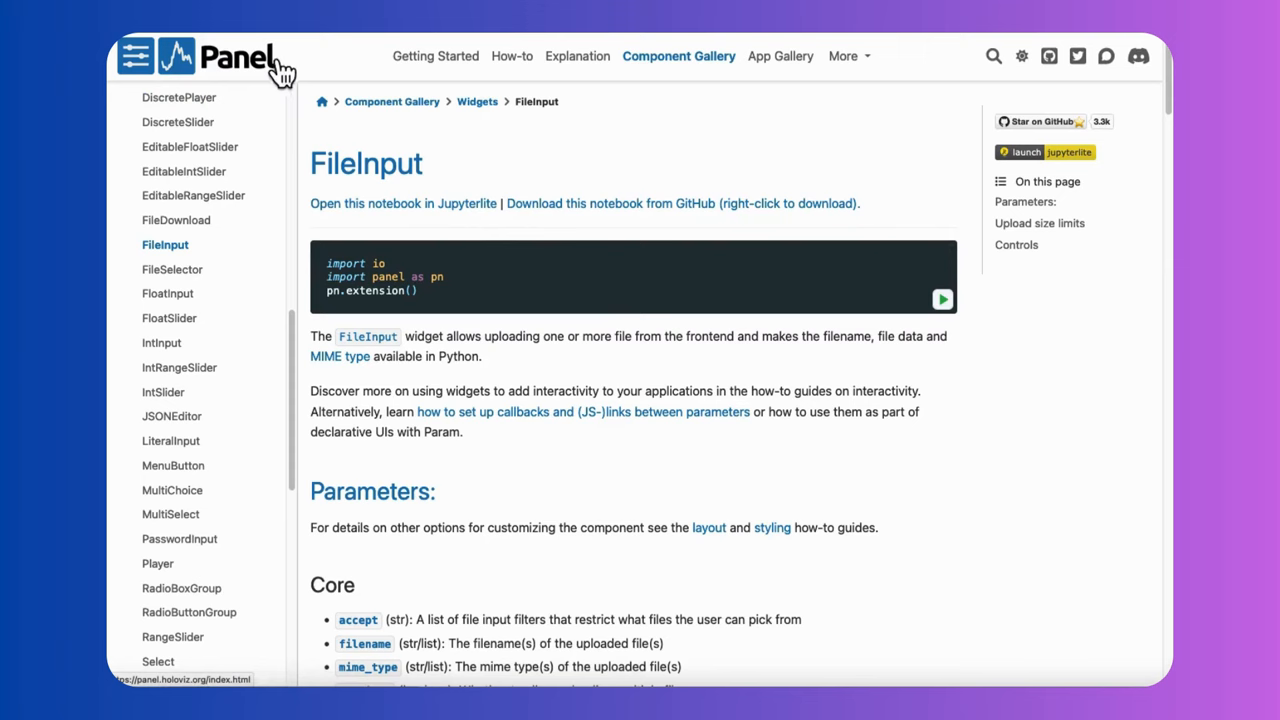
scroll(down, 3)
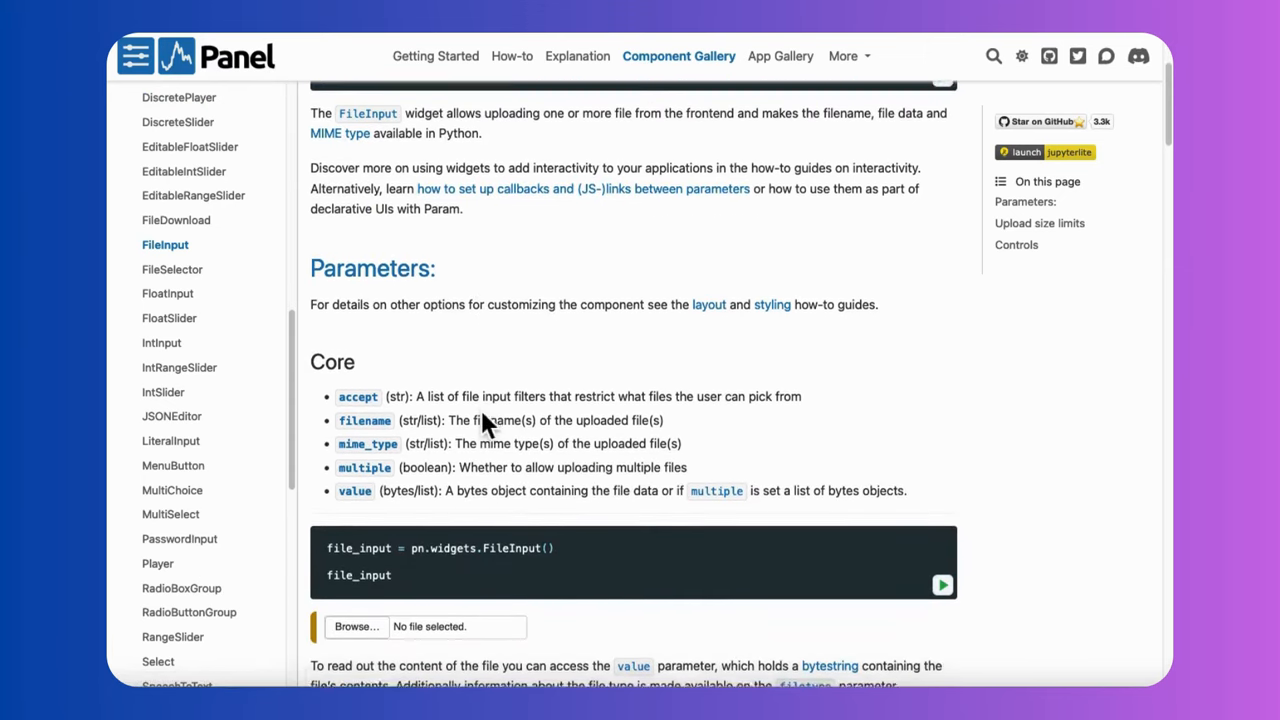
scroll(down, 3)
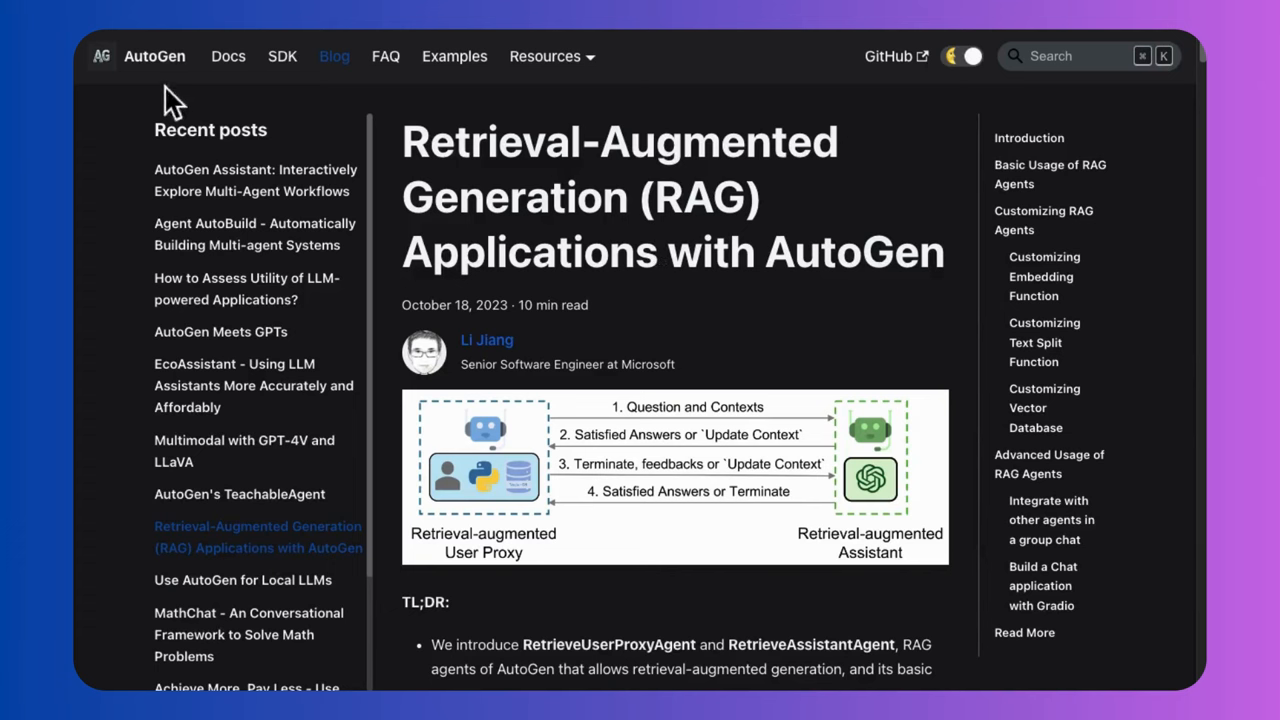
scroll(down, 3)
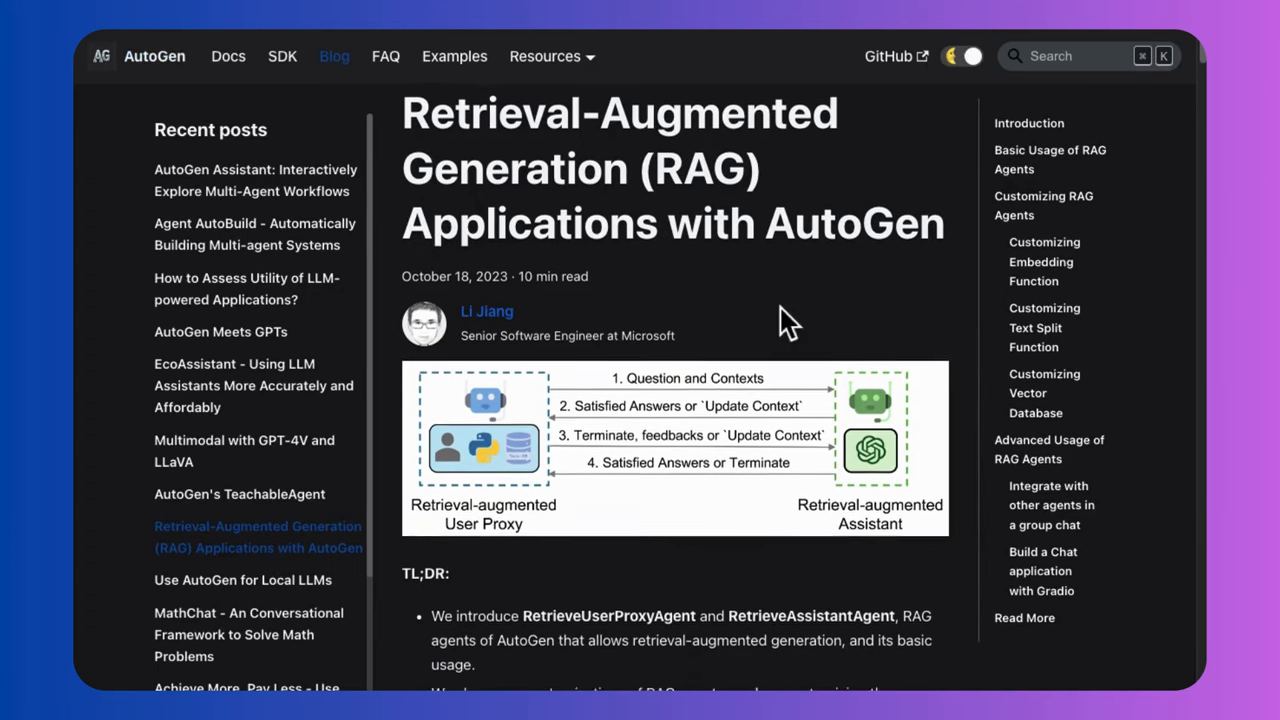
scroll(down, 3)
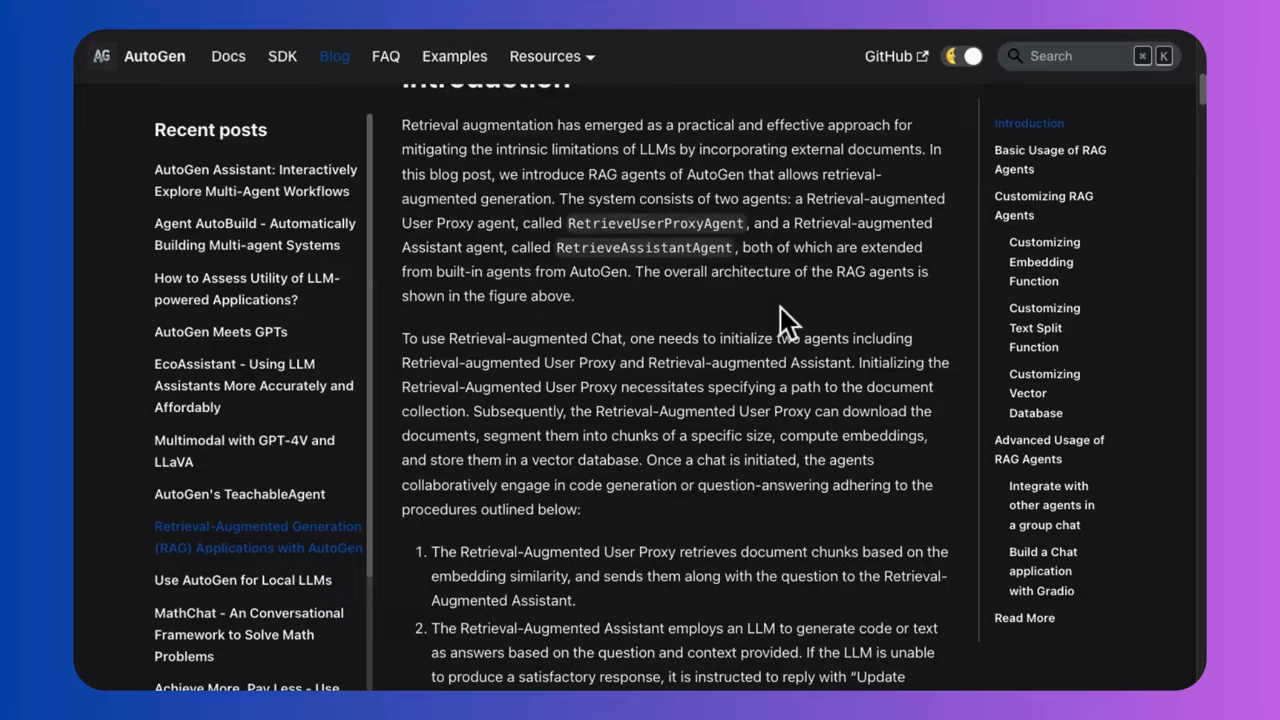
scroll(down, 3)
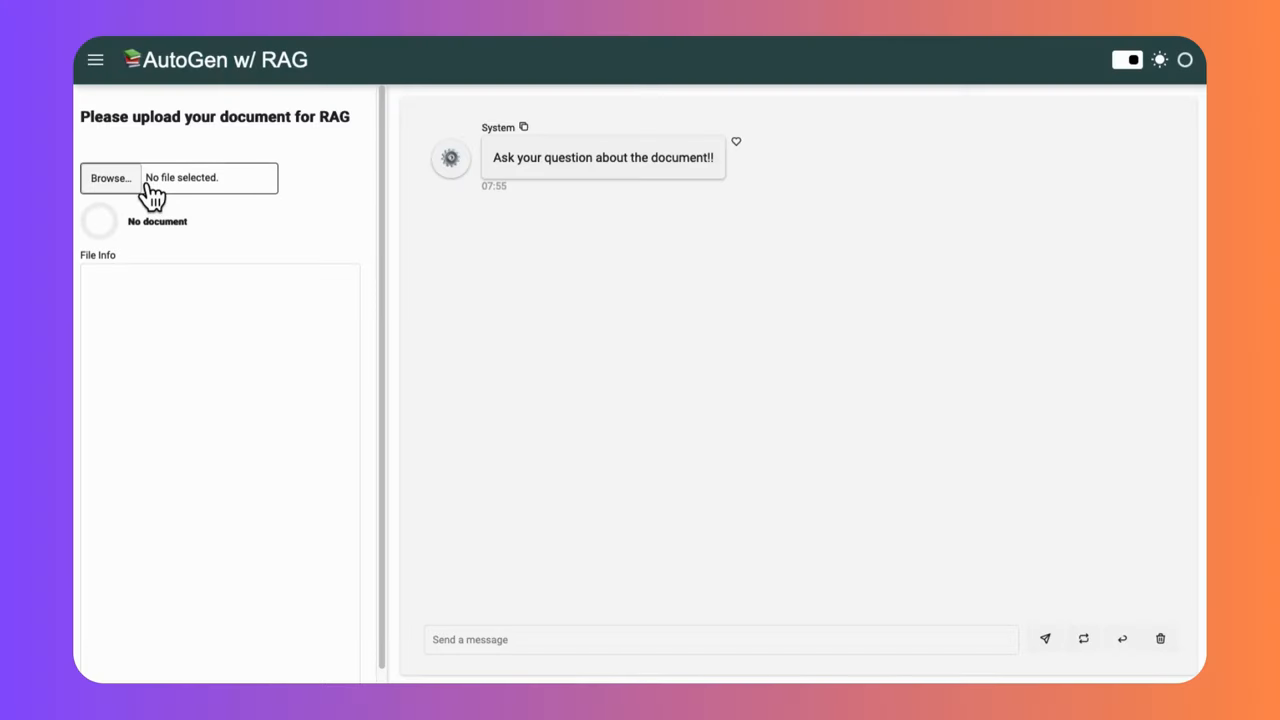
Step: Browse from the upload panel and choose the Oppenheimer film PDF in Downloads
click(110, 178)
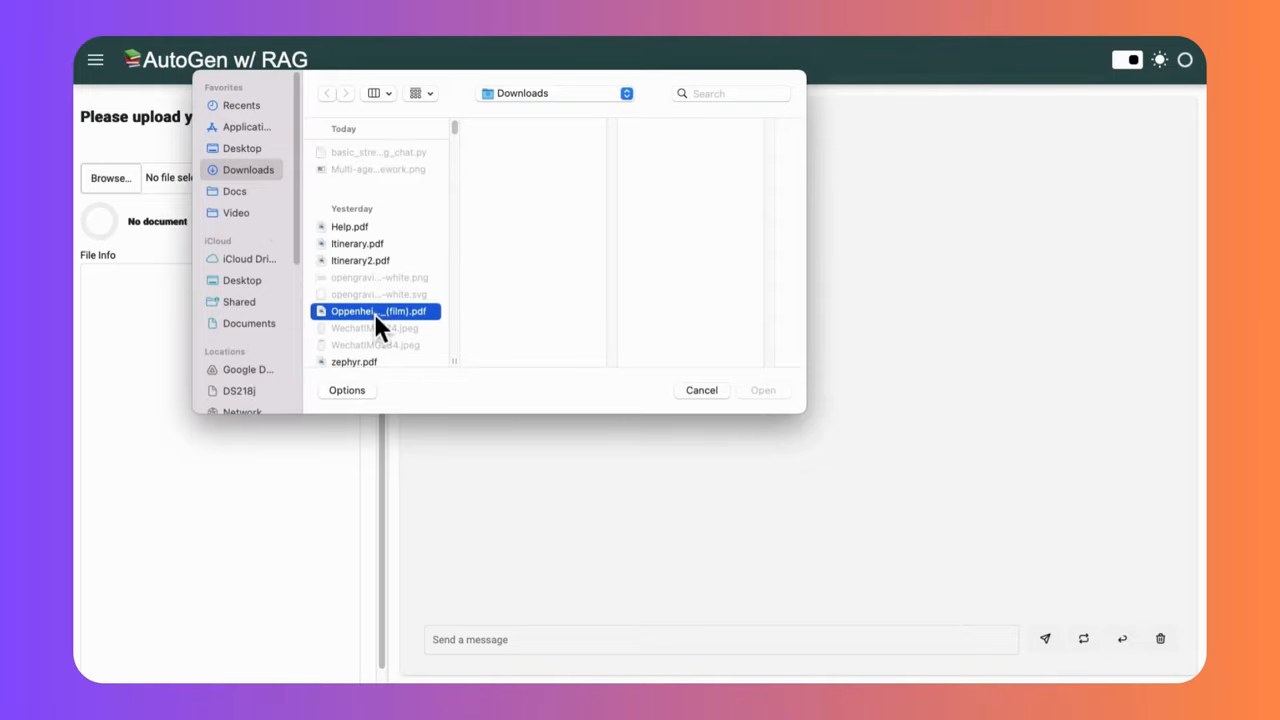
click(762, 390)
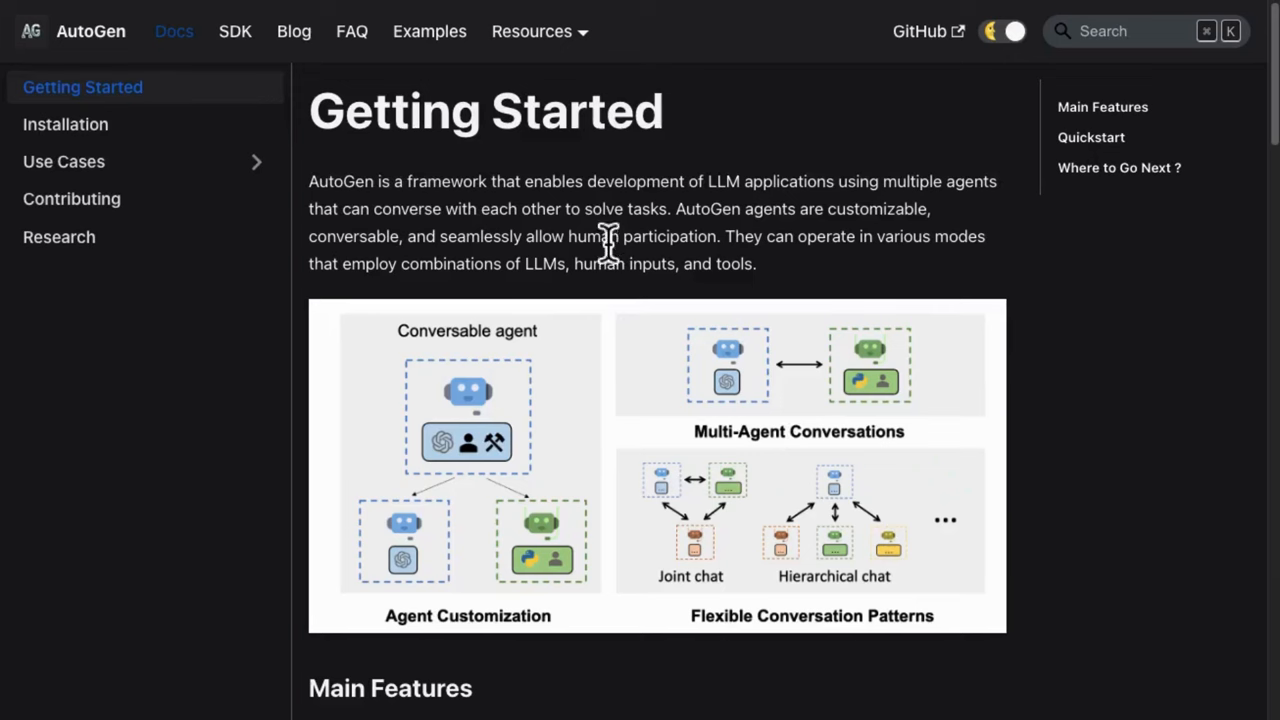
mouse_move(464, 188)
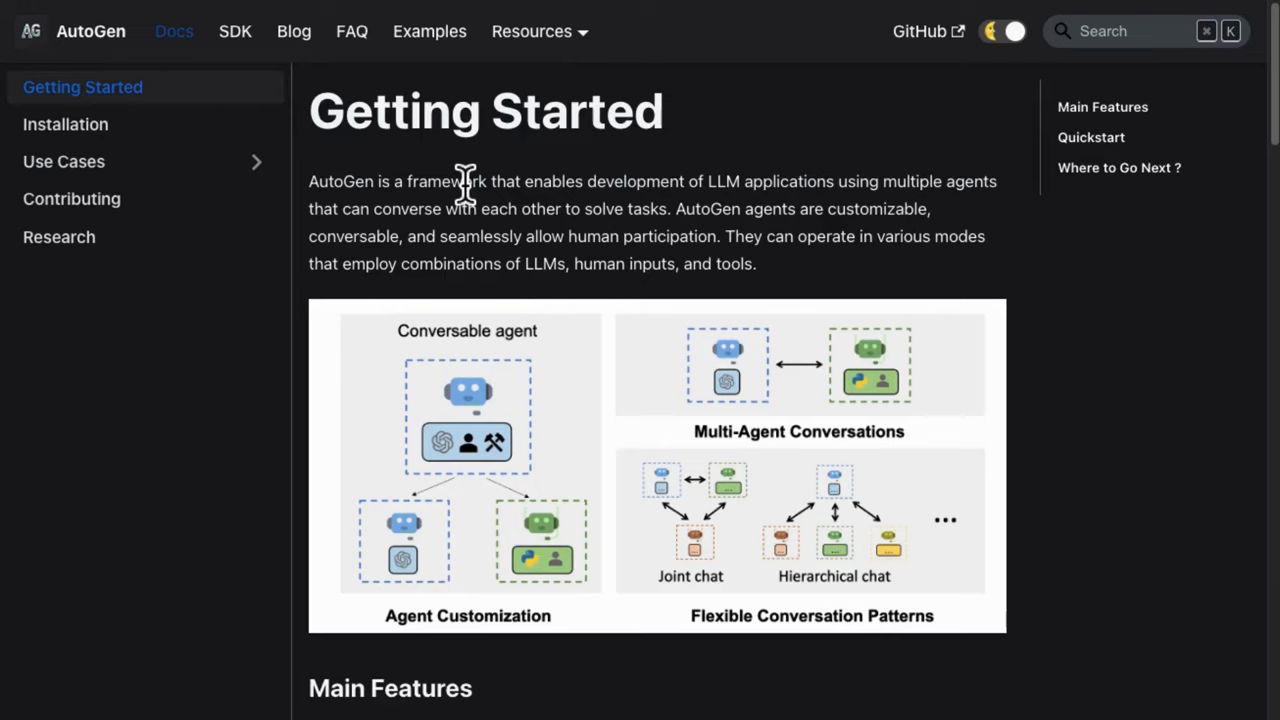
mouse_move(358, 118)
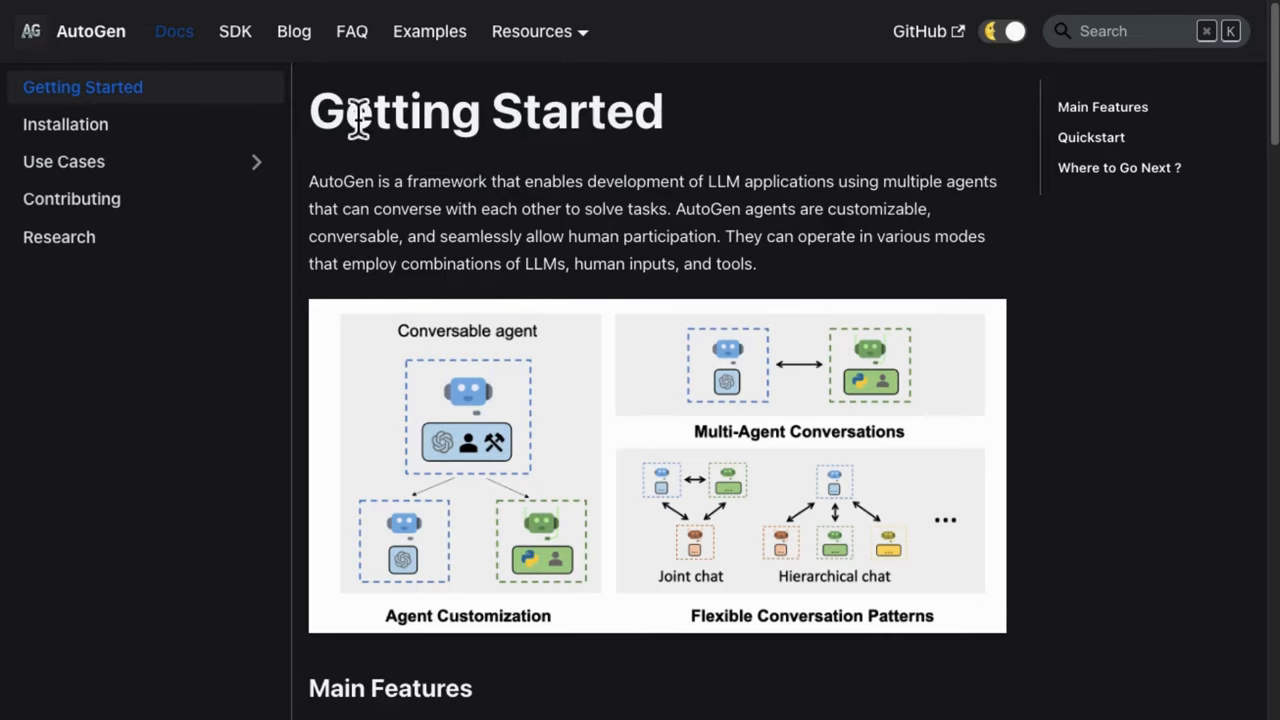
mouse_move(768, 198)
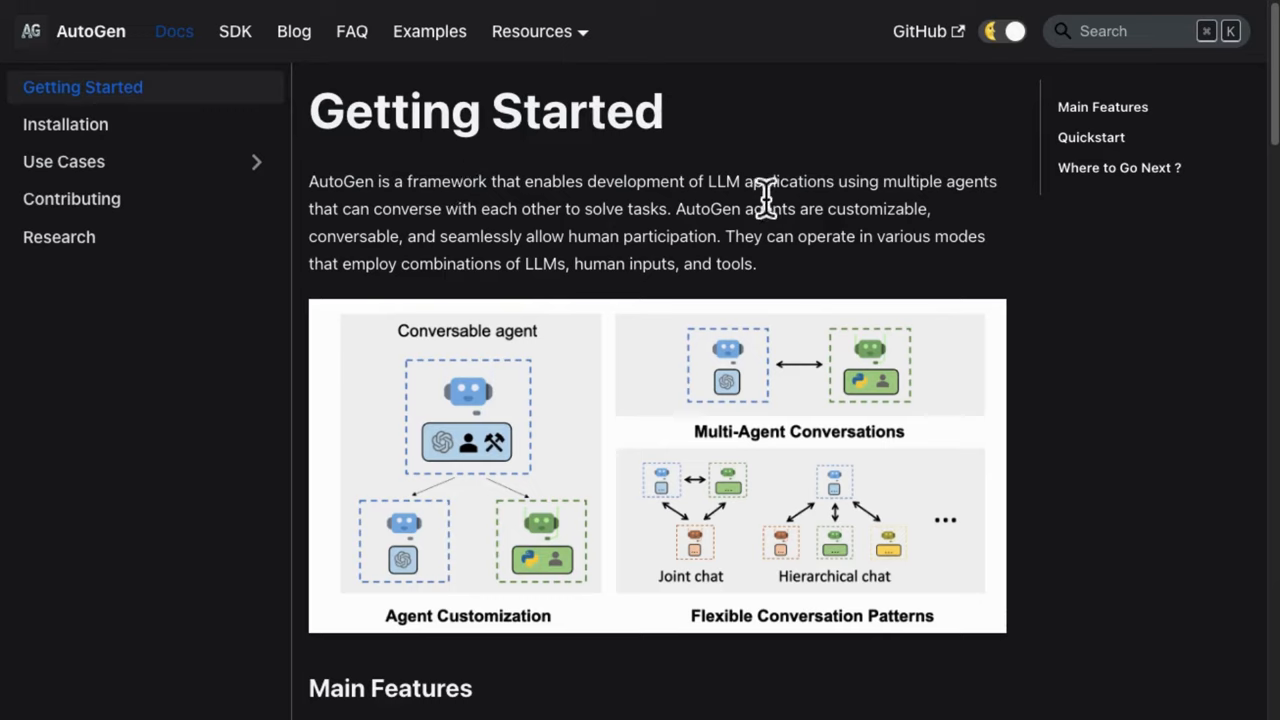
scroll(down, 3)
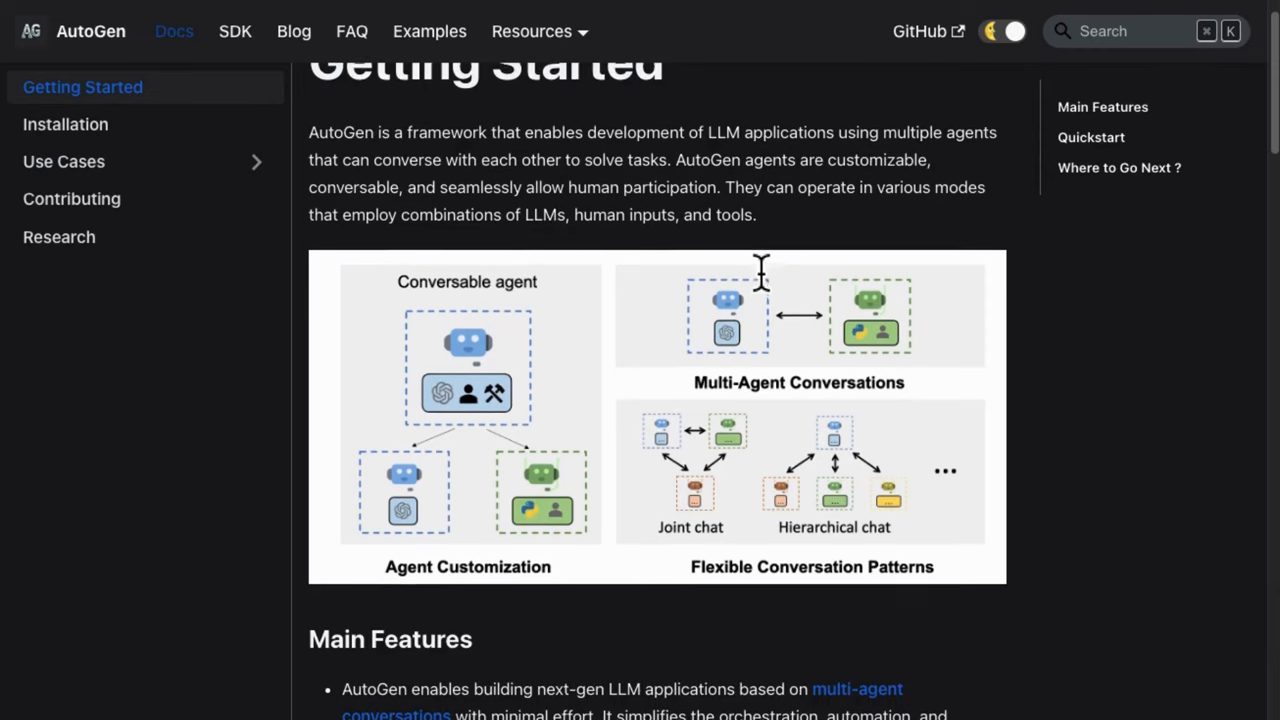
scroll(down, 3)
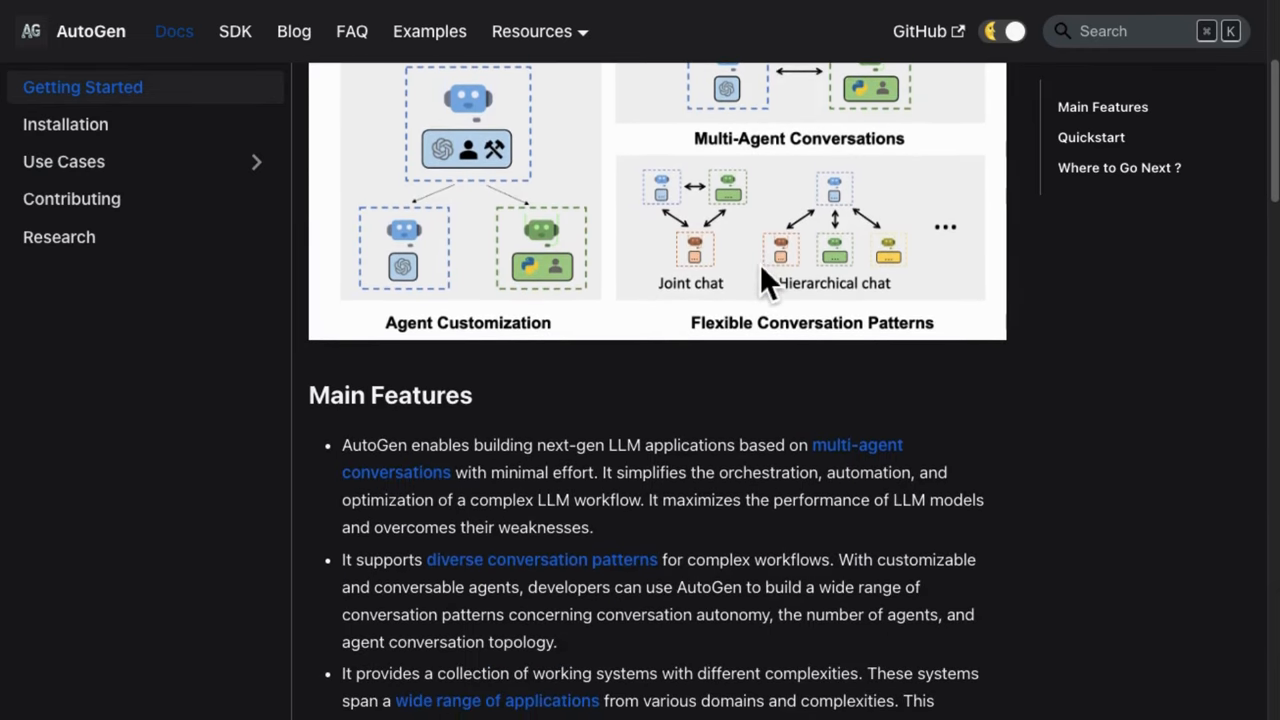
scroll(down, 3)
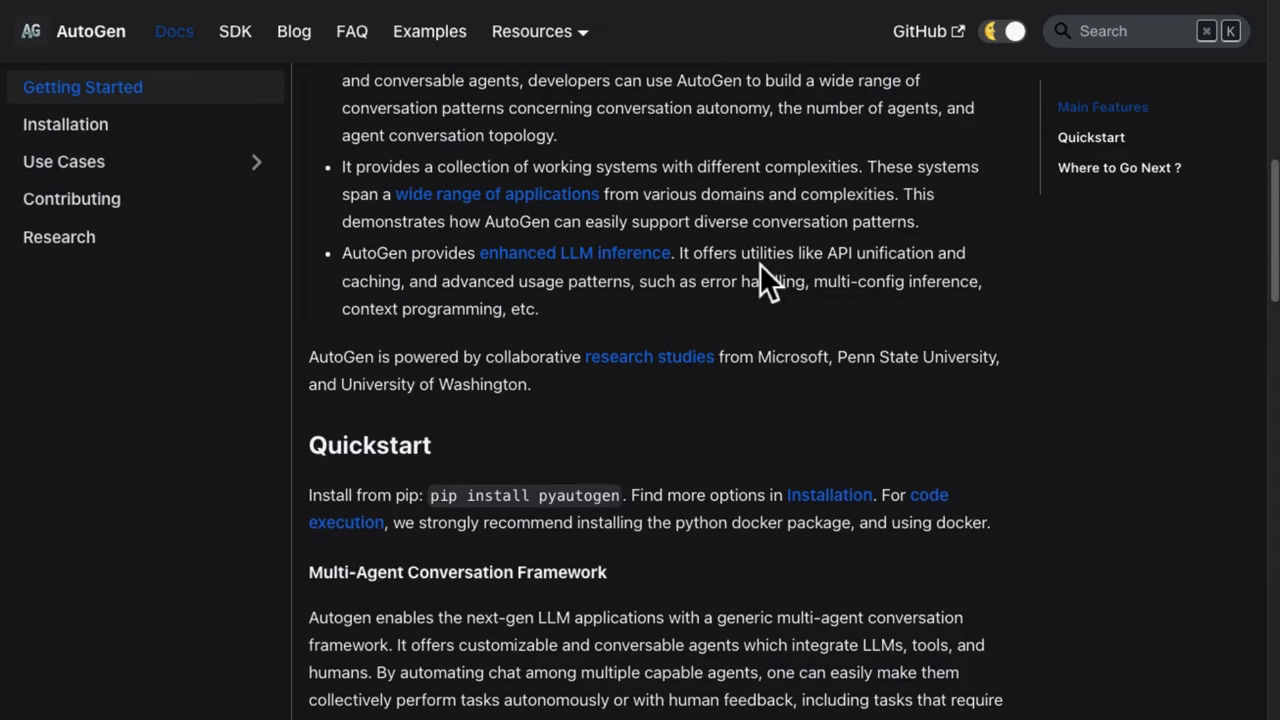
scroll(down, 3)
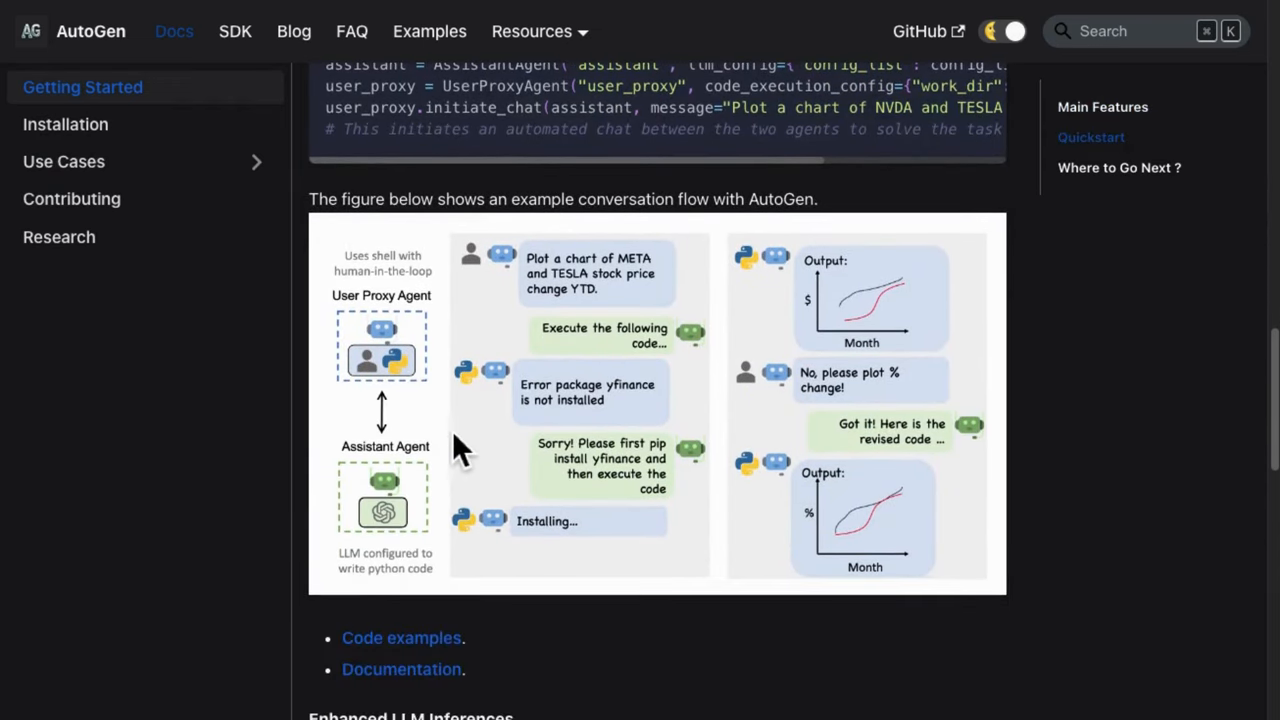
scroll(down, 3)
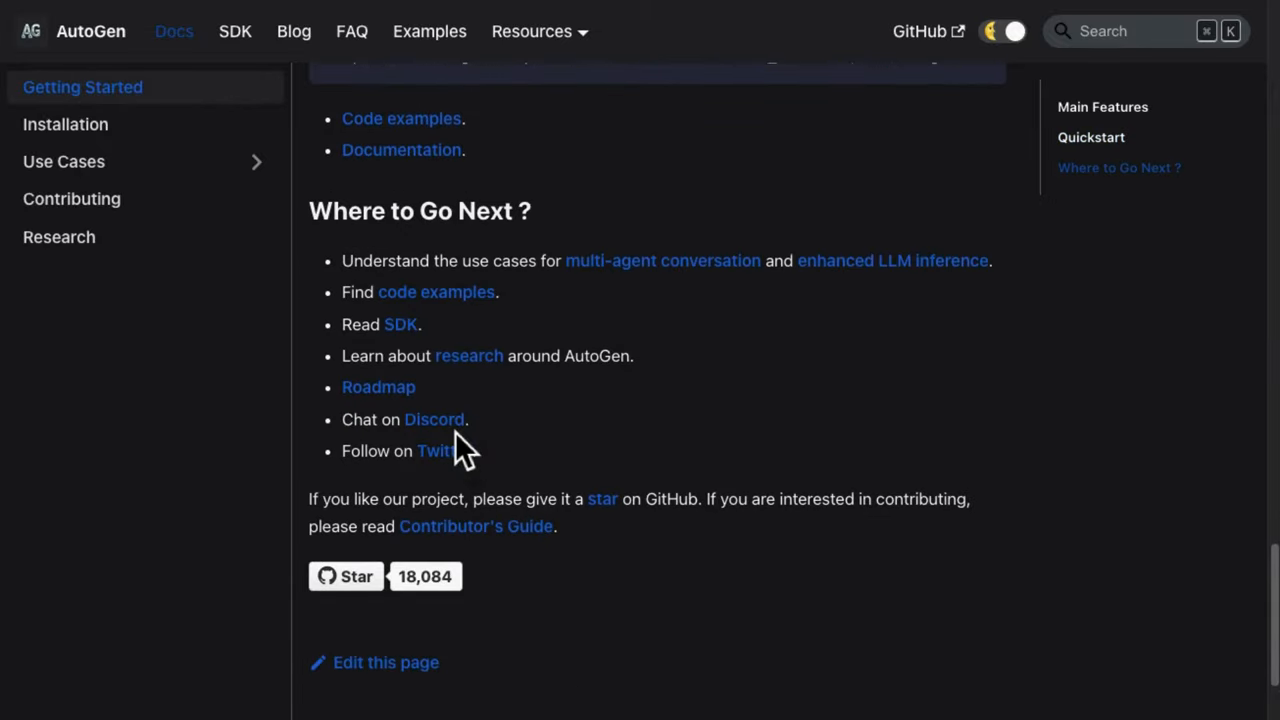
mouse_move(444, 452)
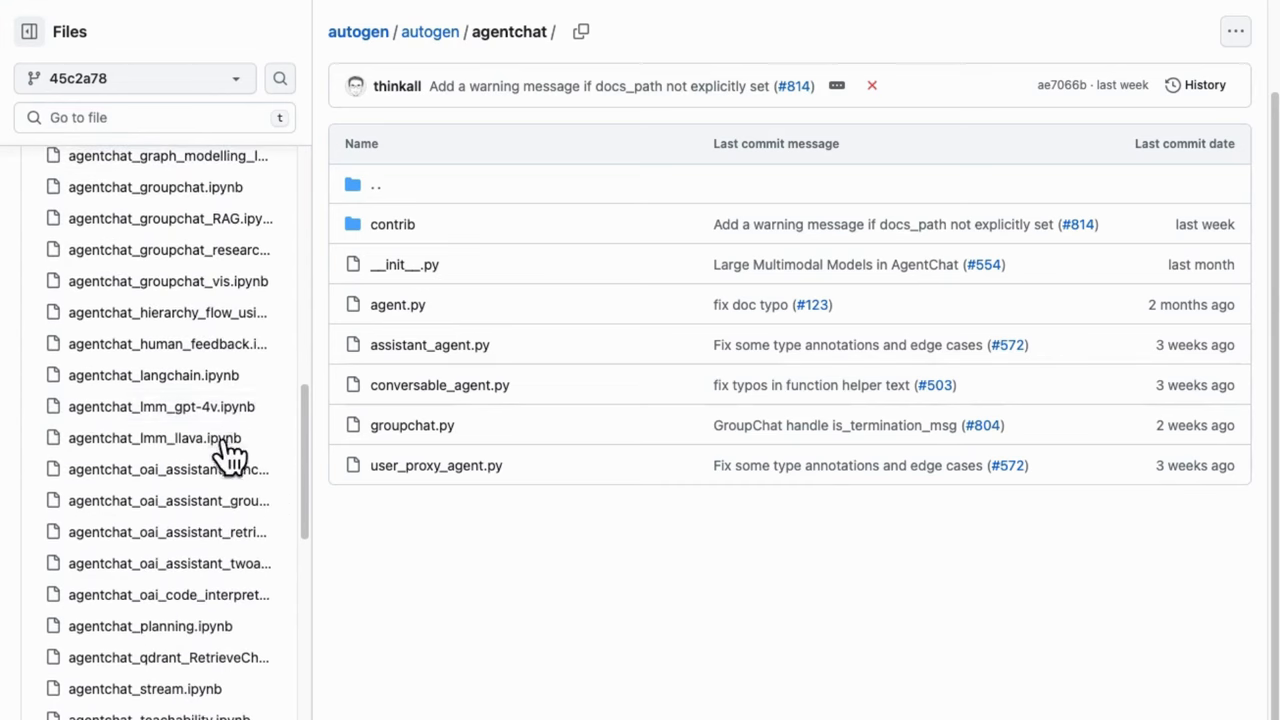
scroll(down, 3)
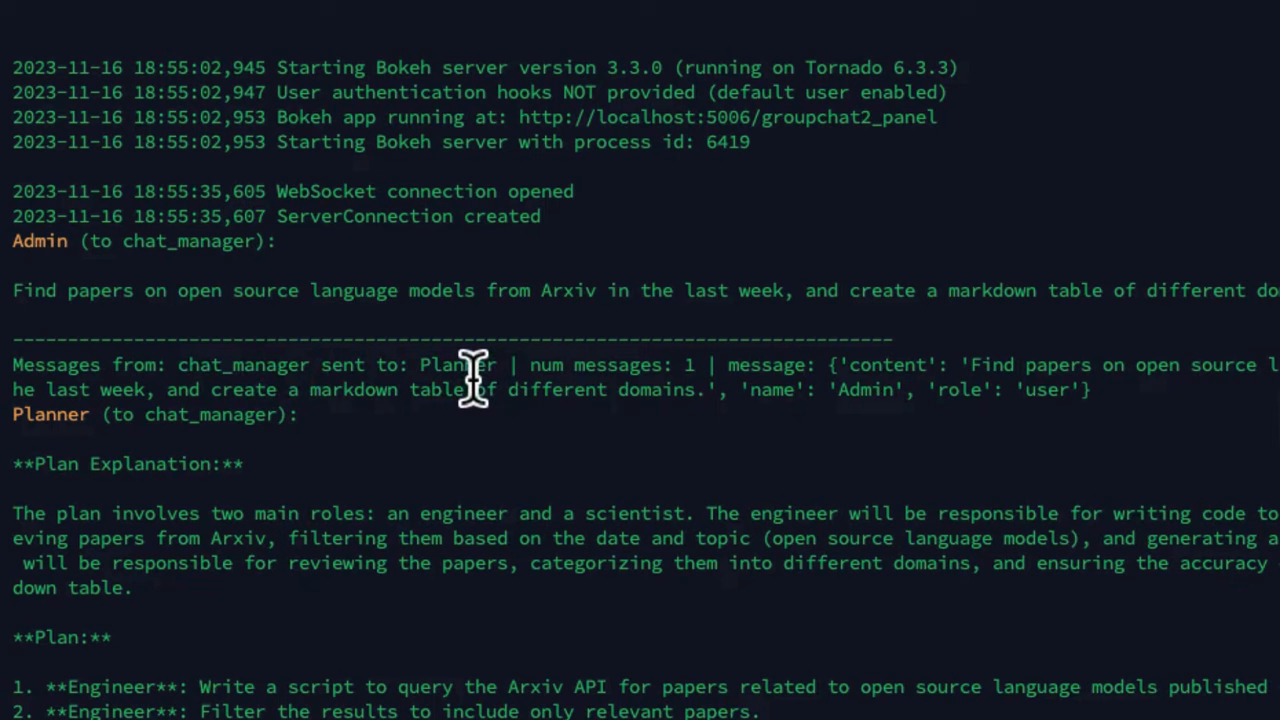
double_click(50, 414)
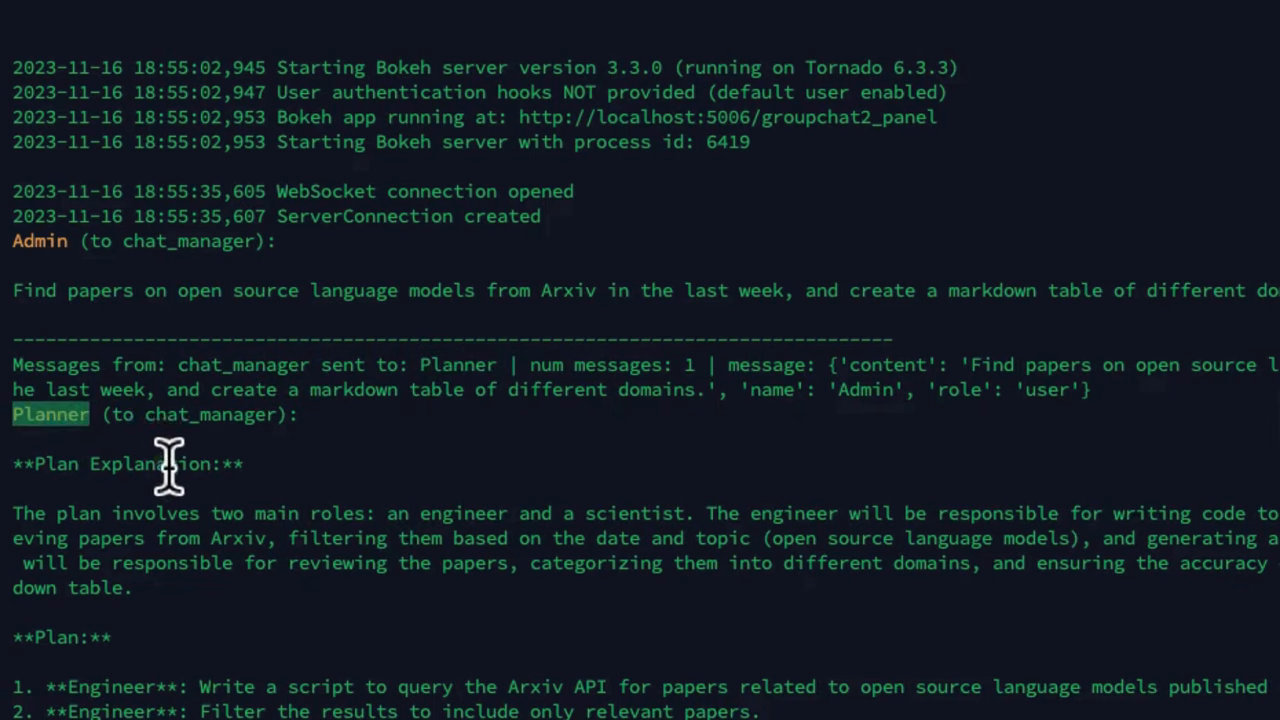
scroll(down, 3)
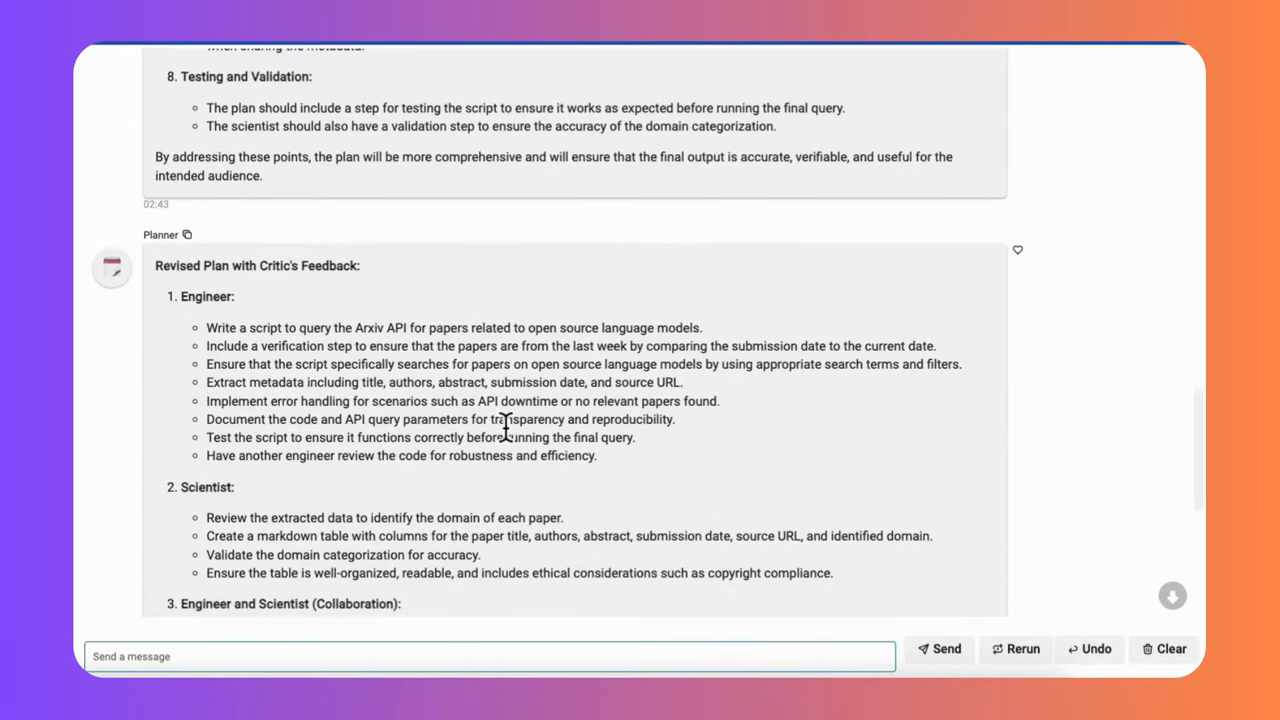
scroll(down, 3)
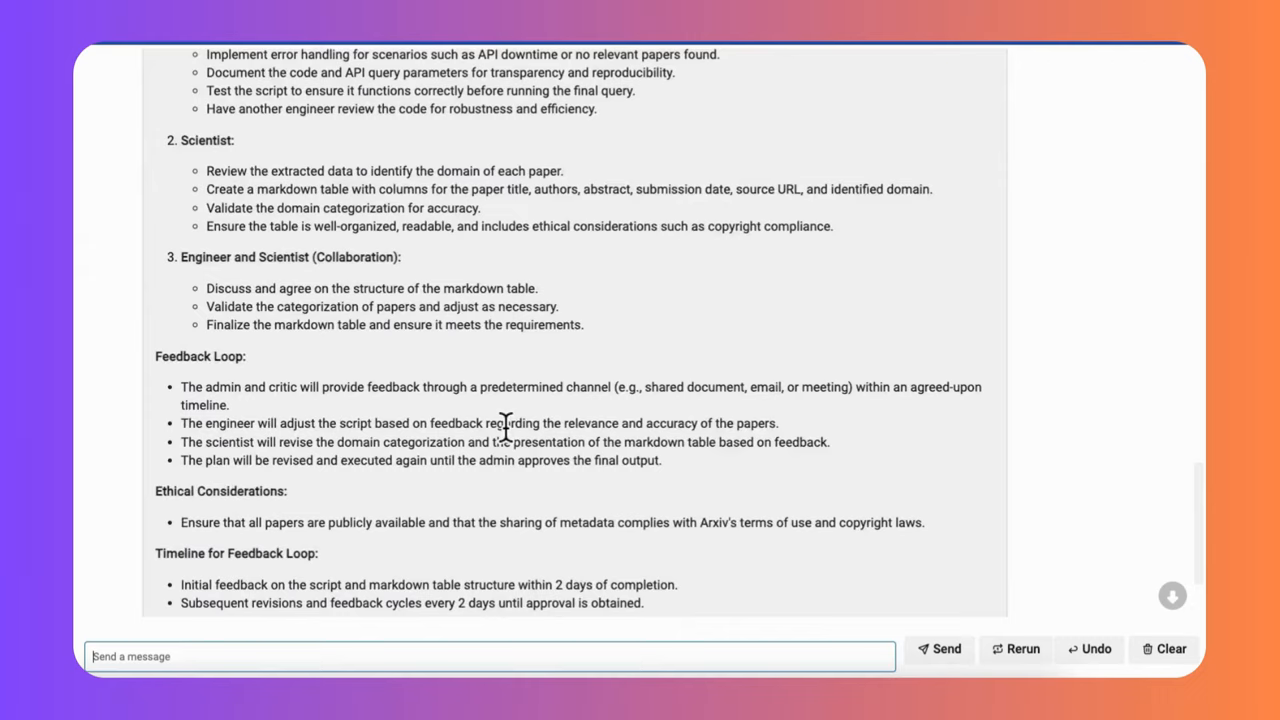
scroll(down, 3)
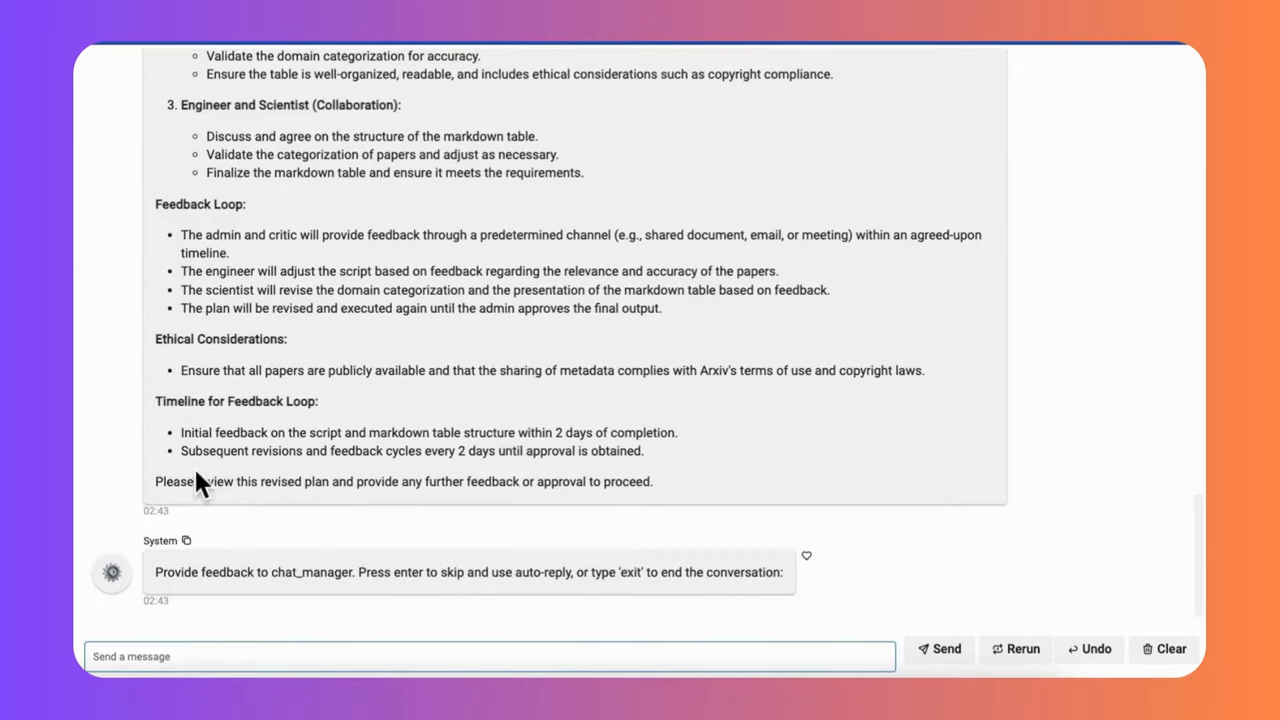
drag(156, 480, 568, 480)
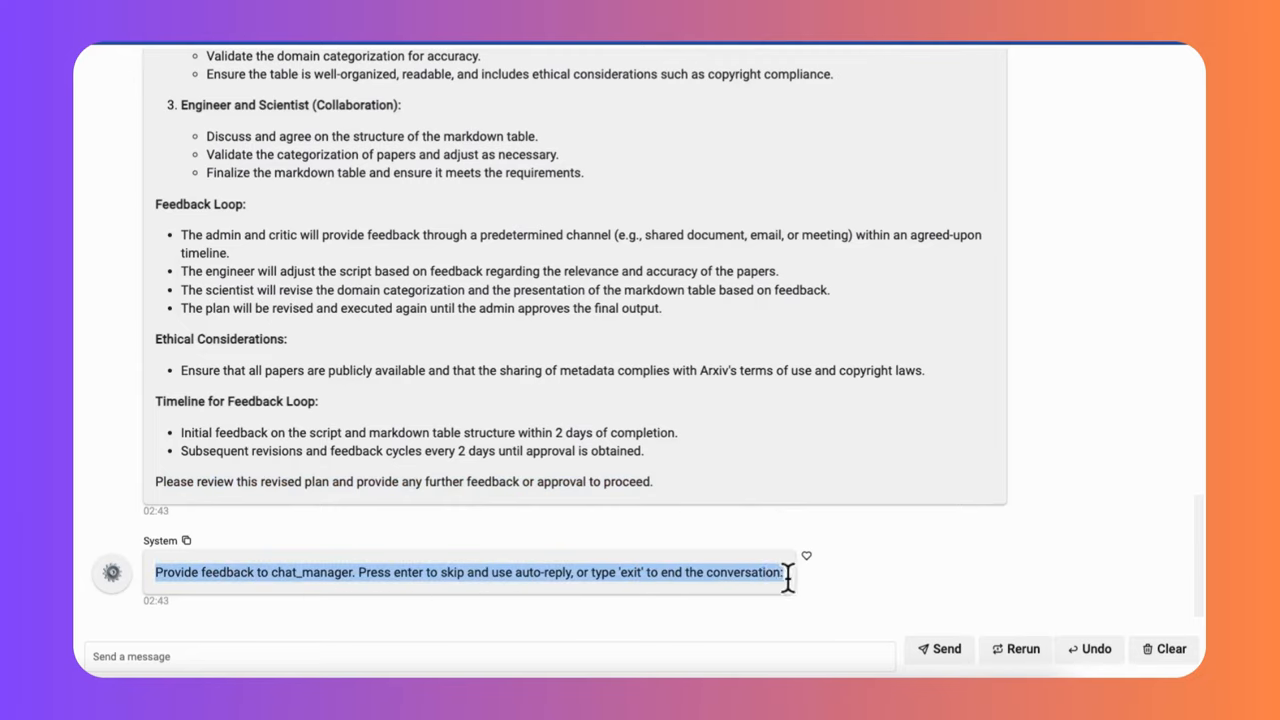
text(approv)
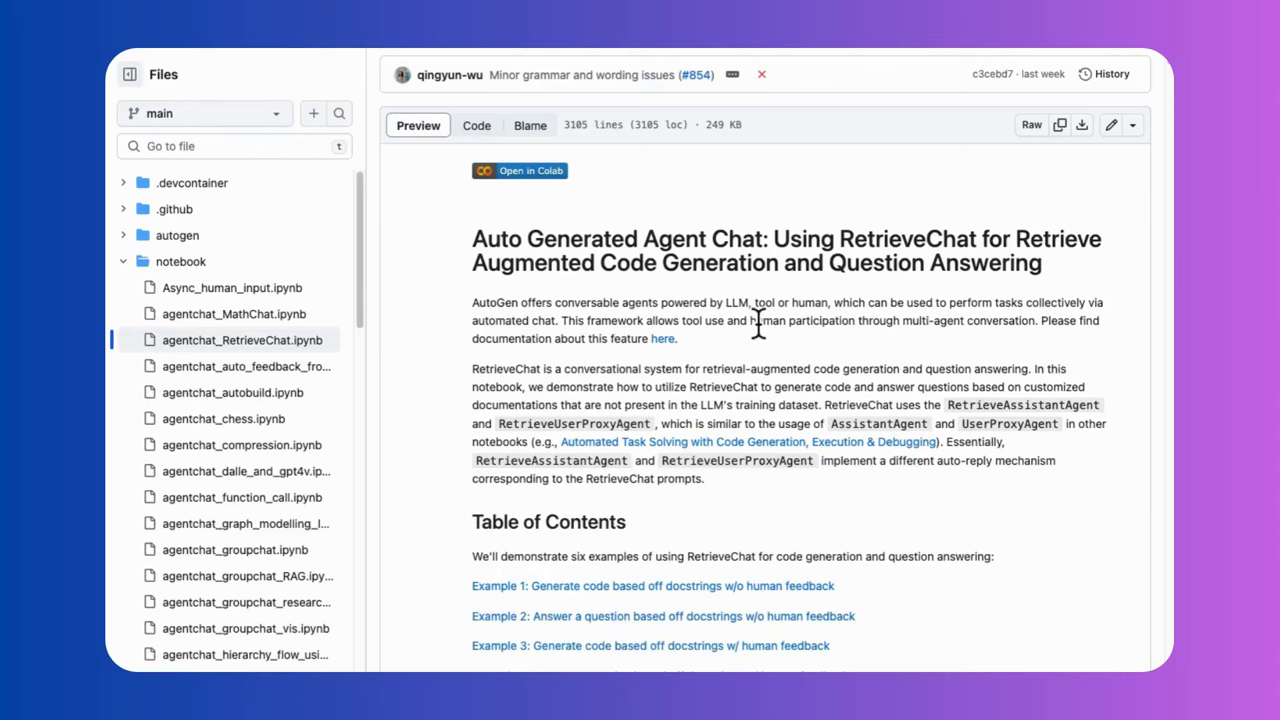
Step: Open agentchat_oai_assistant_retrieval.ipynb from the Files sidebar and scroll its preview
scroll(down, 3)
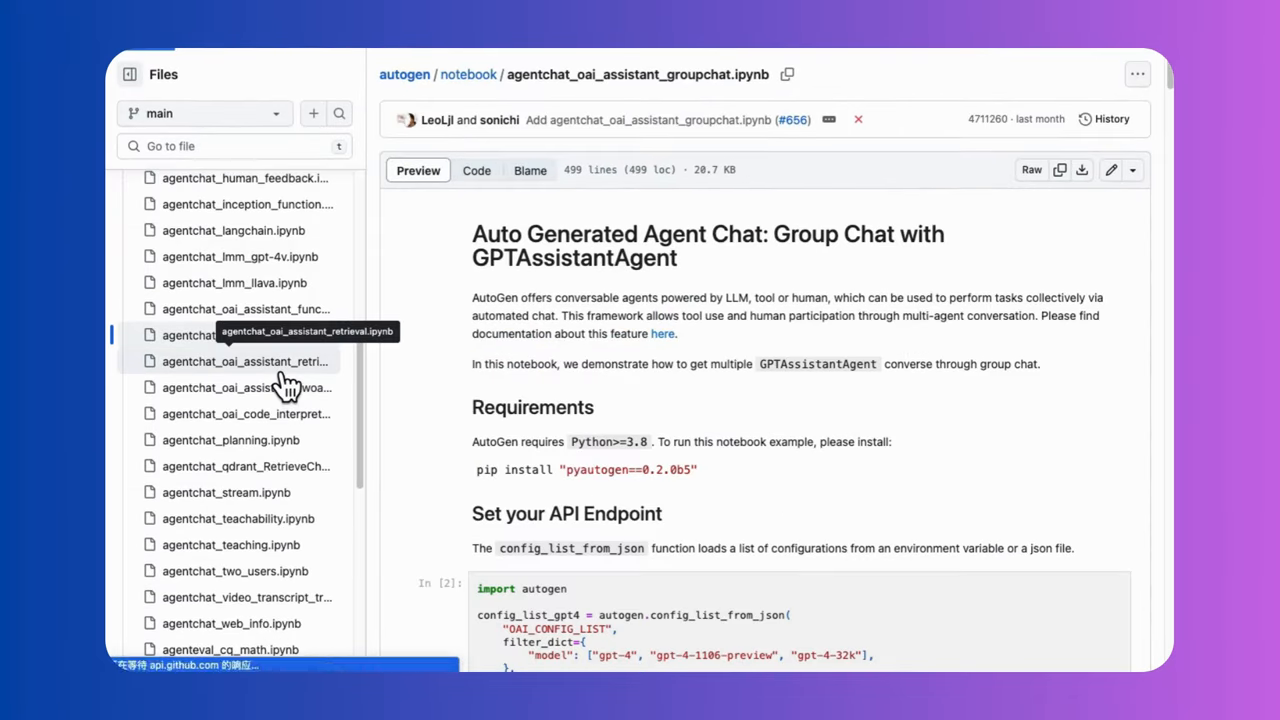
click(246, 360)
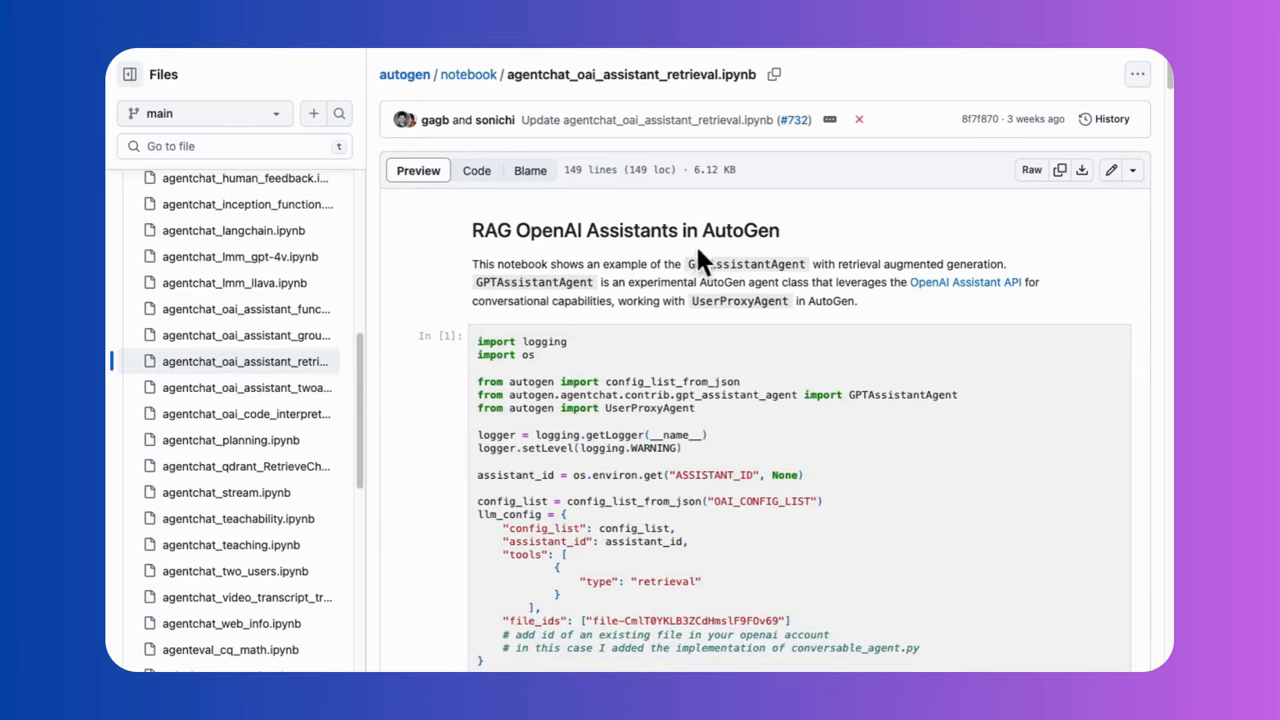
scroll(down, 3)
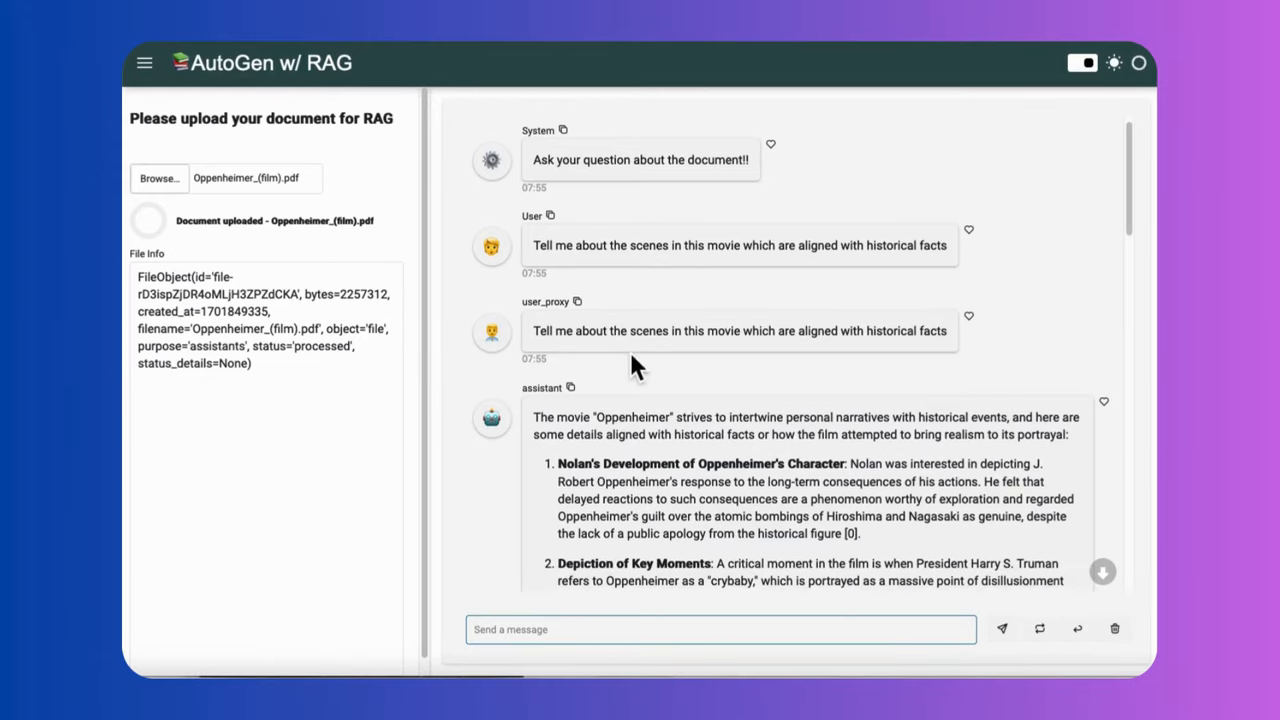
scroll(down, 3)
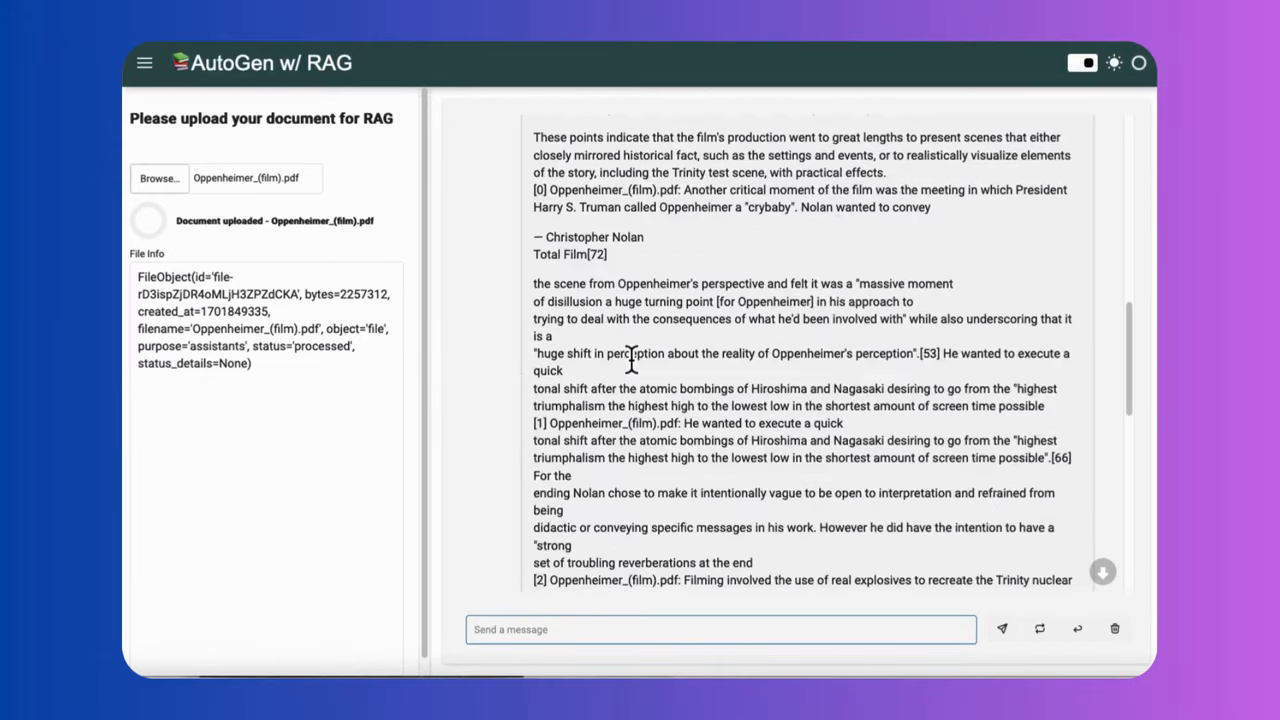
scroll(down, 3)
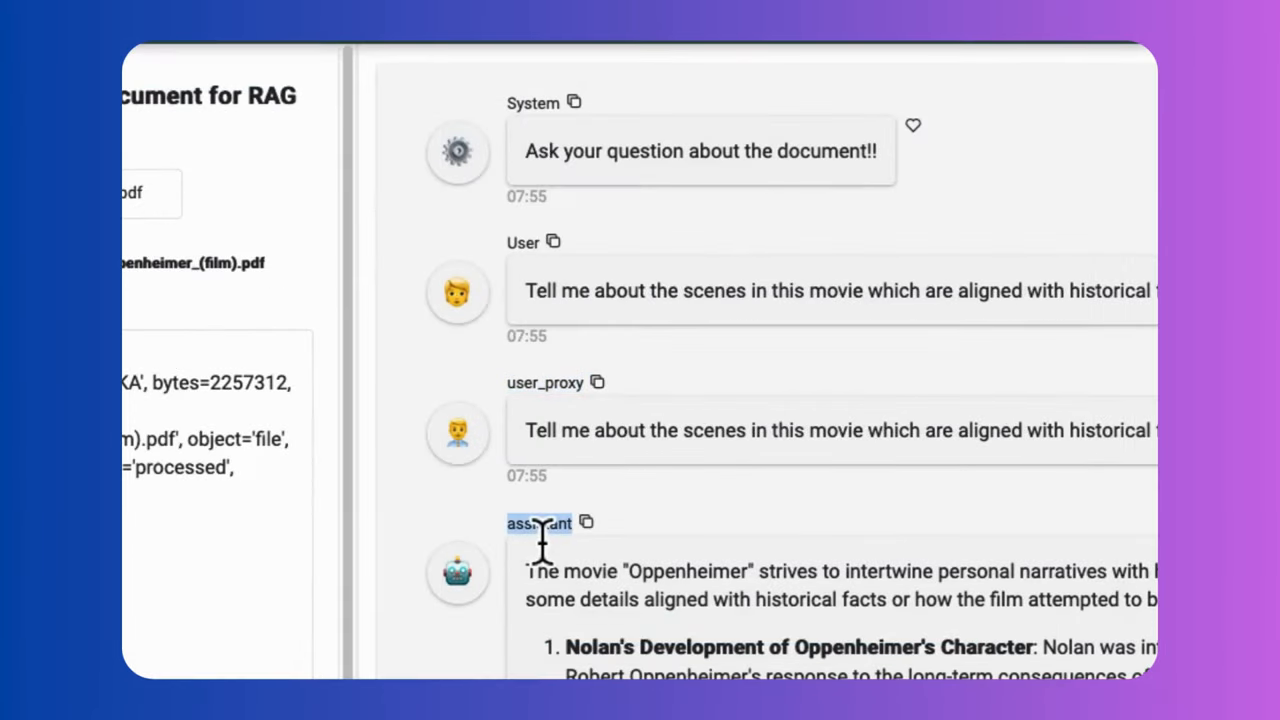
mouse_move(300, 584)
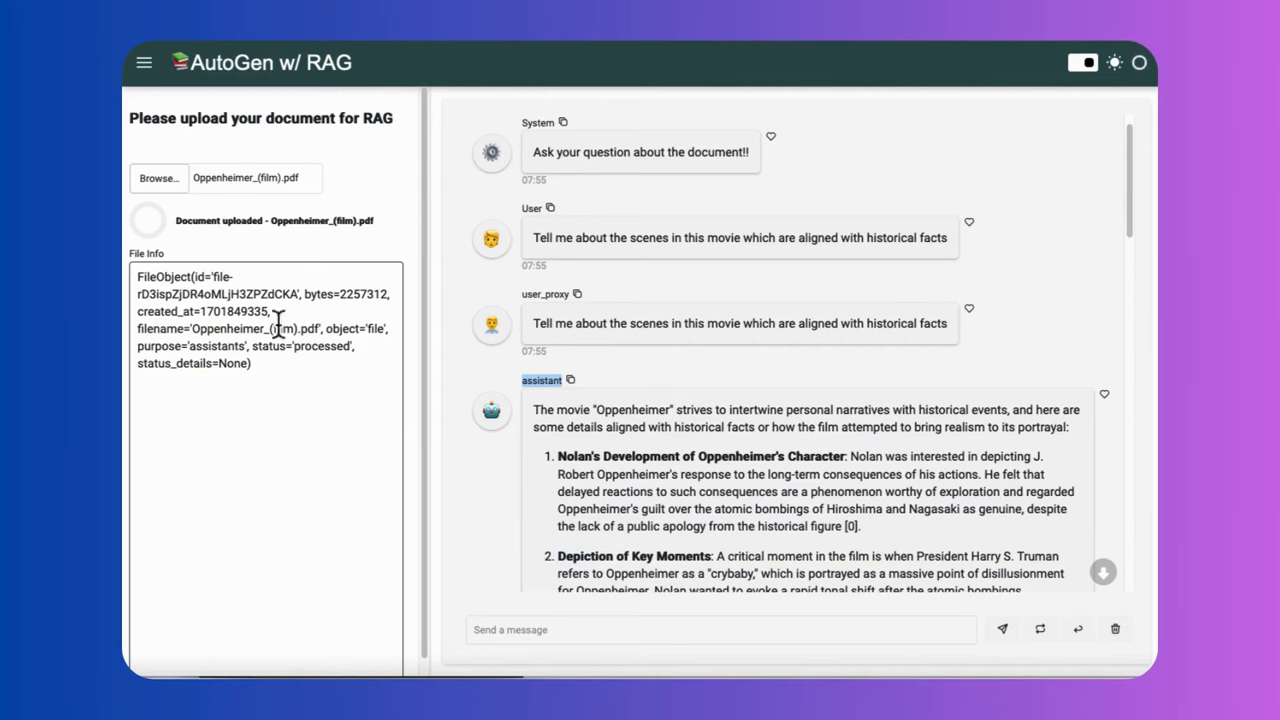
mouse_move(578, 474)
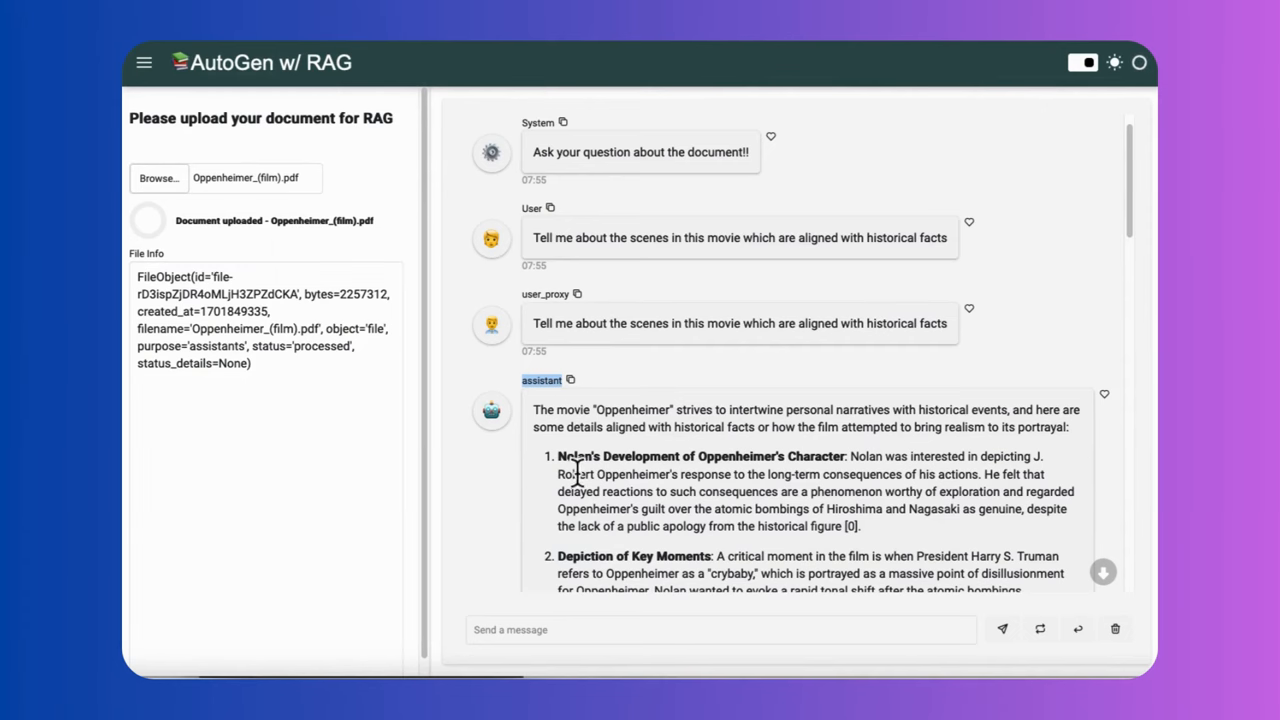
scroll(down, 3)
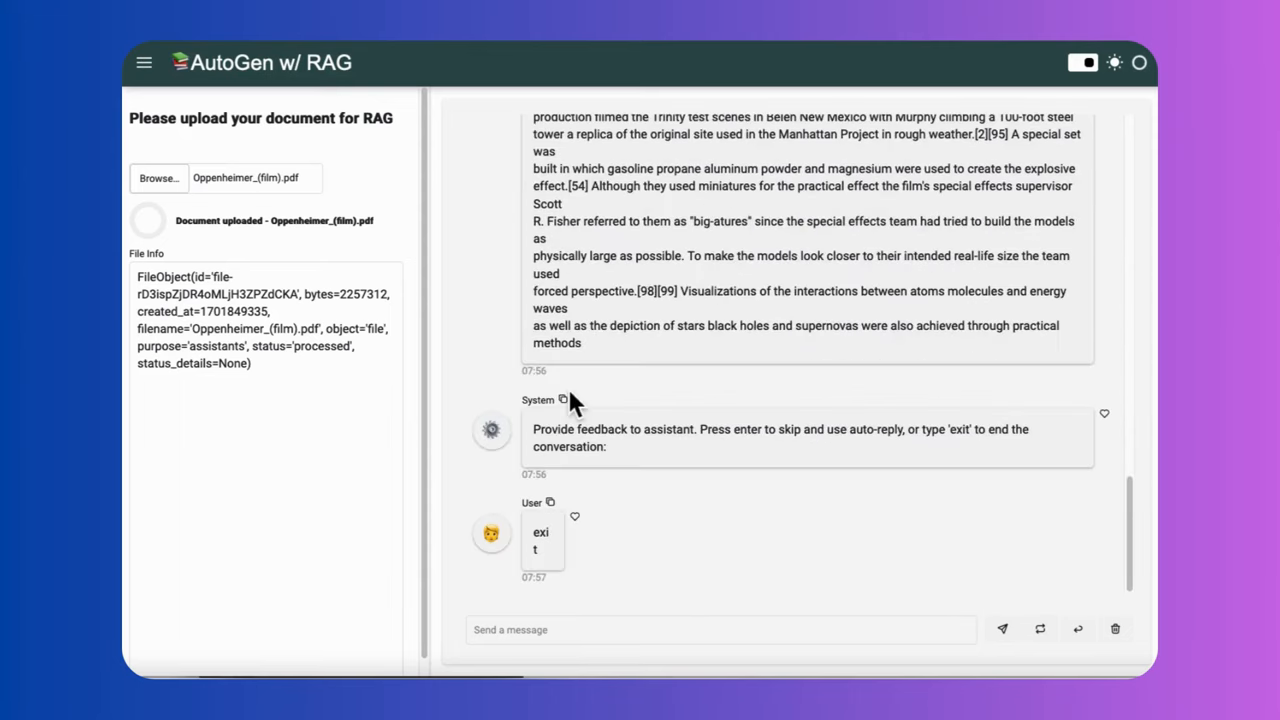
scroll(down, 3)
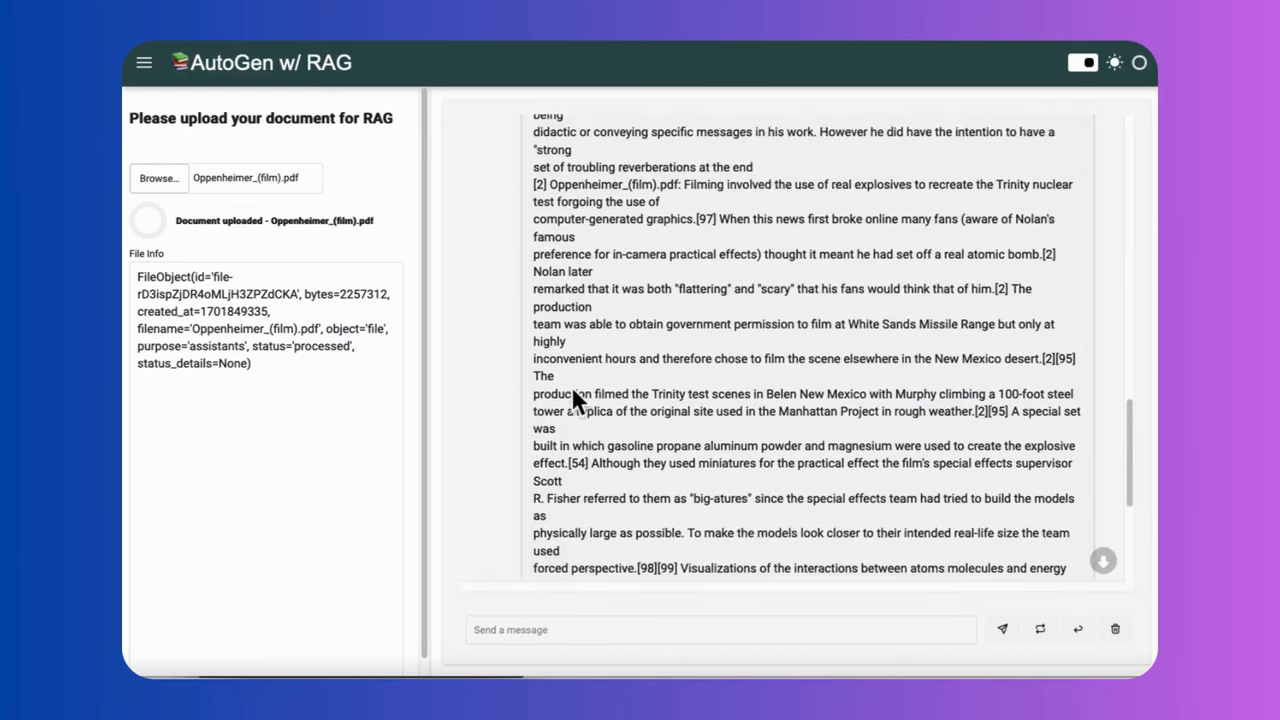
scroll(up, 3)
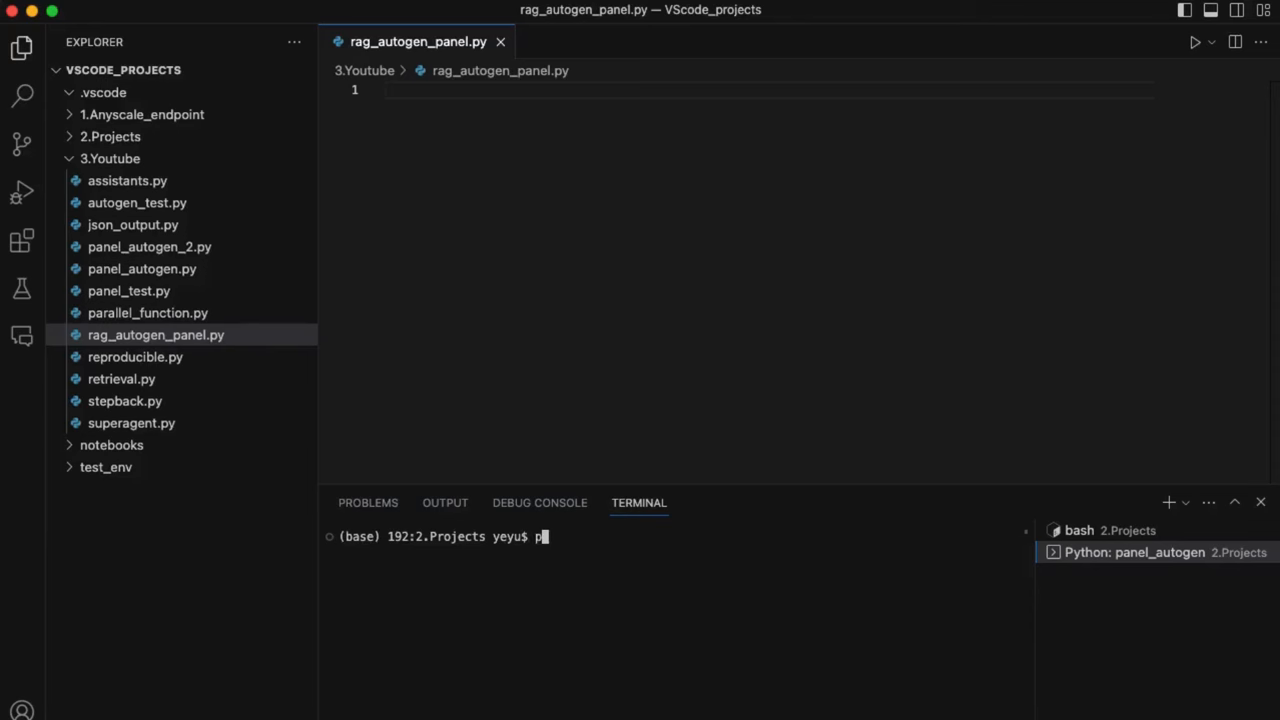
Step: Run pip install panel openai and pip install AutoGen from the GitHub repository
text(ip install panel)
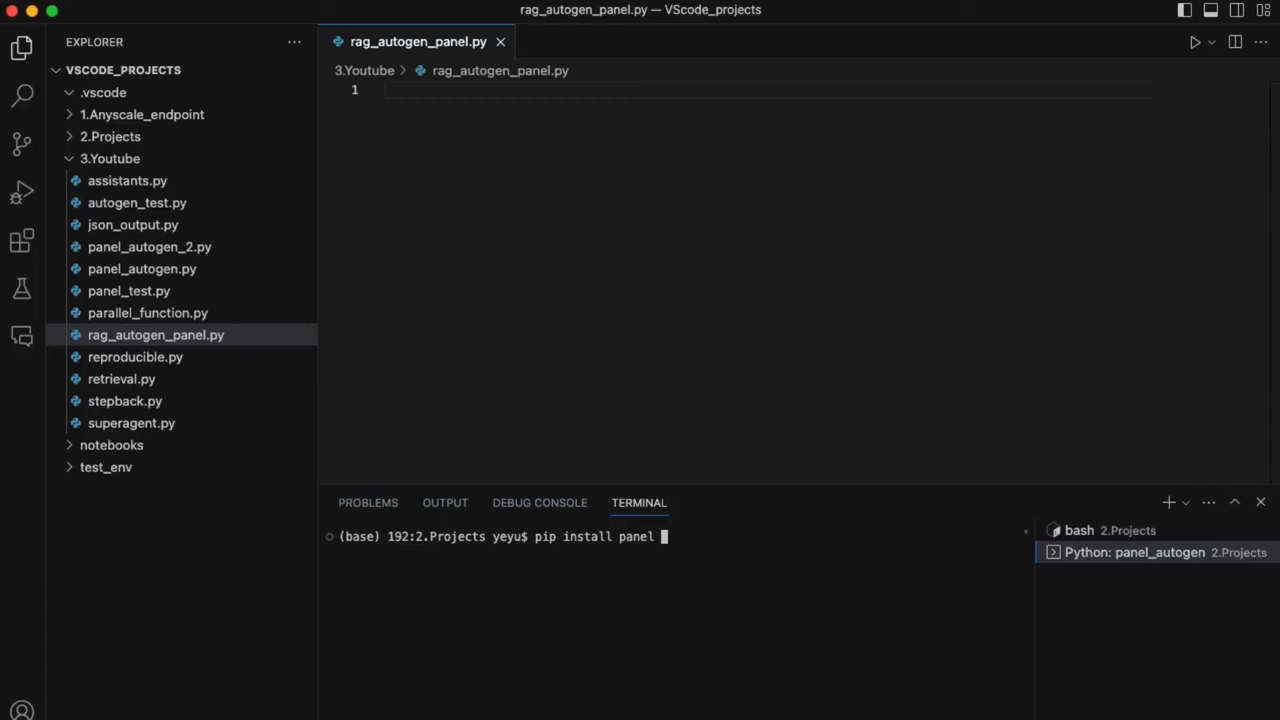
text(openai)
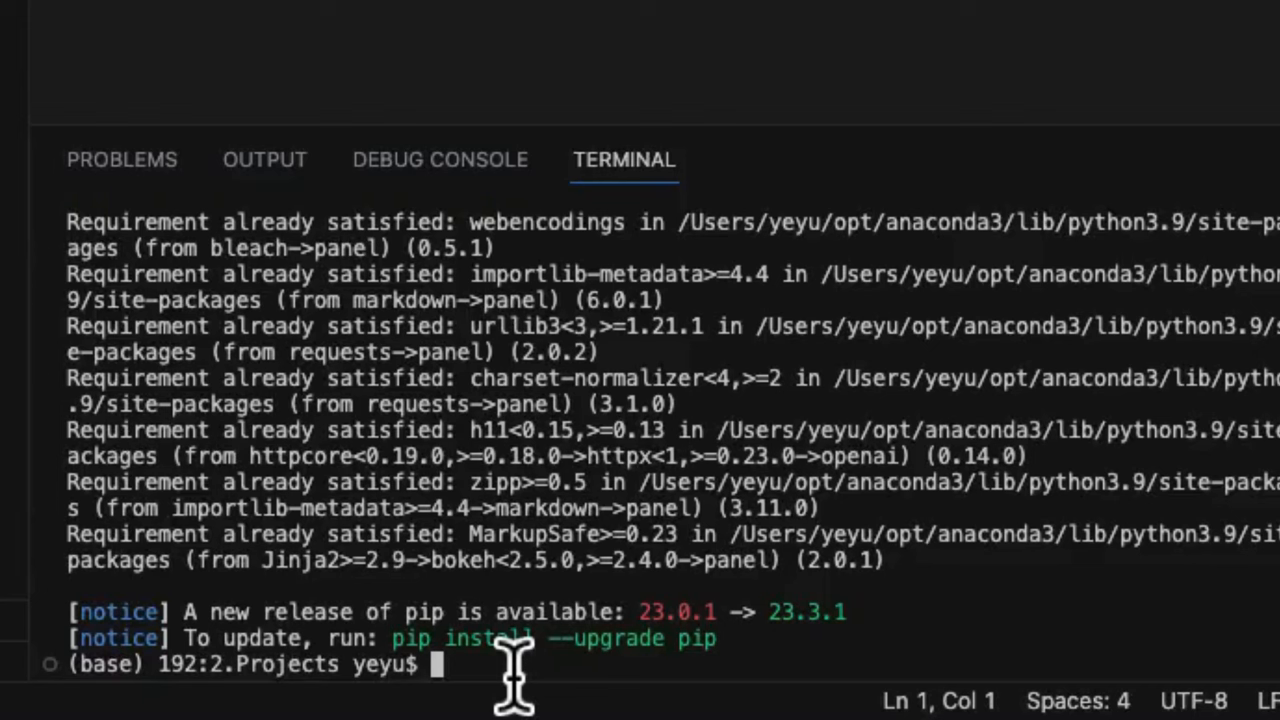
text(pip install git+https://github.com/microsoft/autogen.git)
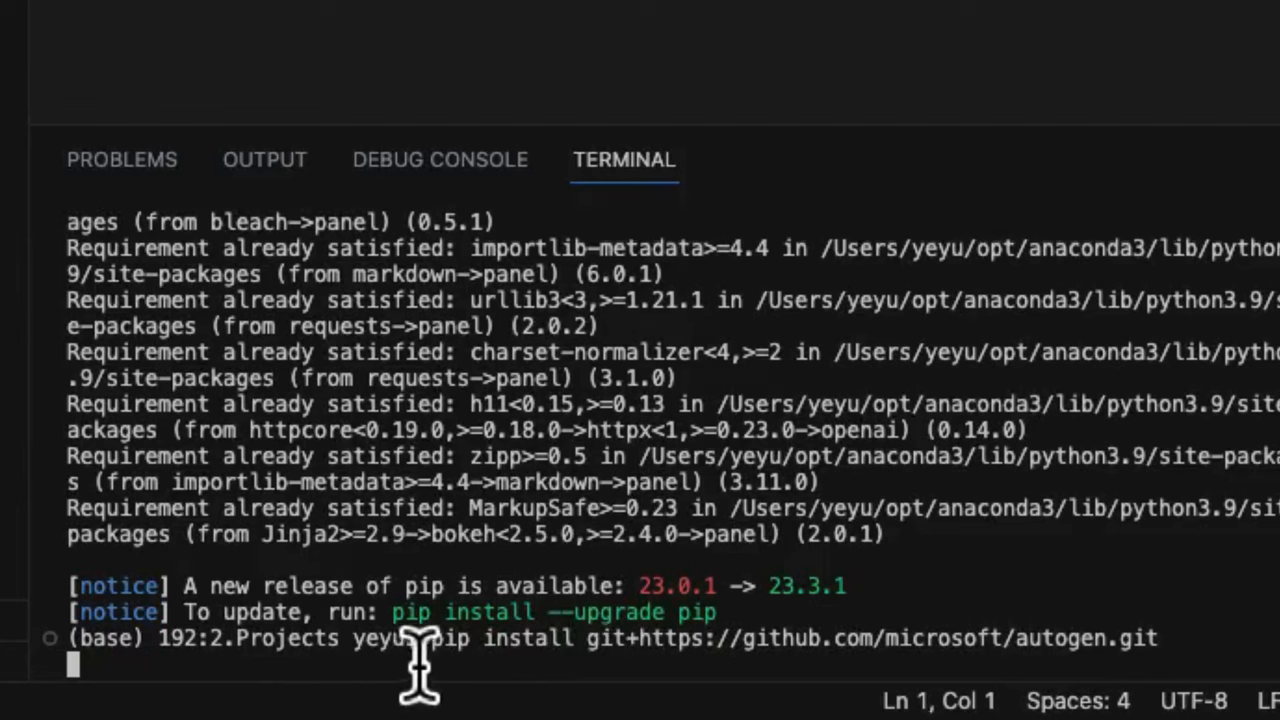
Step: Create rag_autogen_panel.py in the Youtube folder and paste the imports and config code
drag(430, 638, 1160, 638)
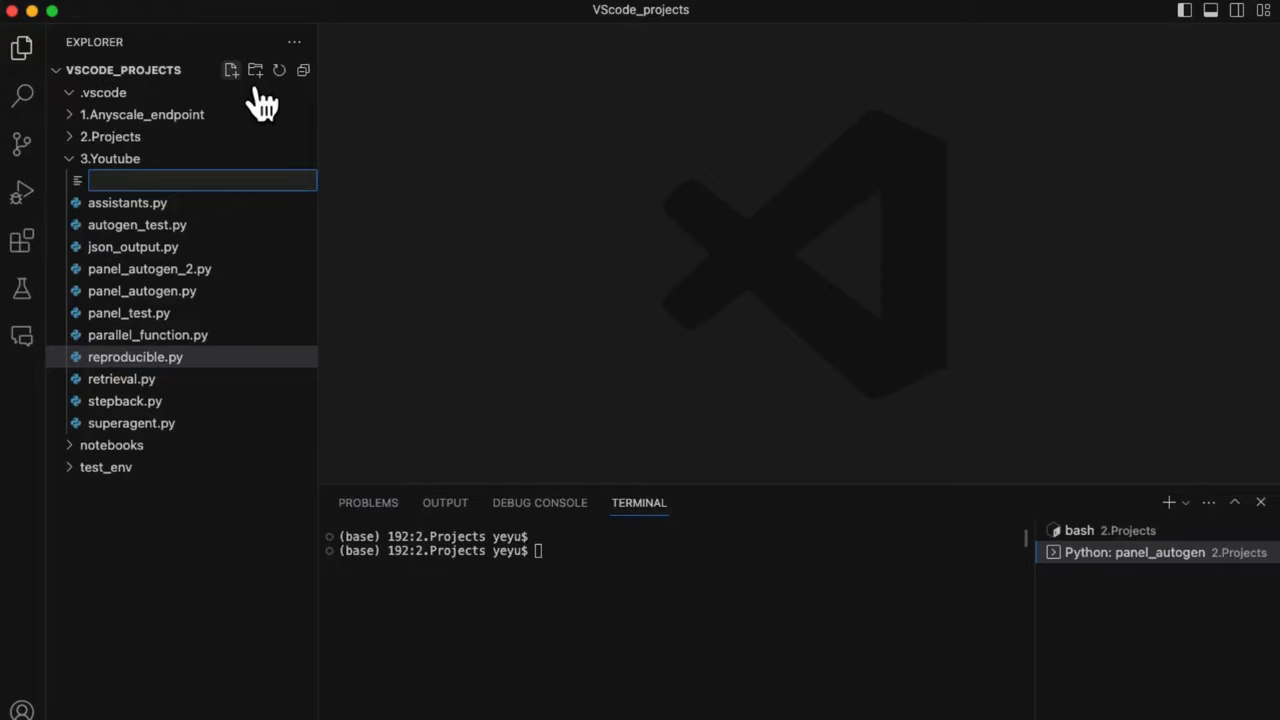
text(rag_autogen_pa)
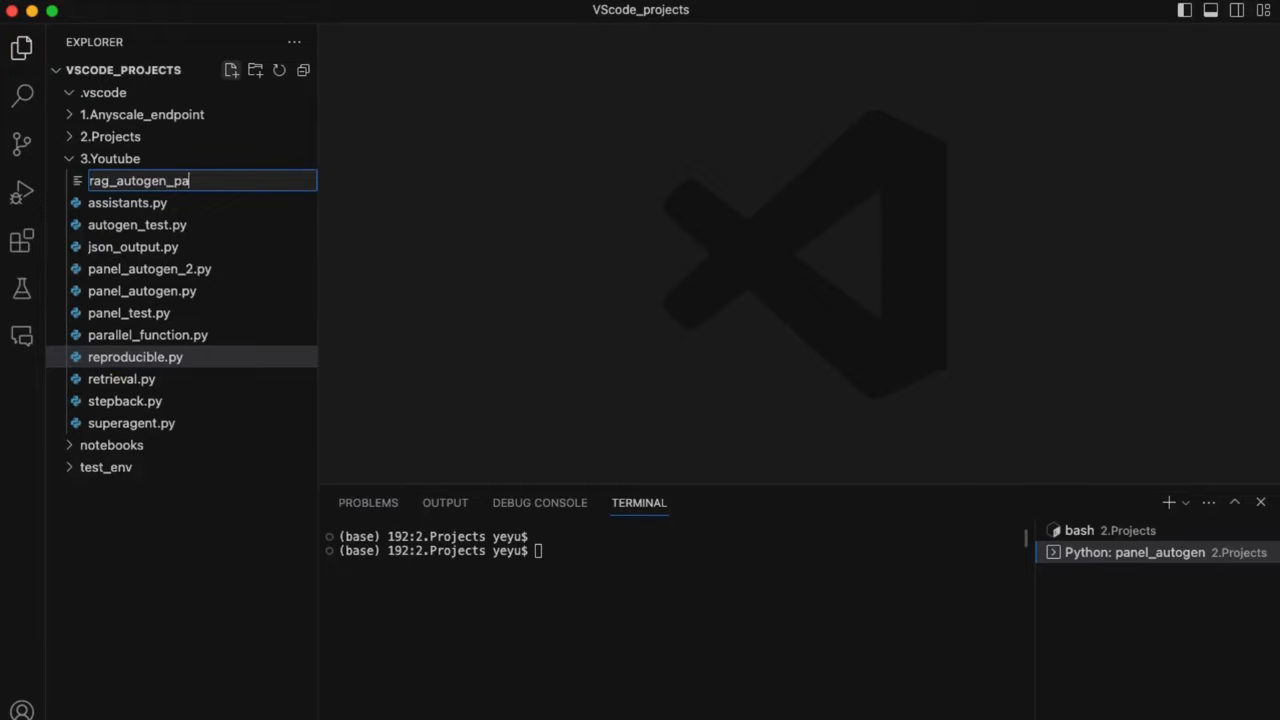
key(Enter)
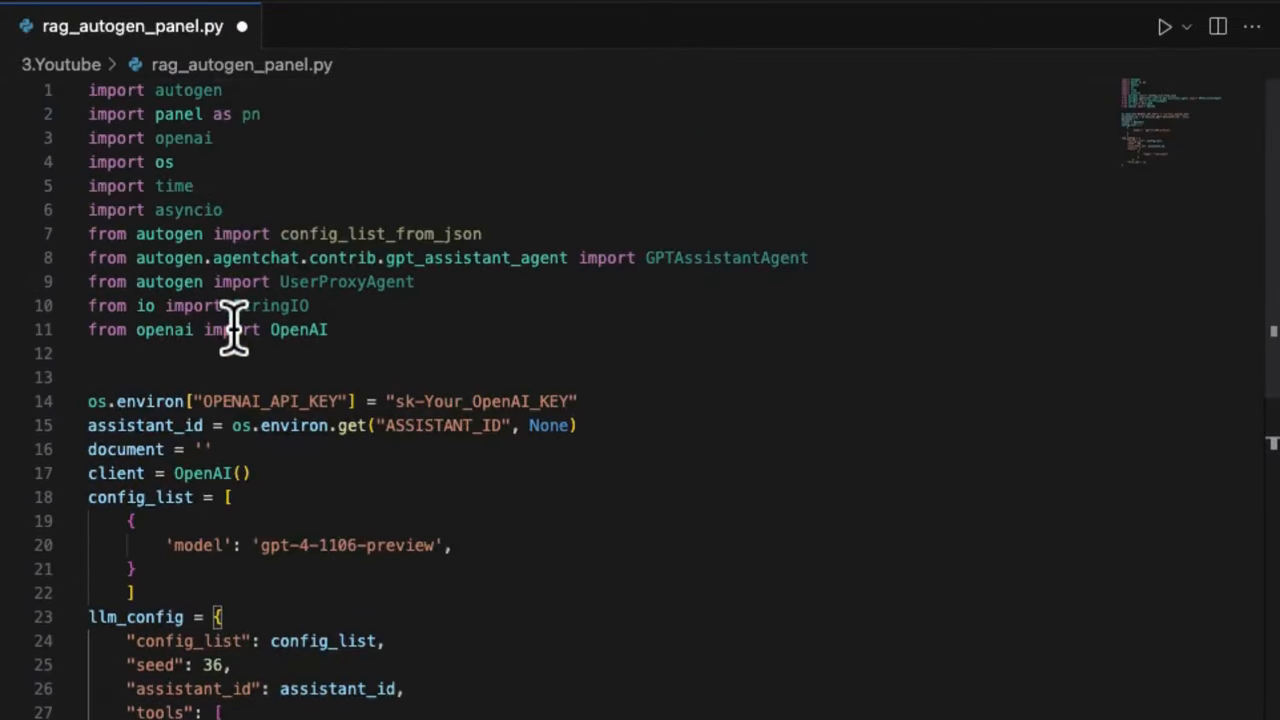
scroll(down, 3)
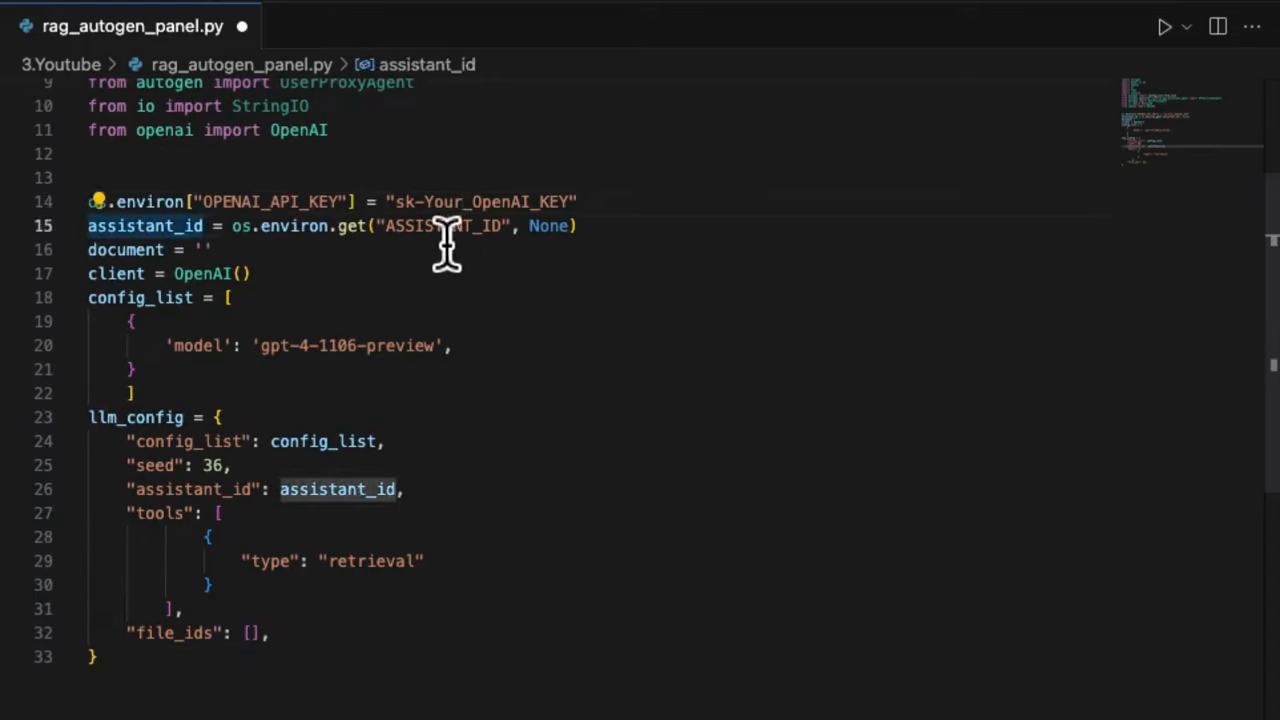
double_click(444, 224)
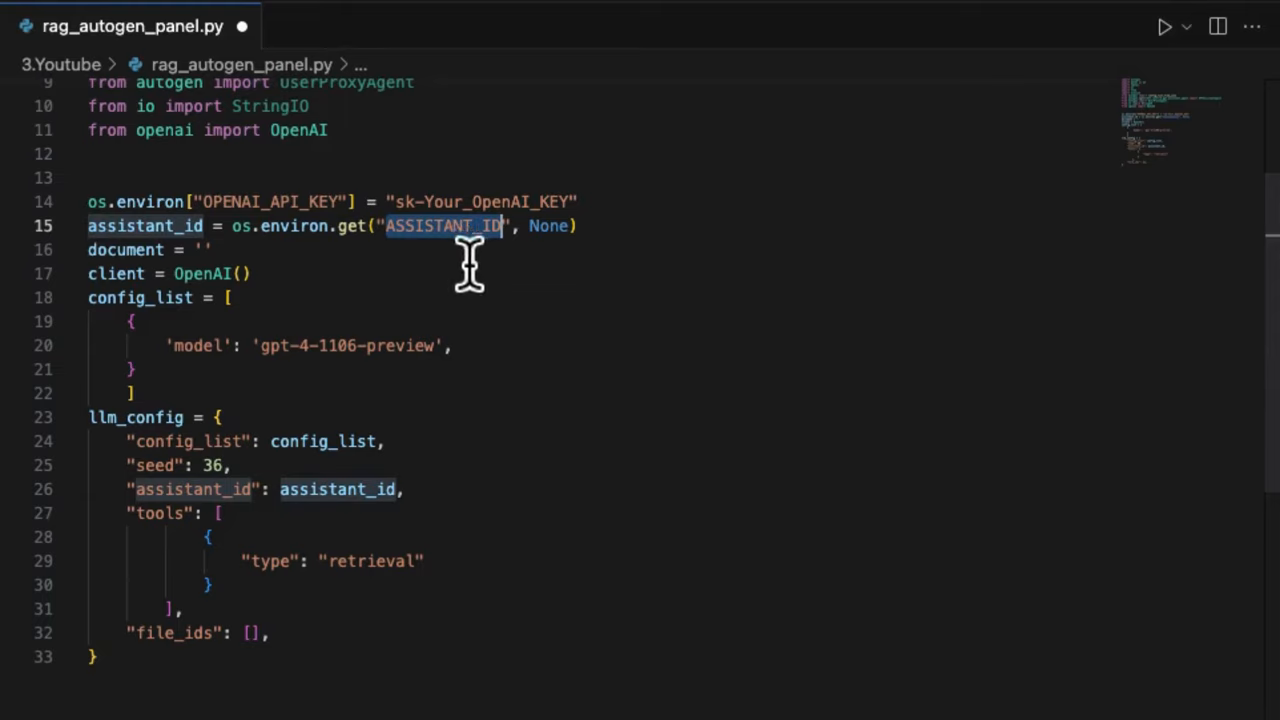
mouse_move(190, 250)
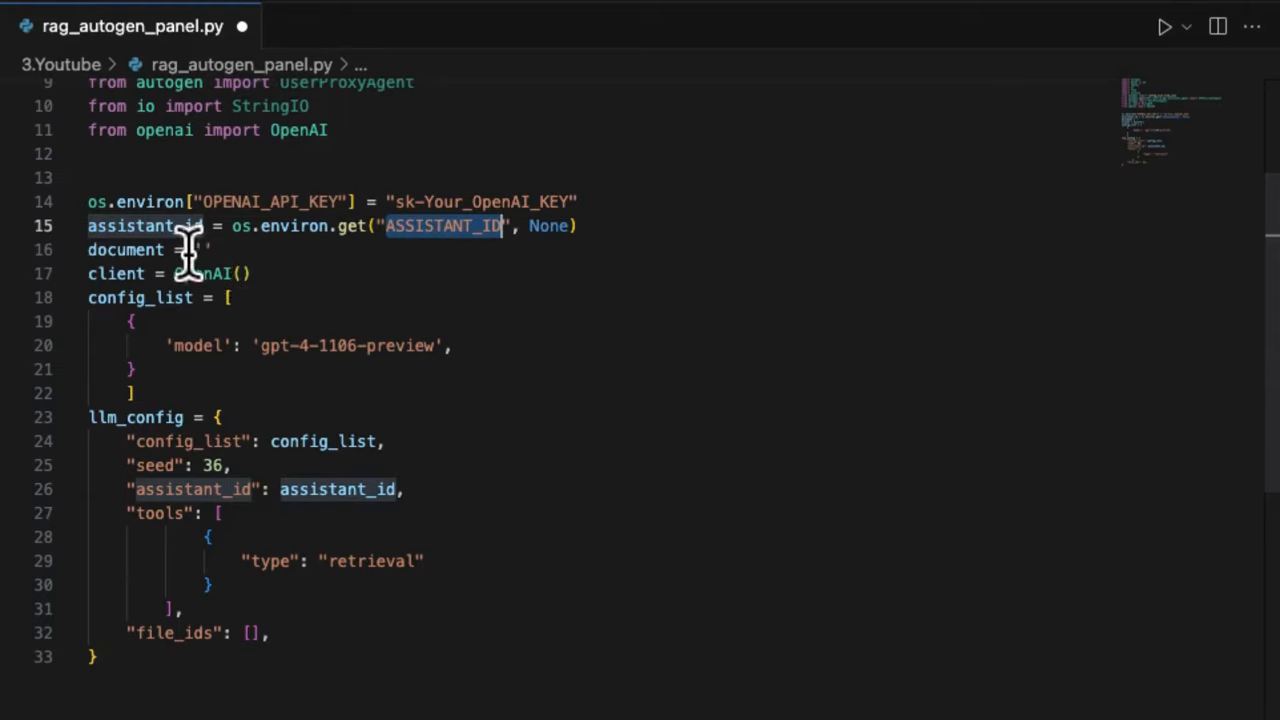
mouse_move(384, 346)
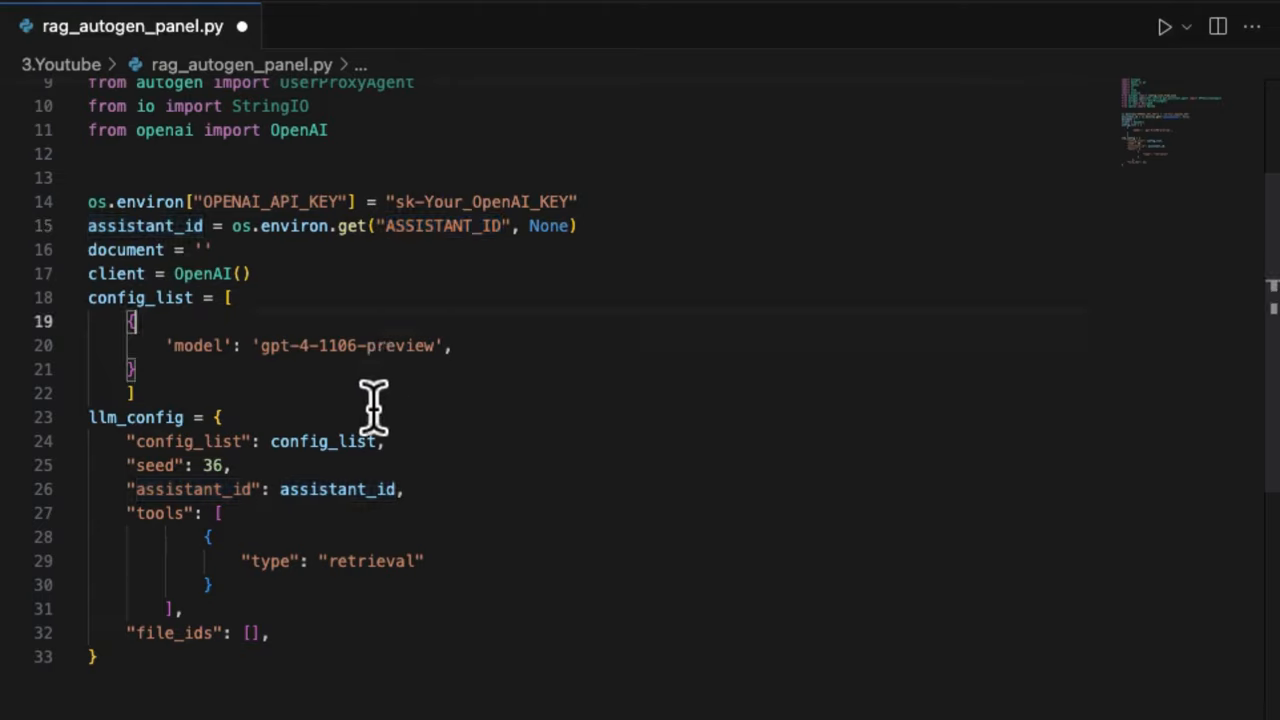
double_click(336, 488)
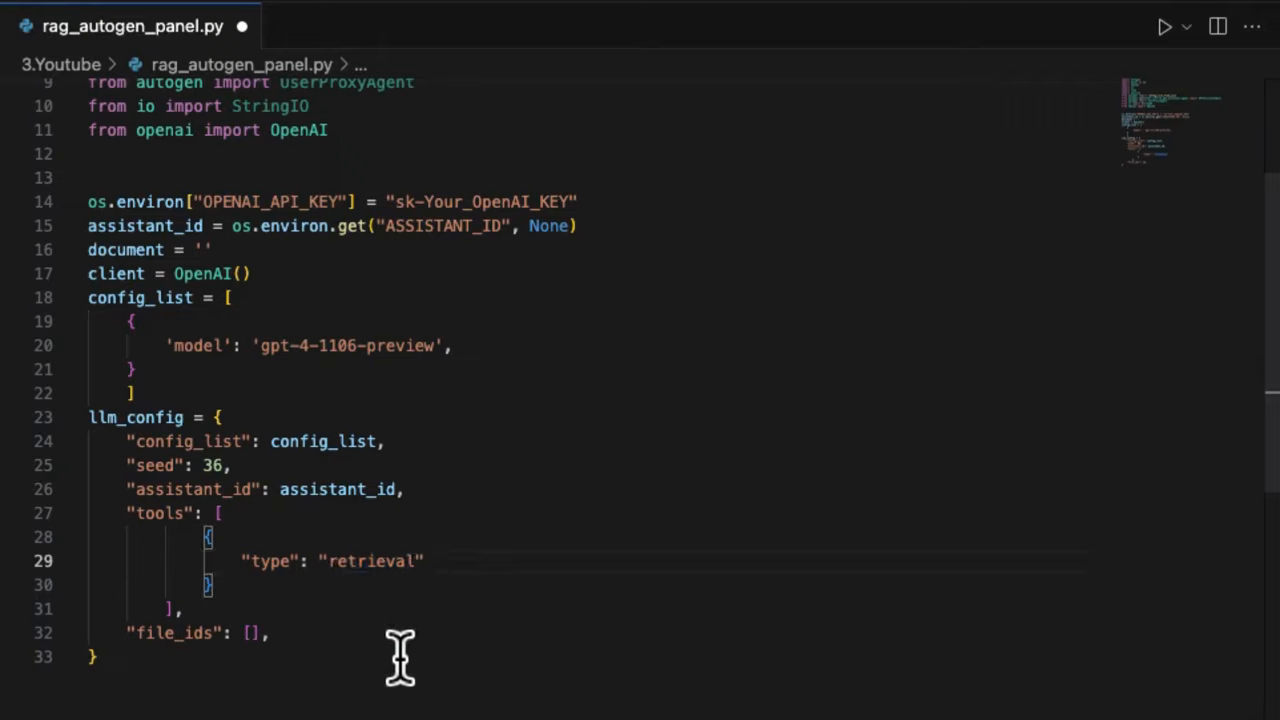
double_click(176, 632)
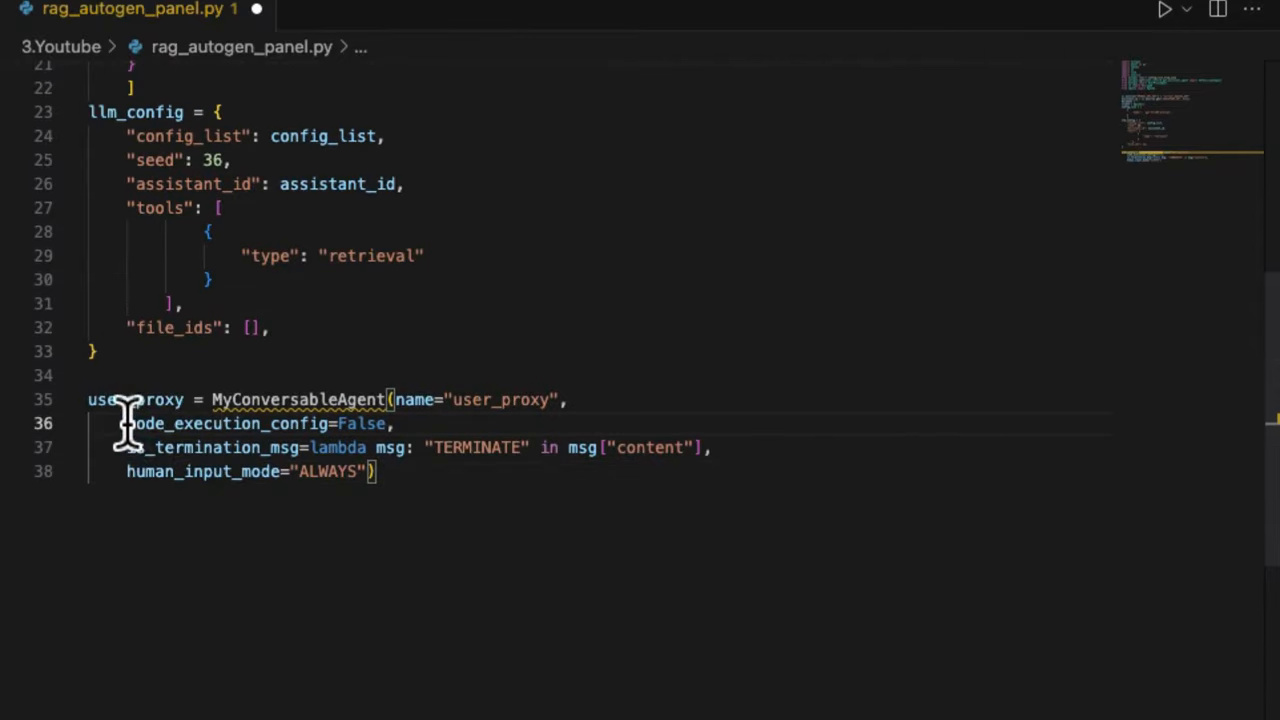
Step: Add the MyConversableAgent class with async a_get_human_input above user_proxy and review its input_value return
double_click(204, 472)
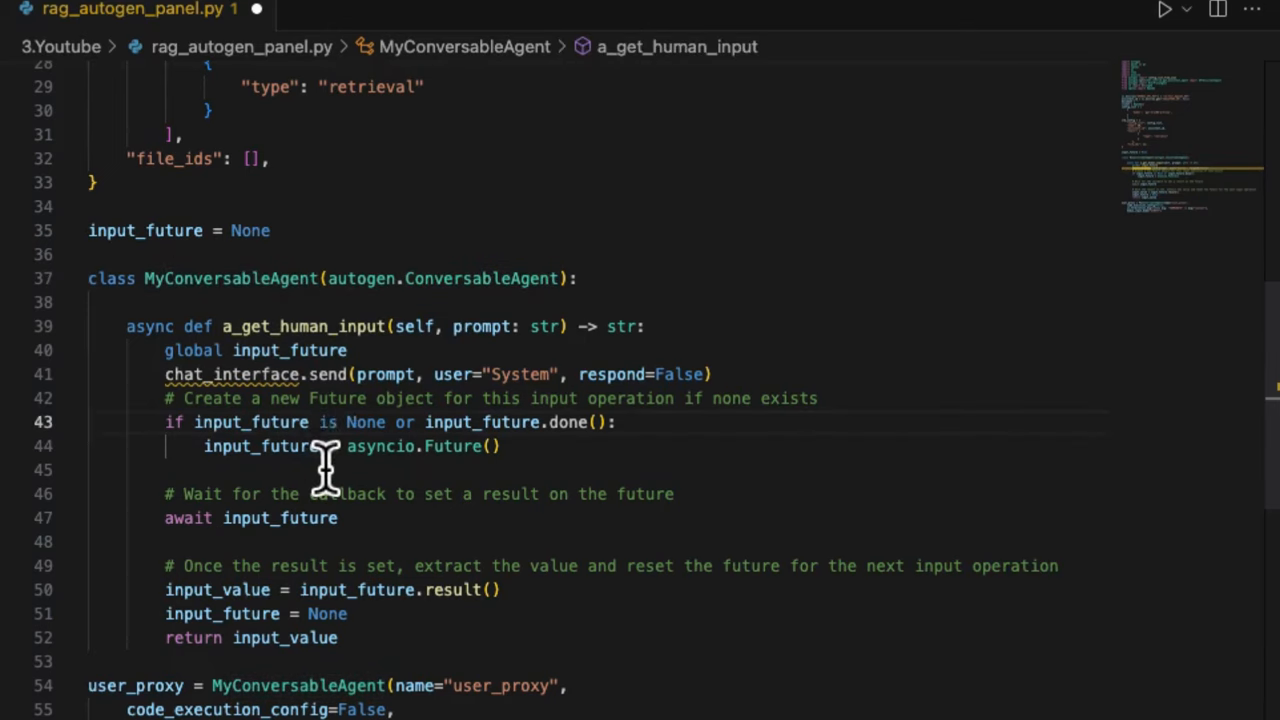
scroll(down, 3)
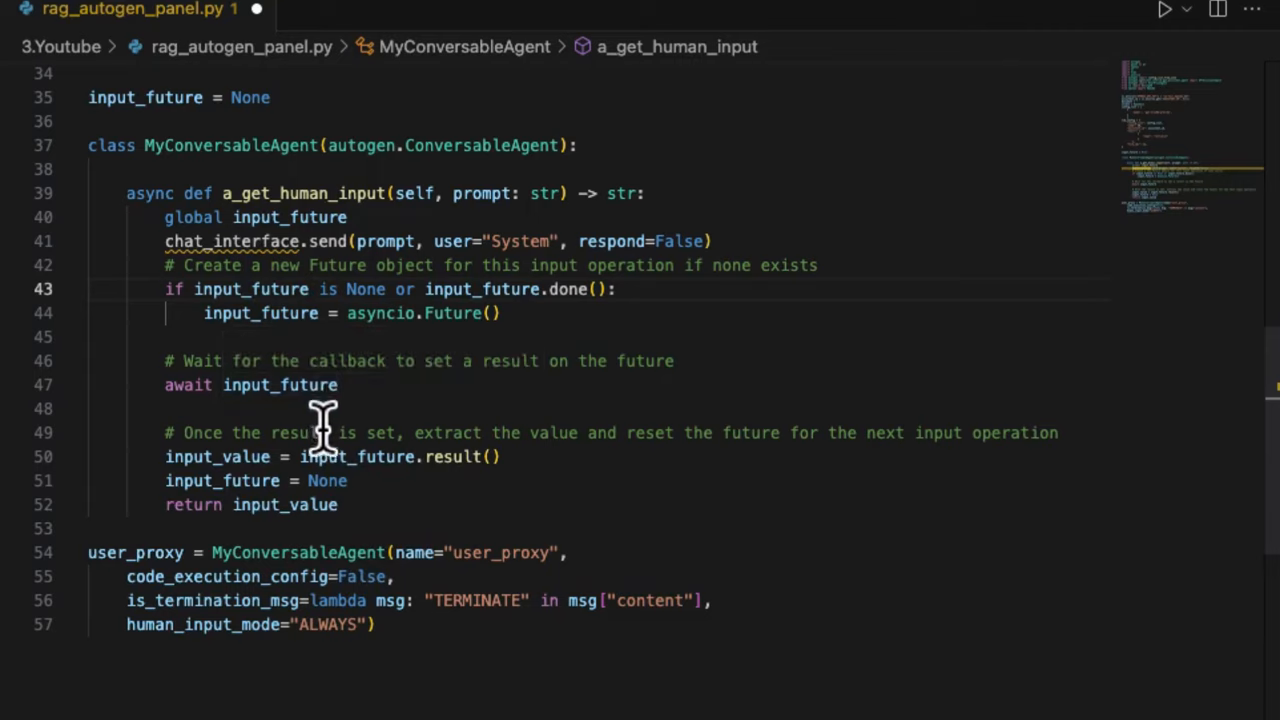
mouse_move(368, 520)
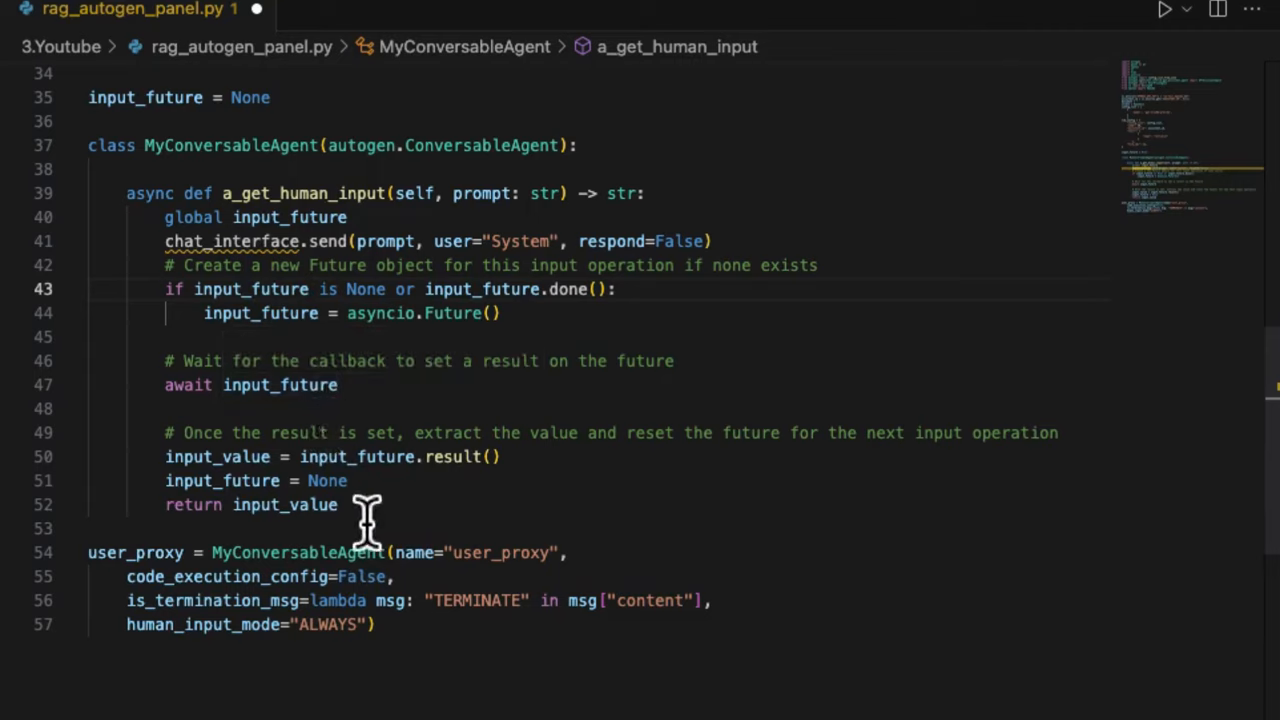
double_click(284, 504)
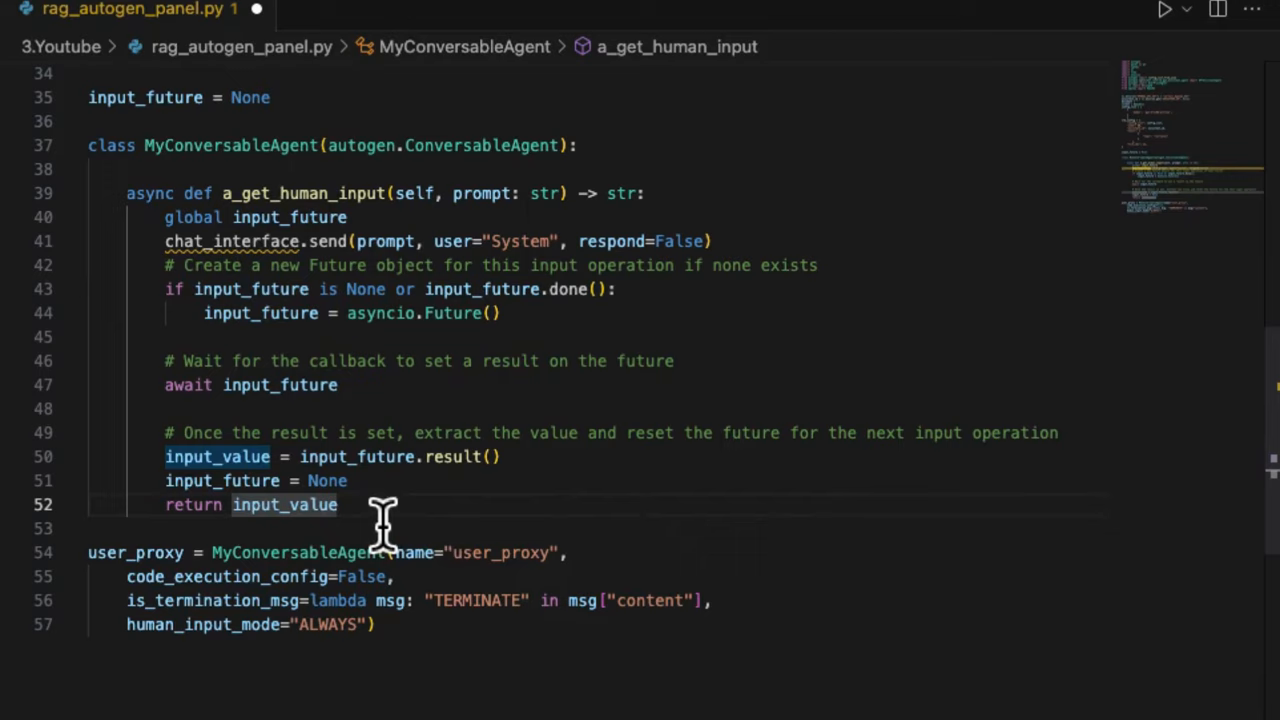
mouse_move(228, 528)
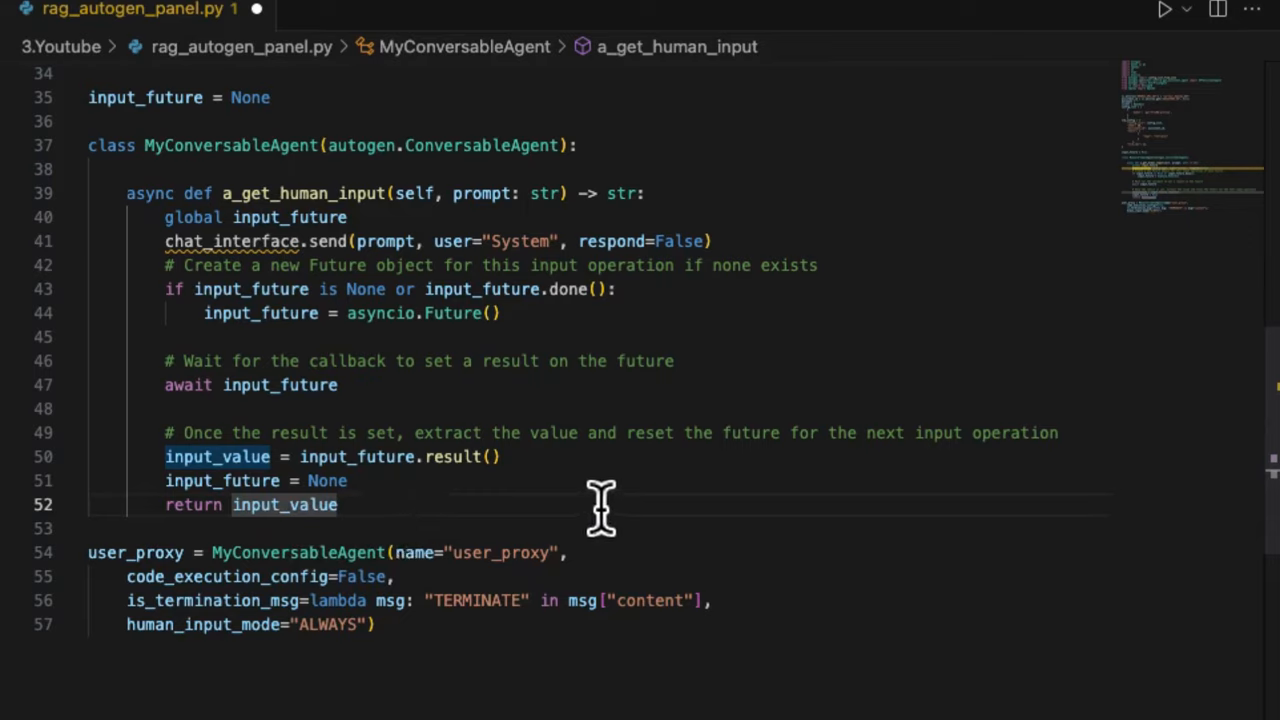
mouse_move(608, 504)
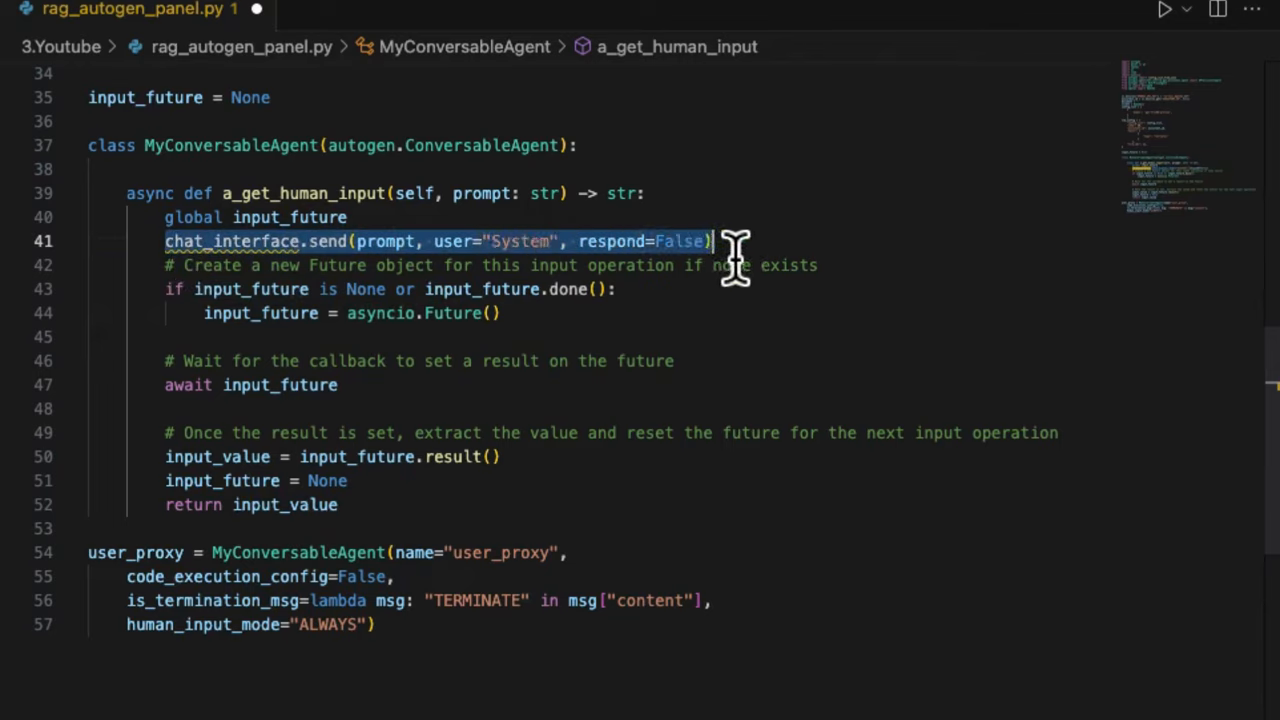
mouse_move(776, 396)
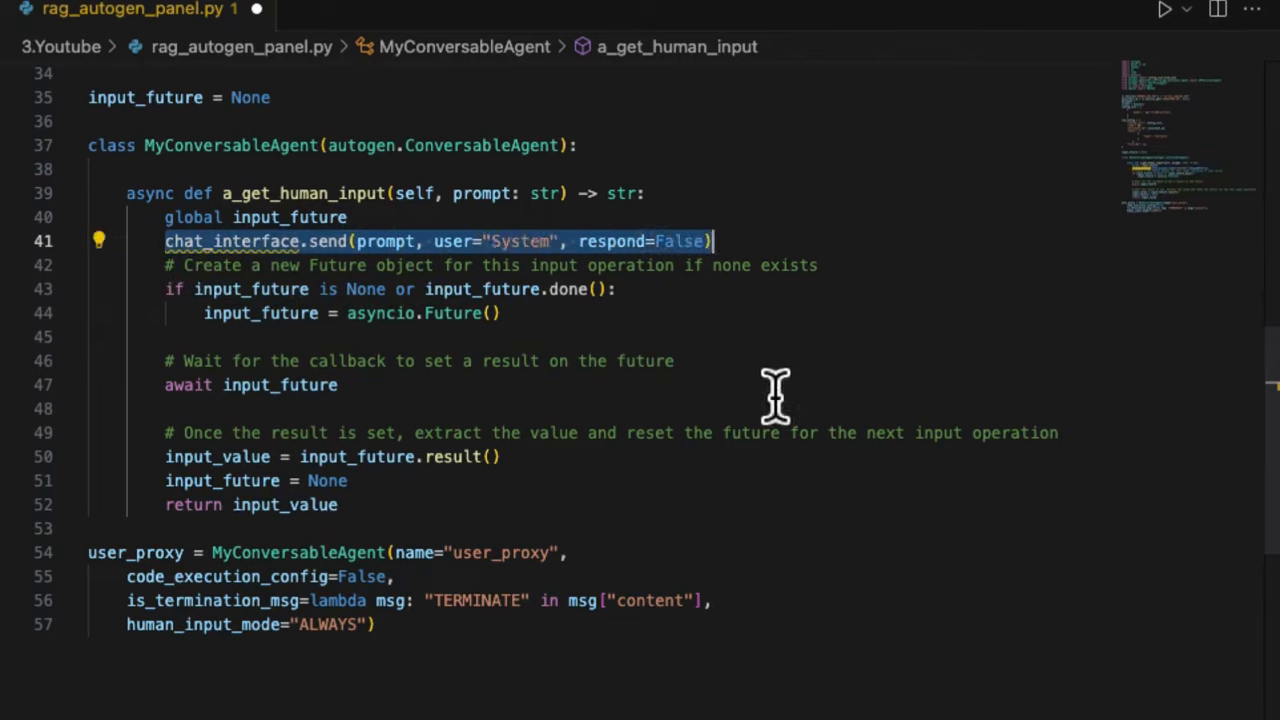
mouse_move(790, 384)
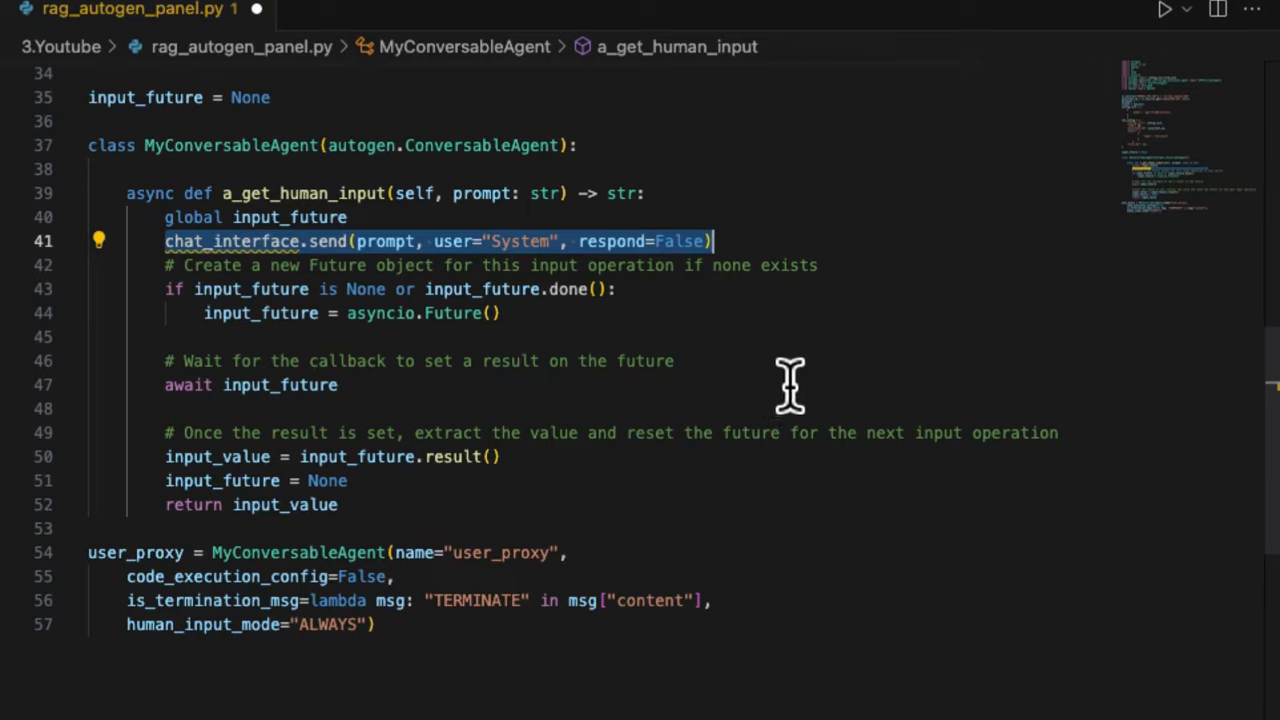
mouse_move(790, 384)
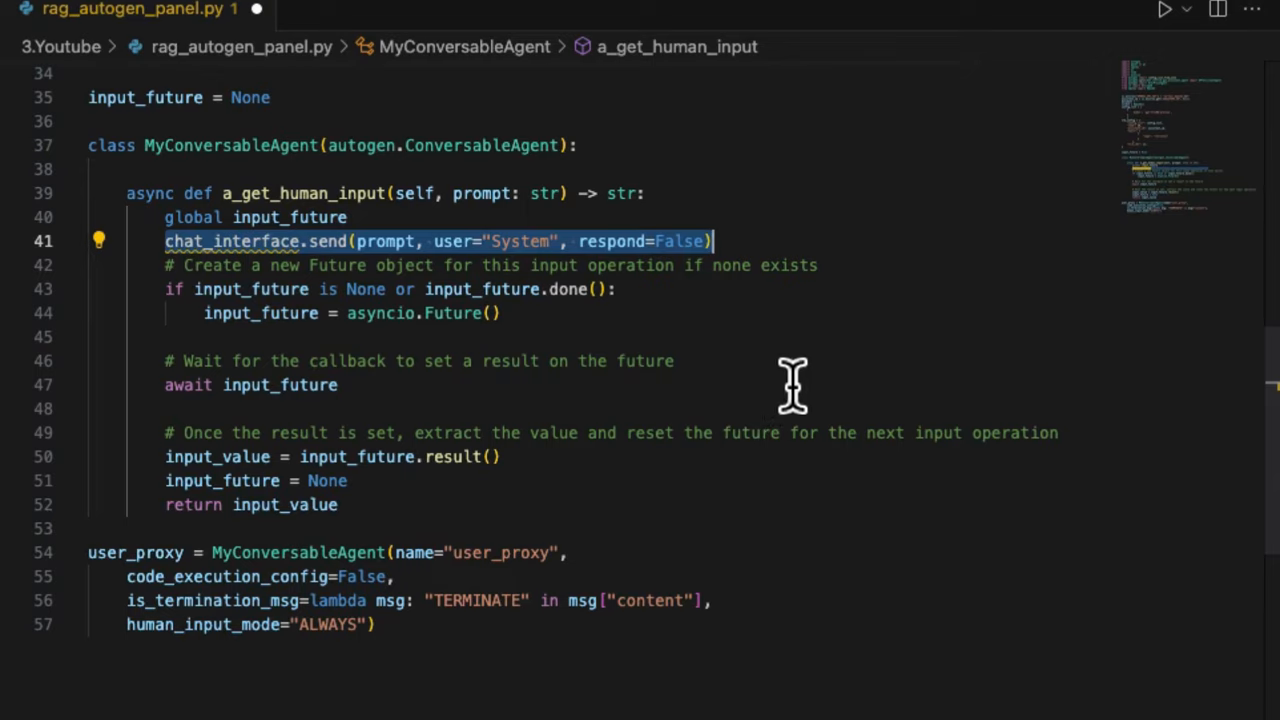
mouse_move(710, 360)
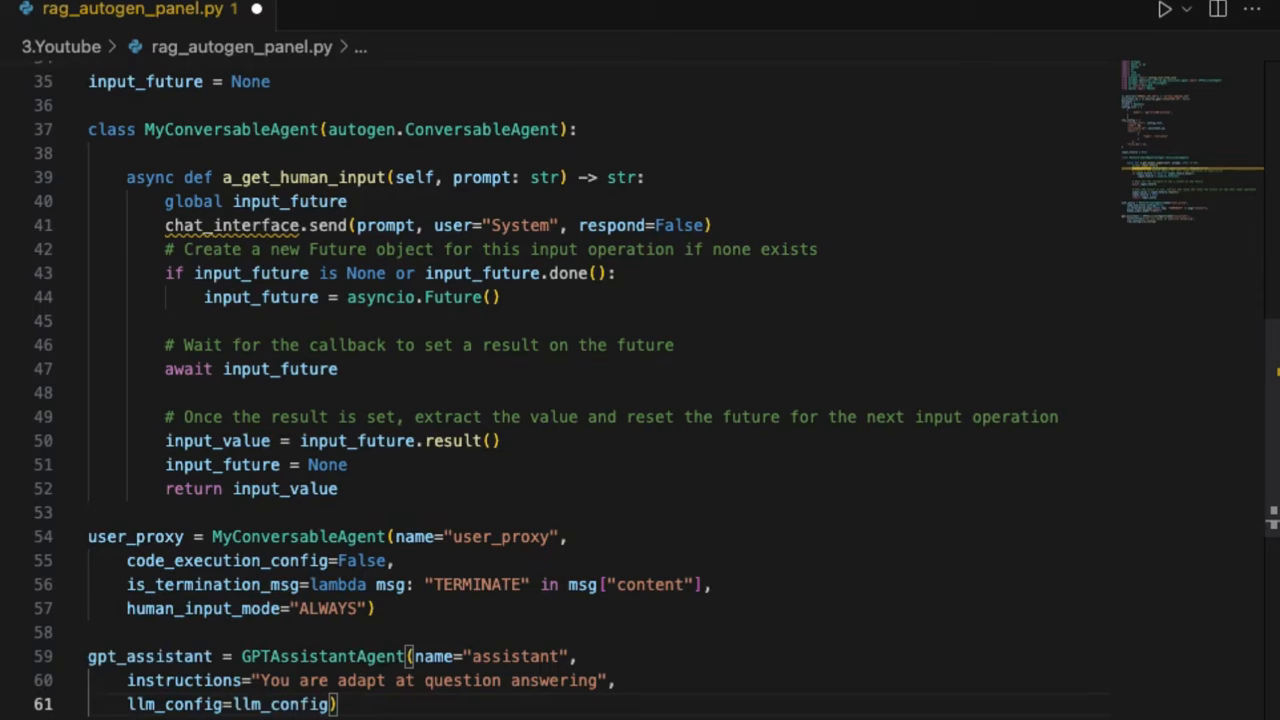
scroll(down, 3)
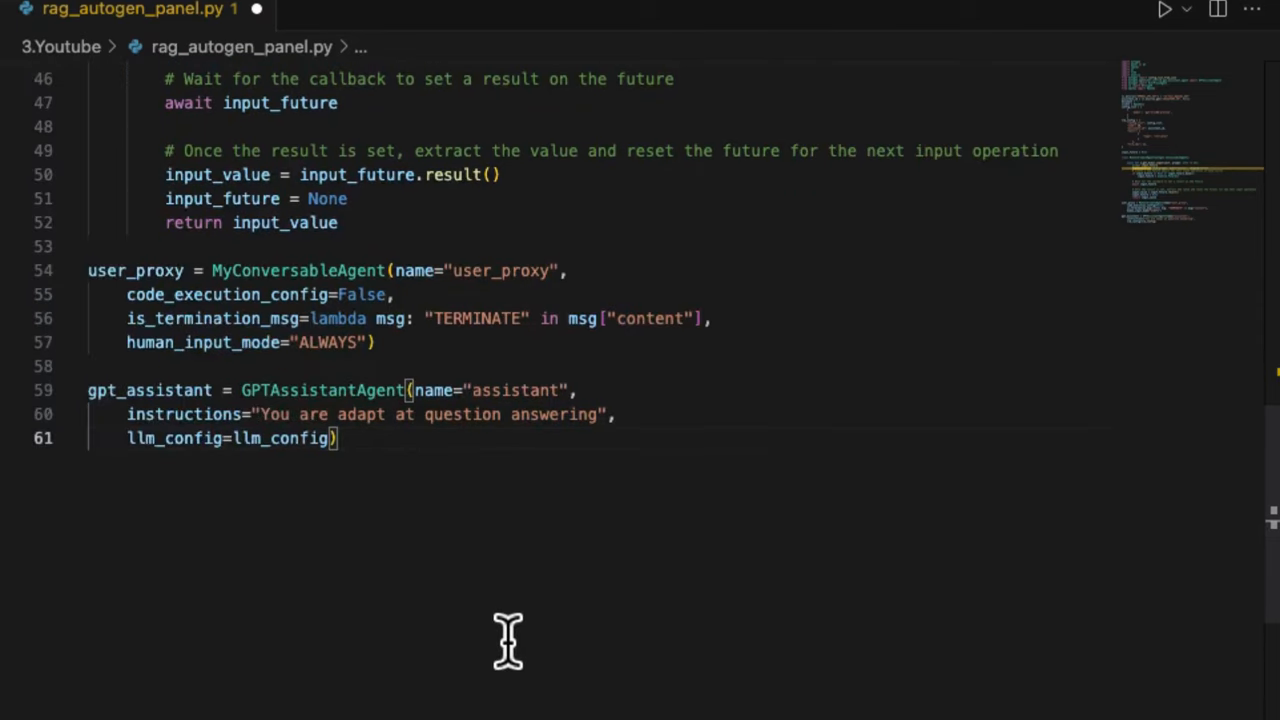
mouse_move(440, 486)
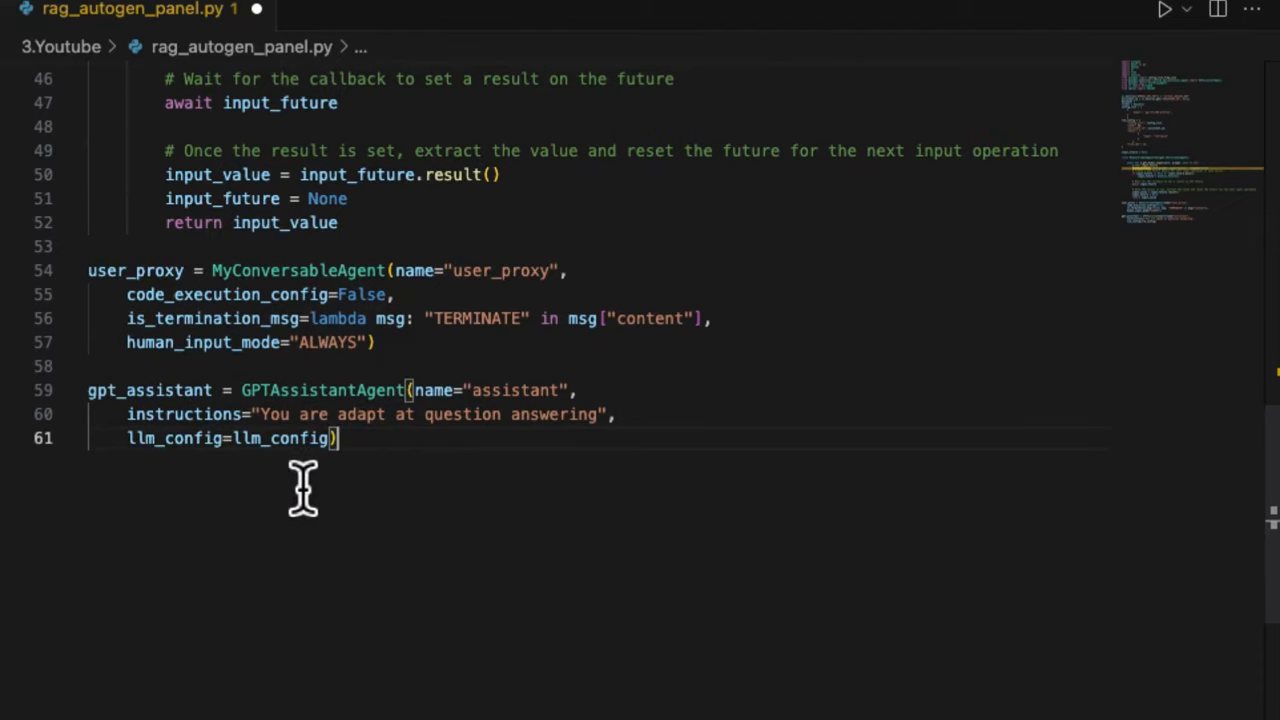
mouse_move(386, 488)
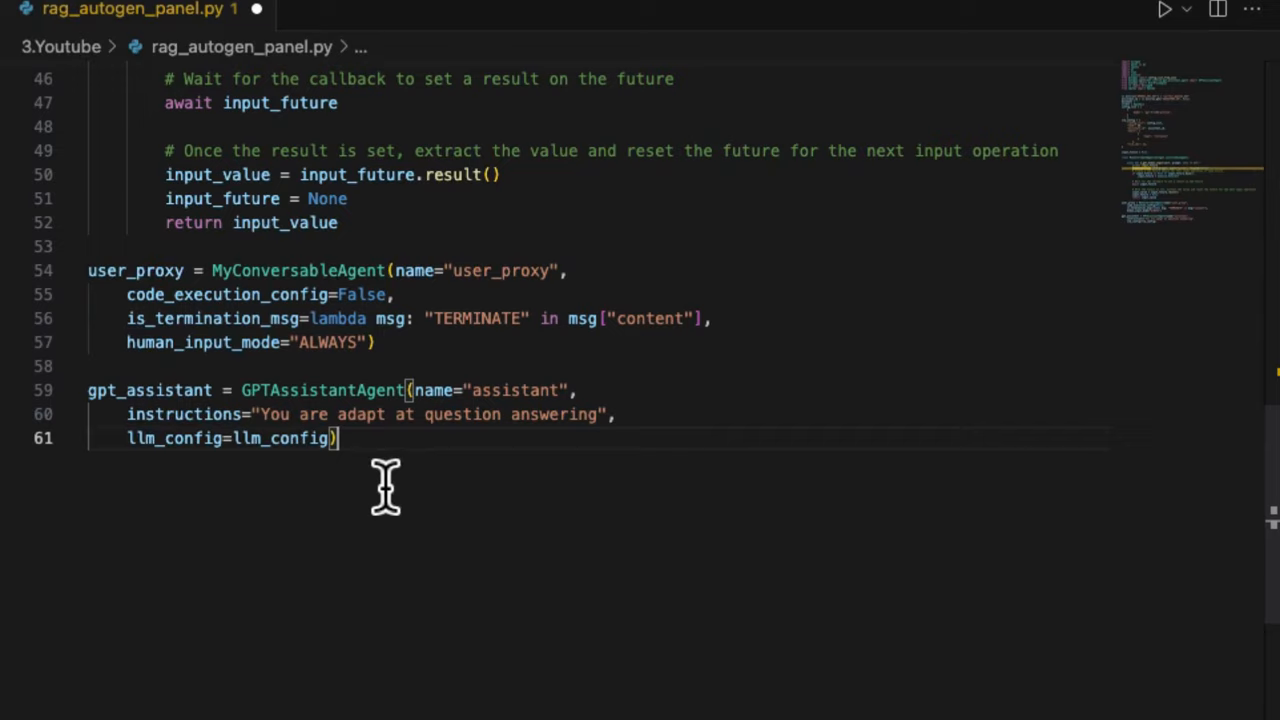
double_click(320, 390)
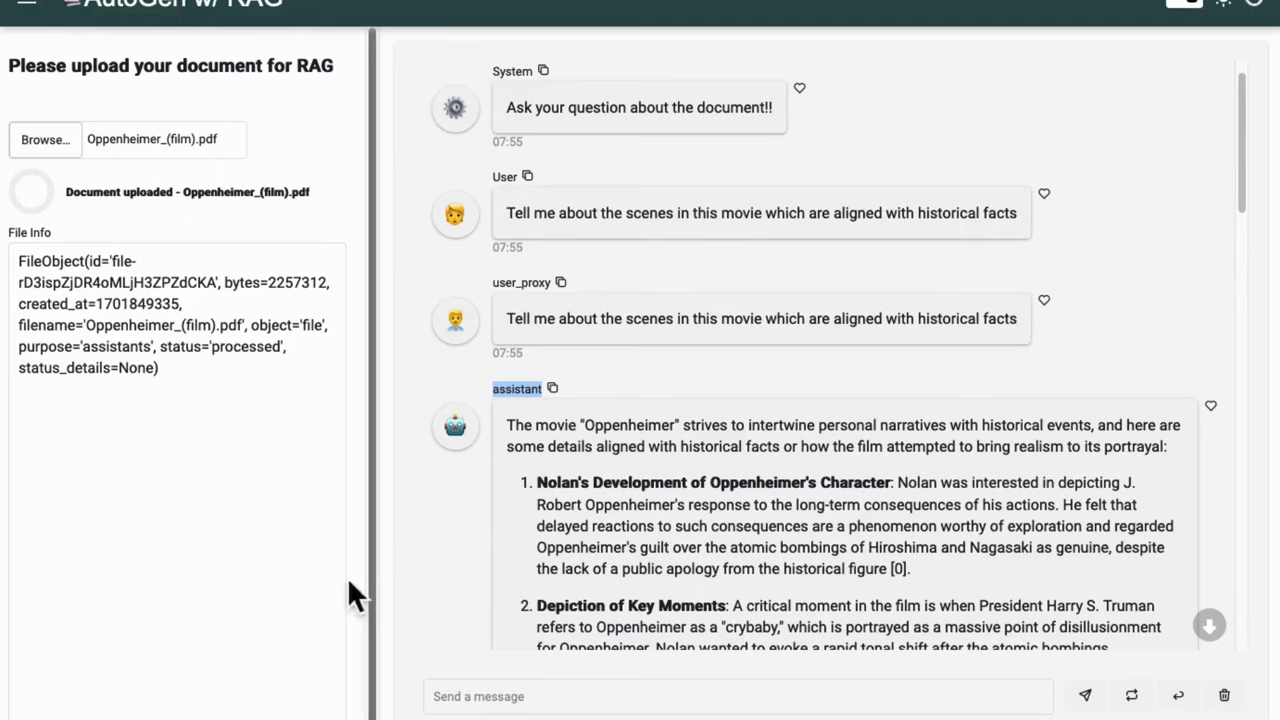
mouse_move(378, 638)
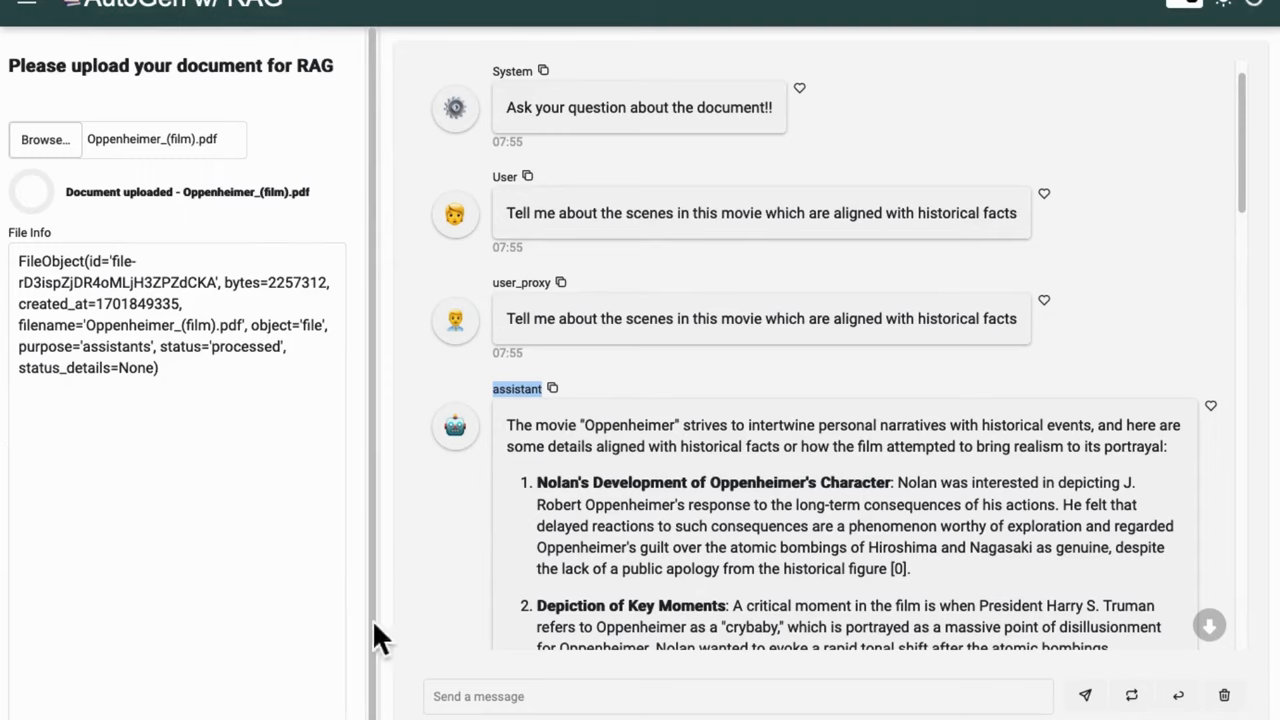
mouse_move(420, 560)
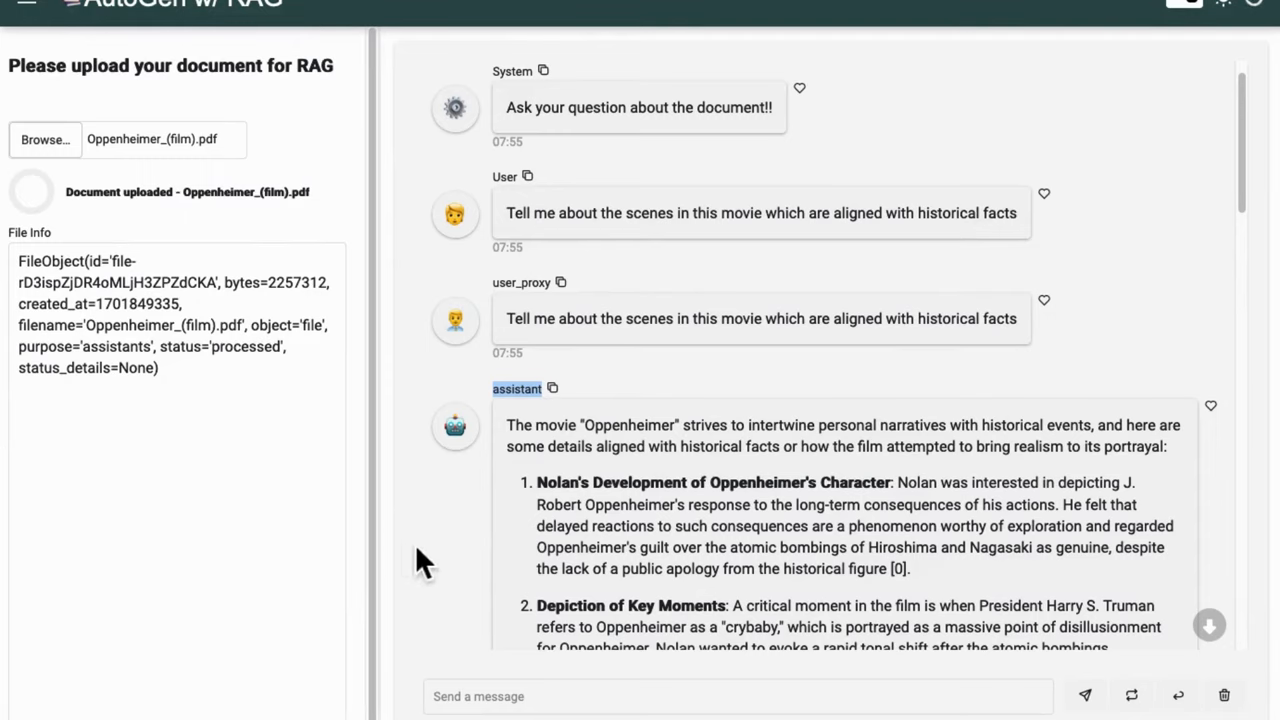
mouse_move(884, 140)
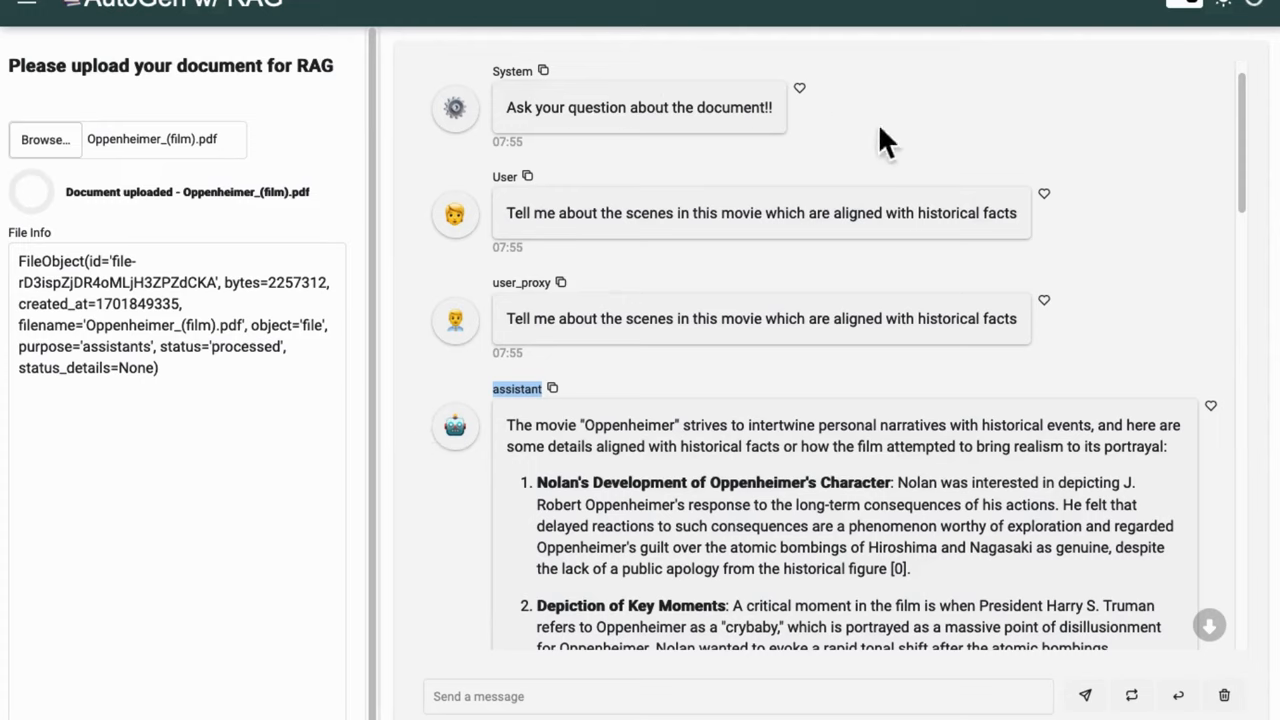
mouse_move(1096, 164)
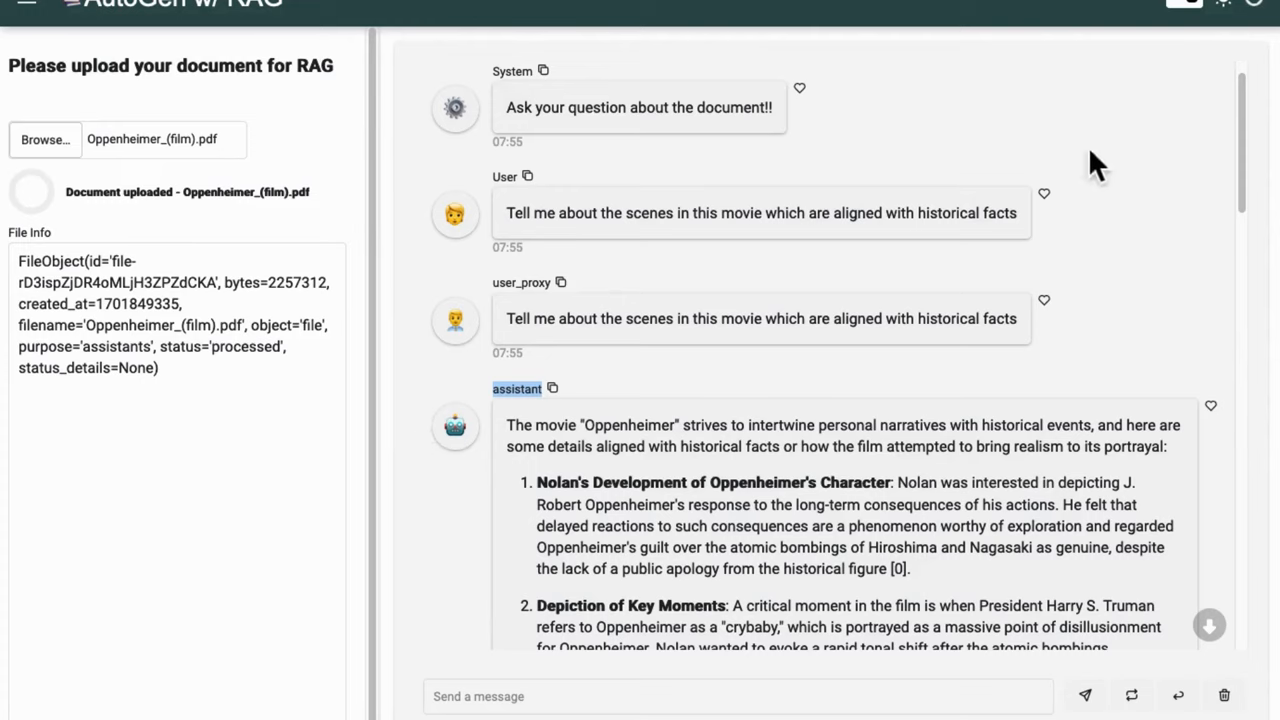
mouse_move(276, 684)
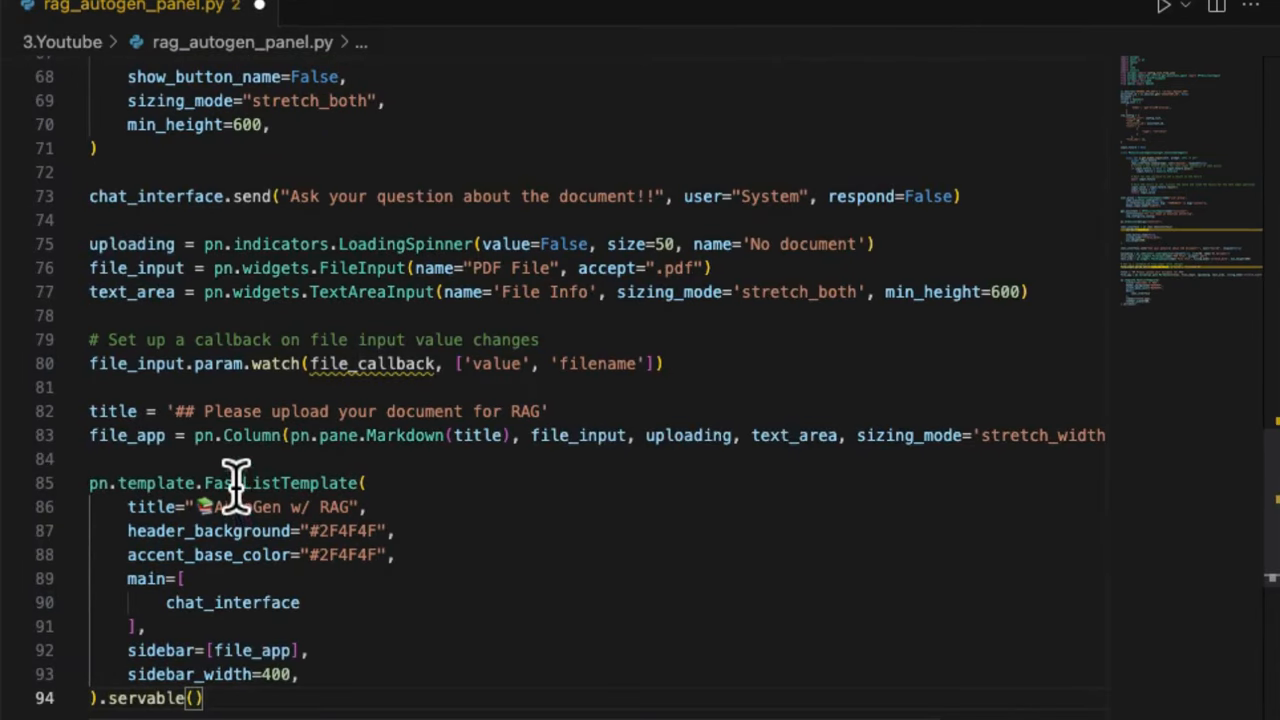
Step: Review the FastListTemplate layout call and the file_input upload widget
double_click(280, 482)
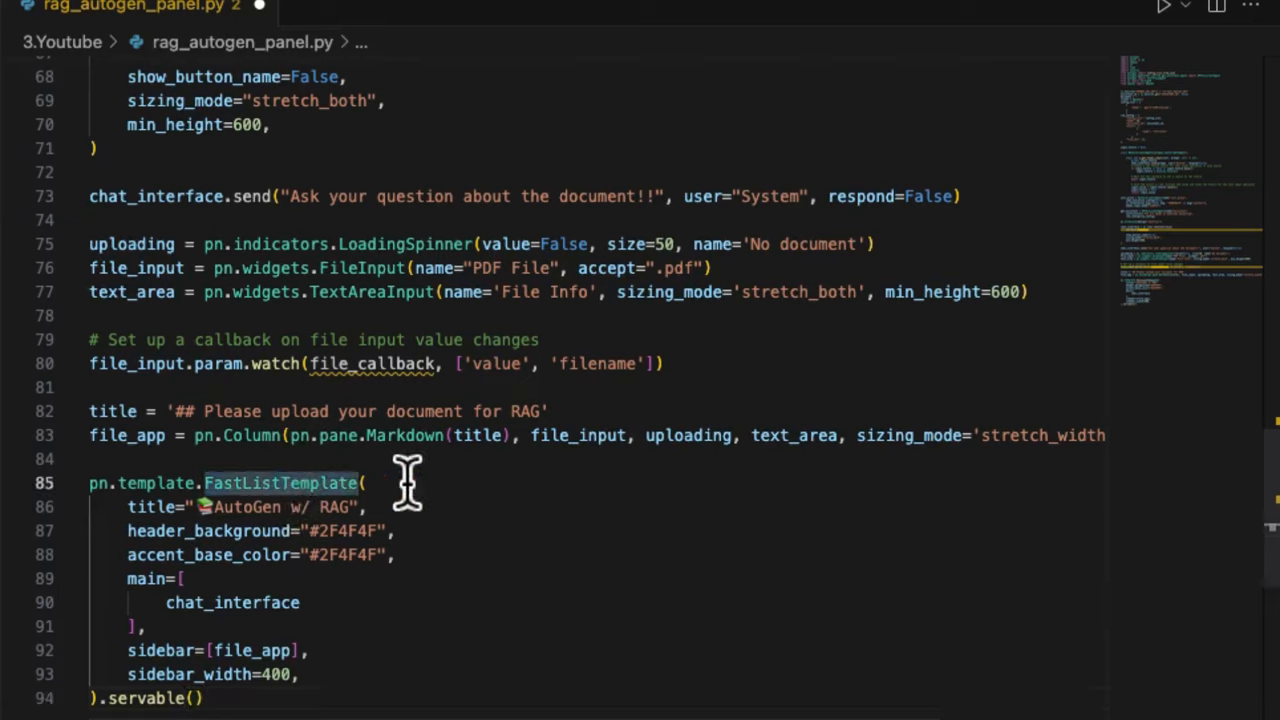
mouse_move(404, 572)
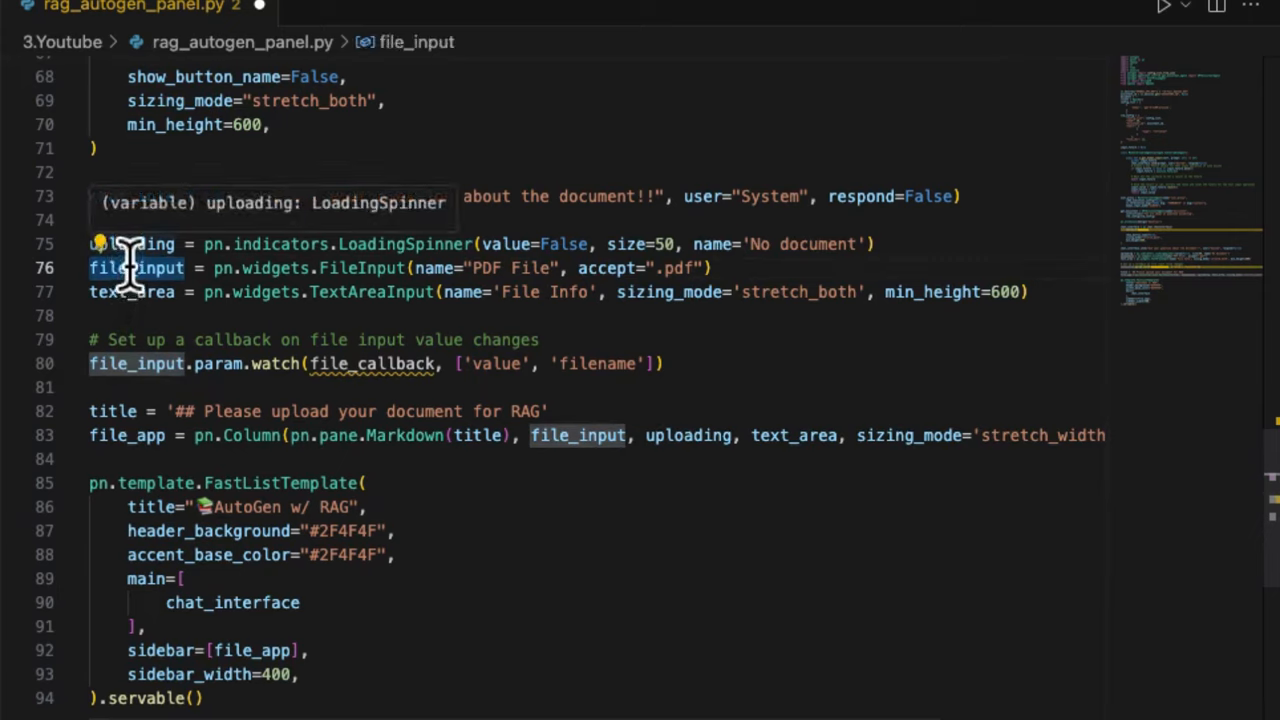
click(130, 244)
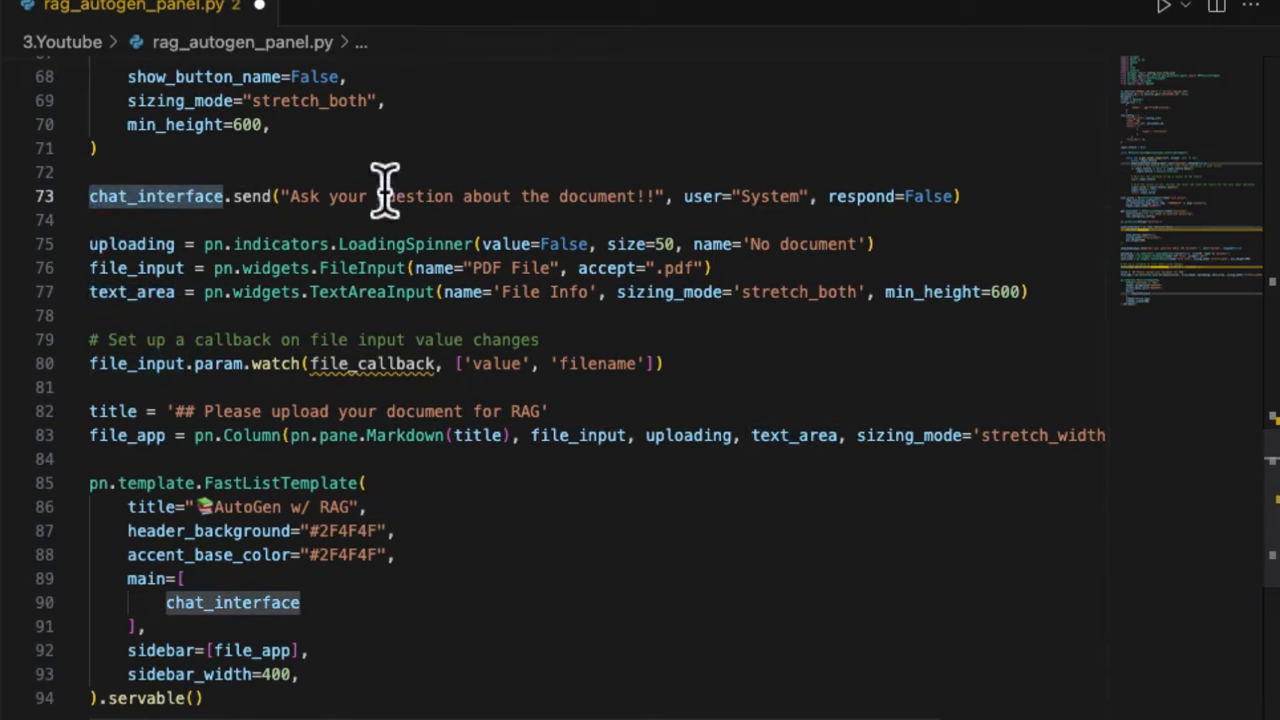
scroll(up, 3)
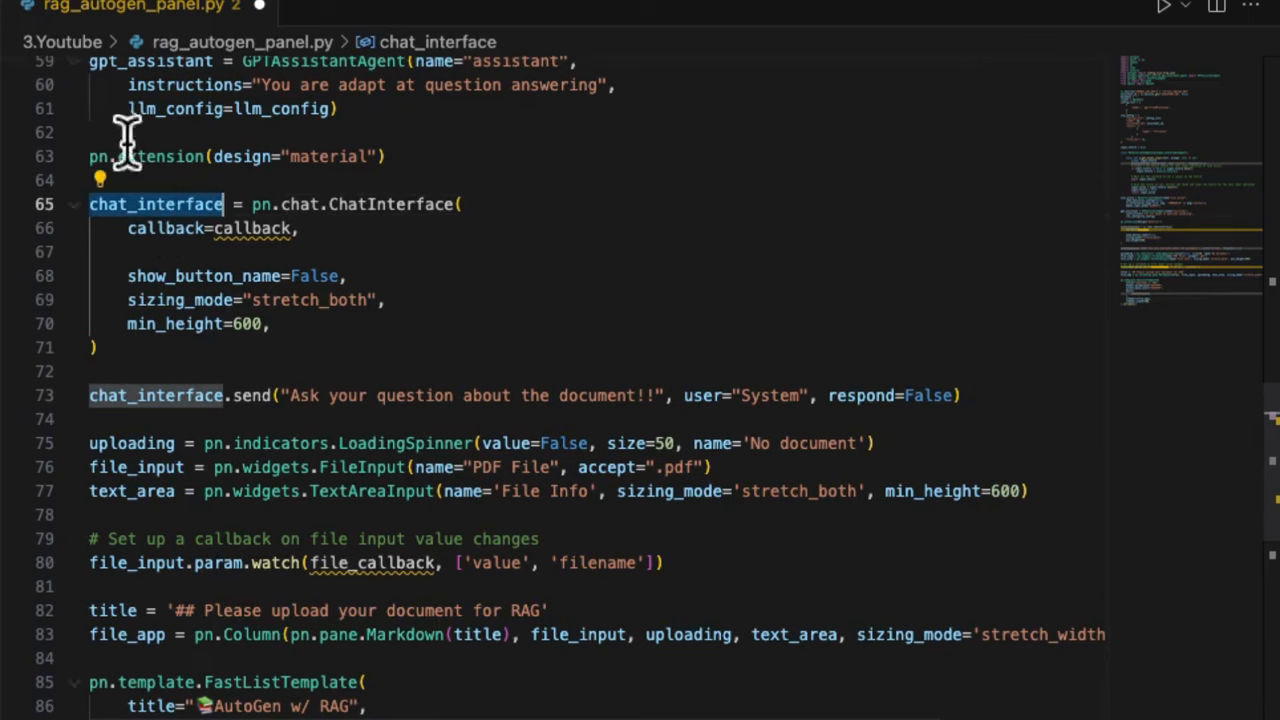
scroll(down, 3)
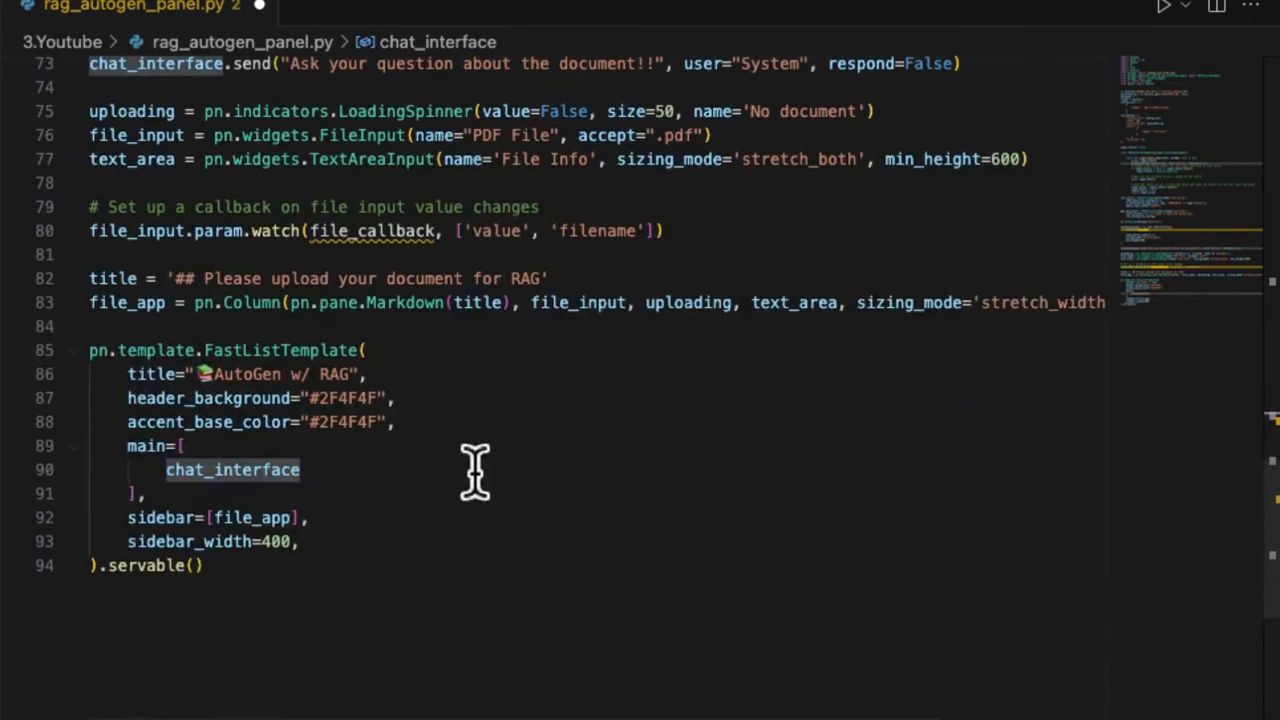
mouse_move(580, 486)
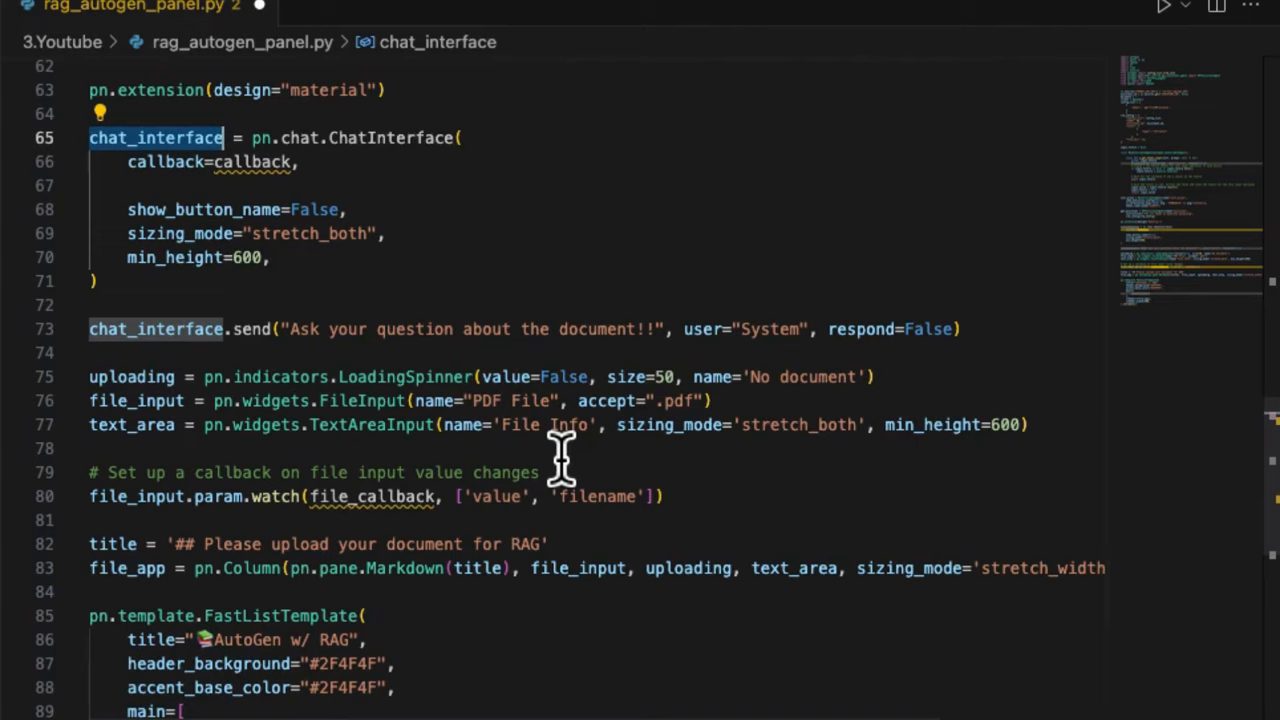
Step: Review the file_input watch line and the chat interface's callback argument, adding blank lines after text_area
double_click(372, 496)
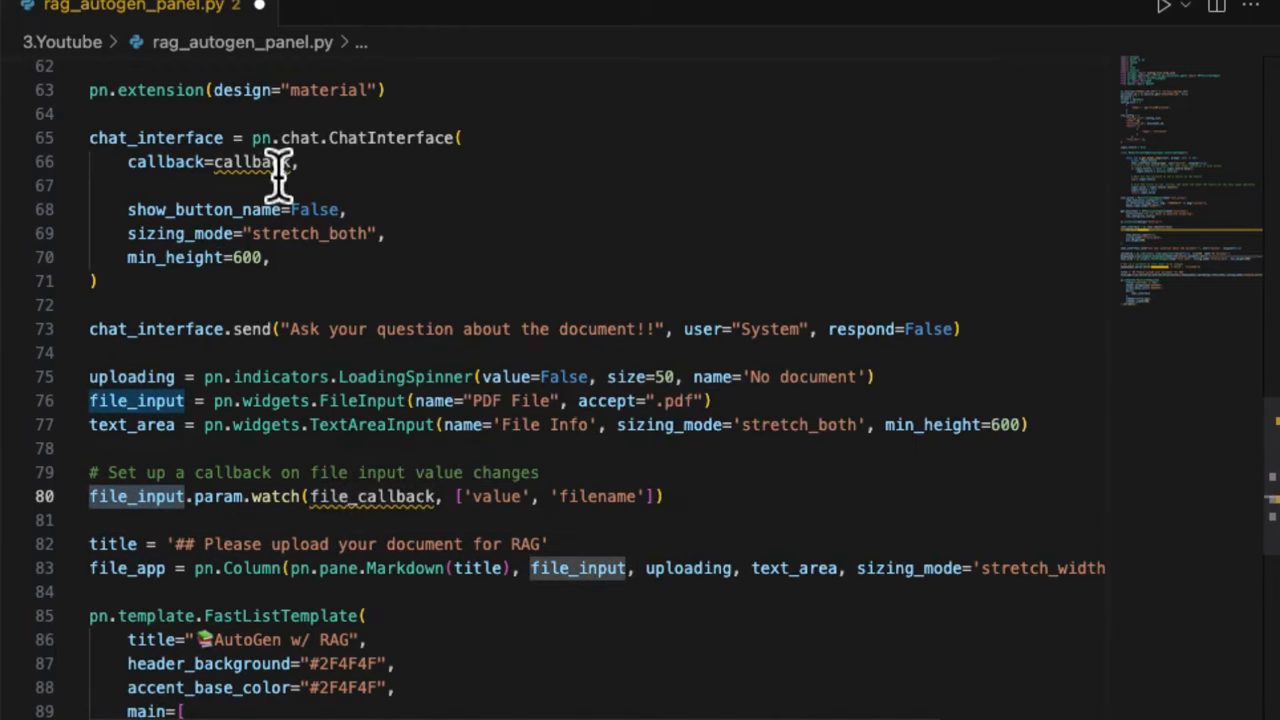
click(252, 162)
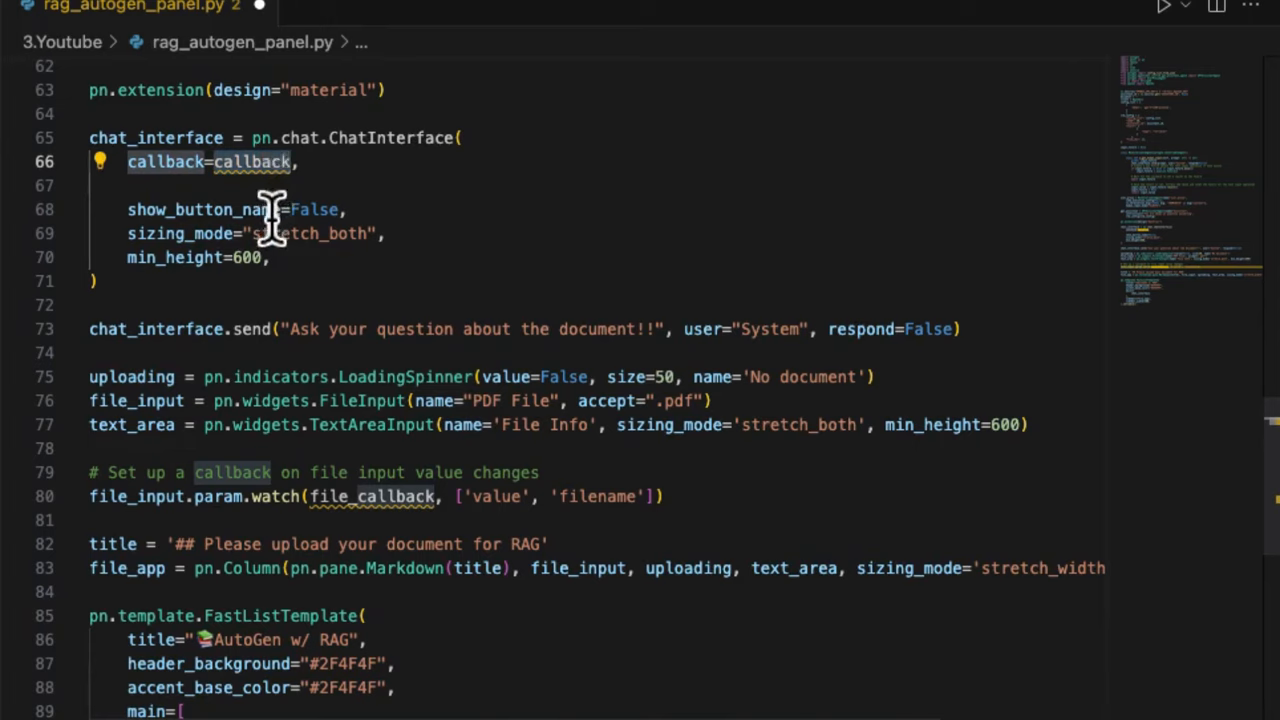
double_click(156, 136)
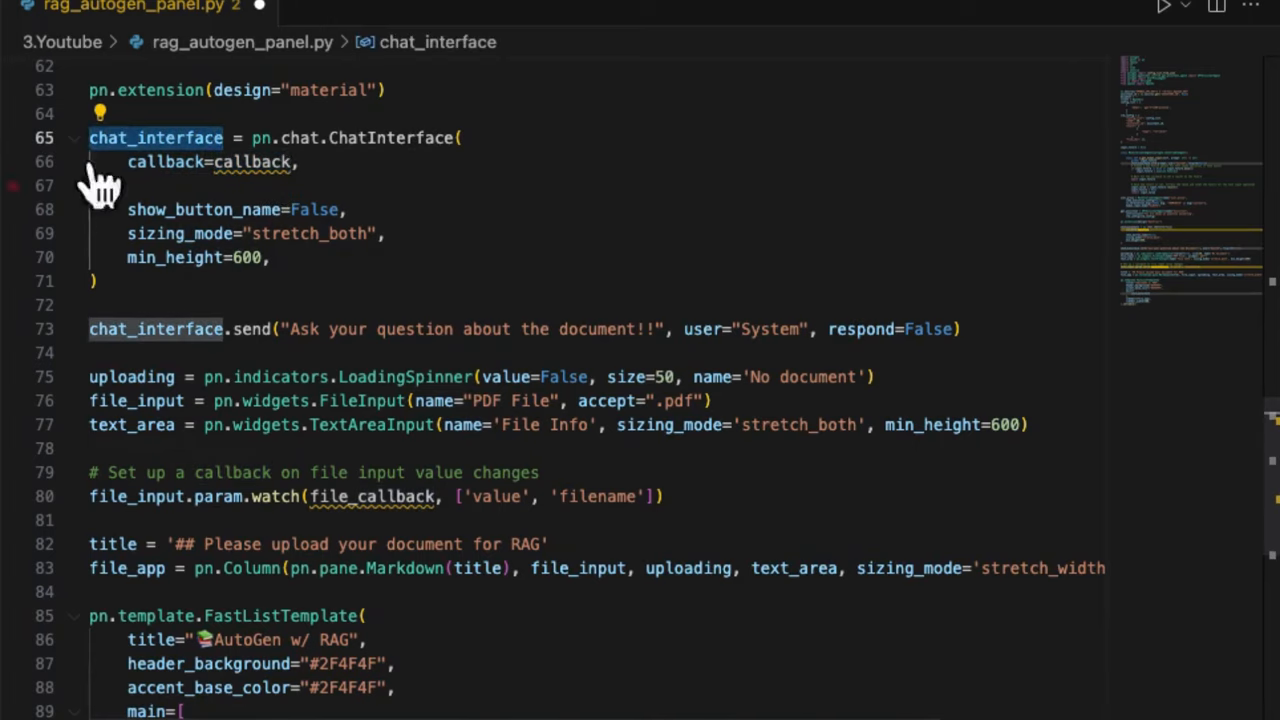
mouse_move(550, 262)
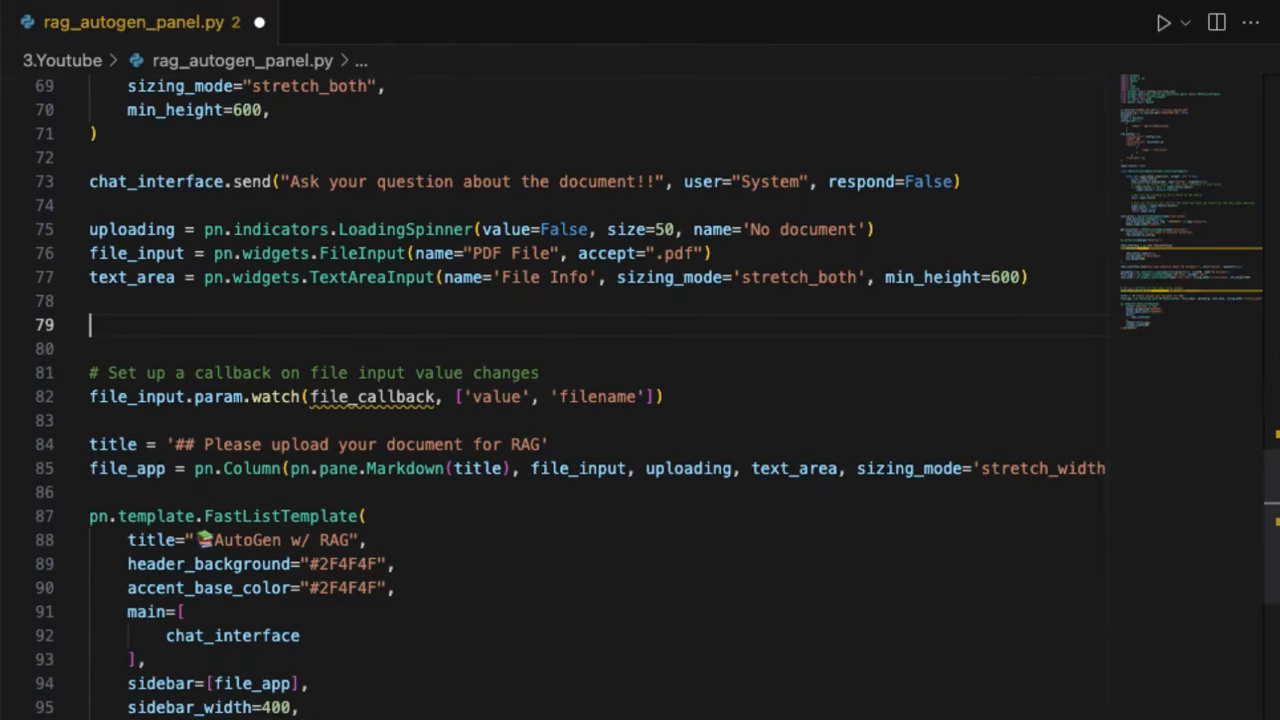
Step: Paste the file_callback function and trace how file_name is saved and uploaded to OpenAI
scroll(down, 3)
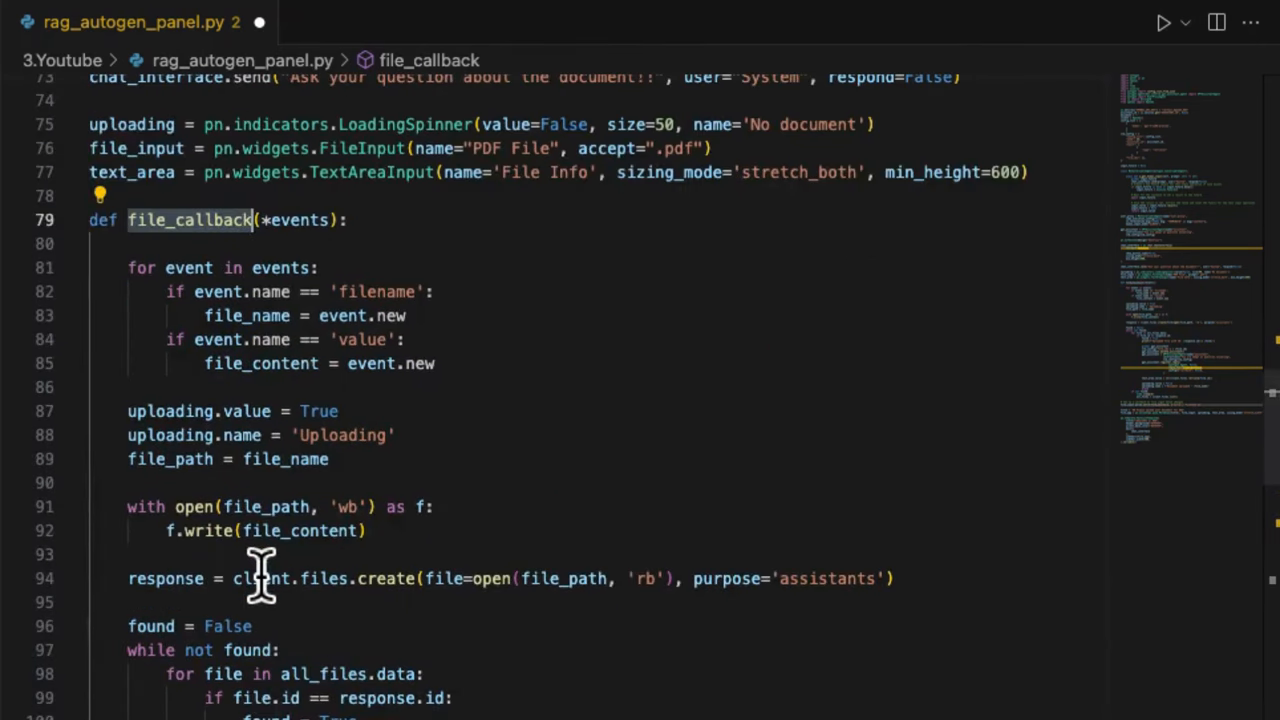
scroll(down, 3)
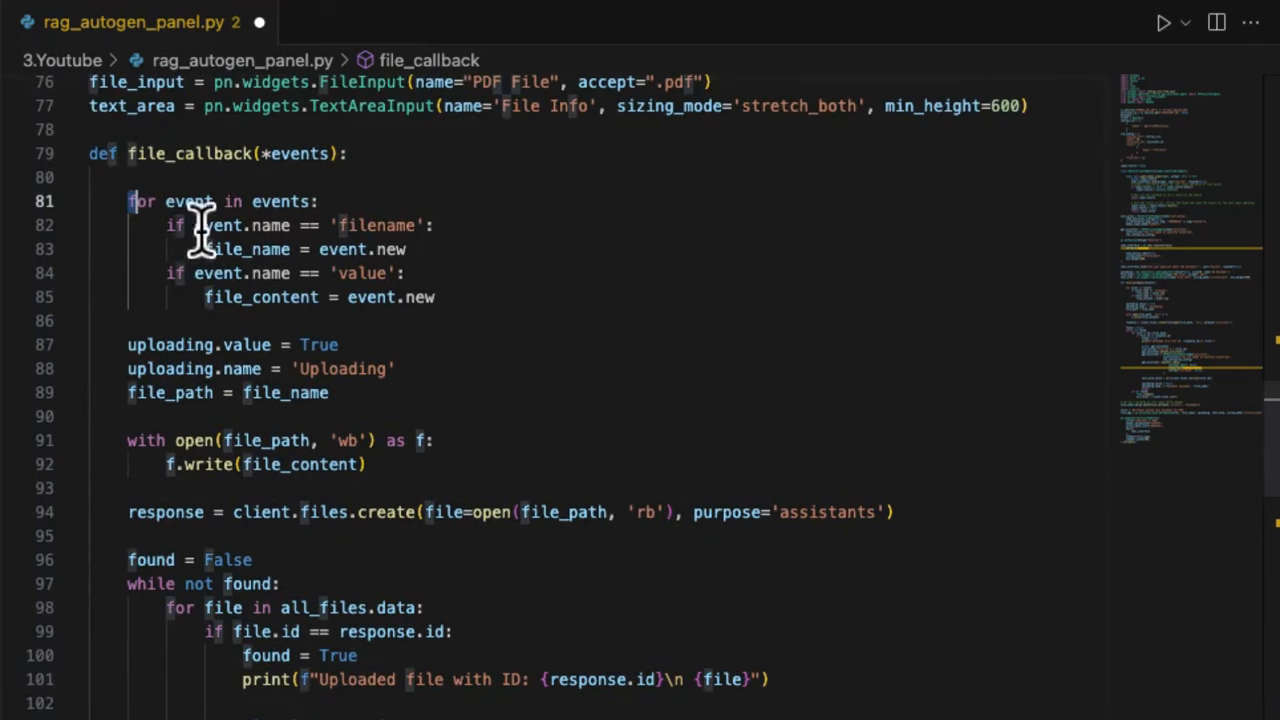
drag(128, 200, 380, 464)
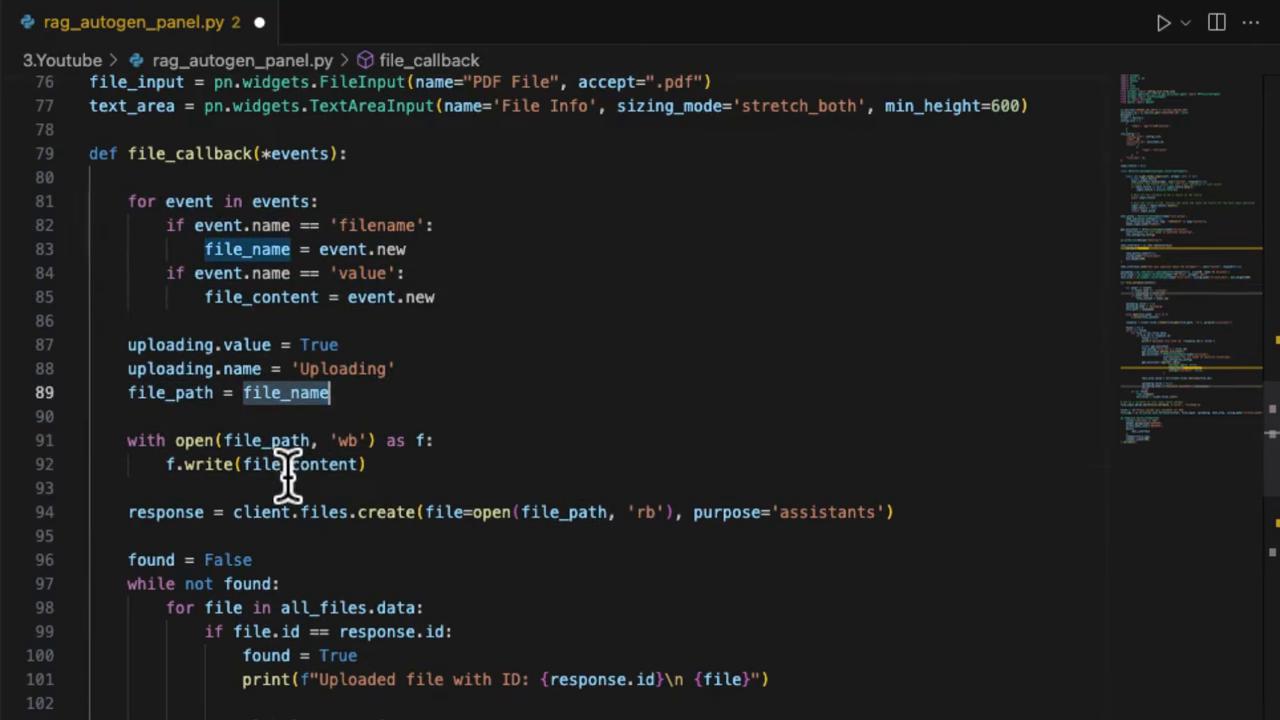
scroll(down, 3)
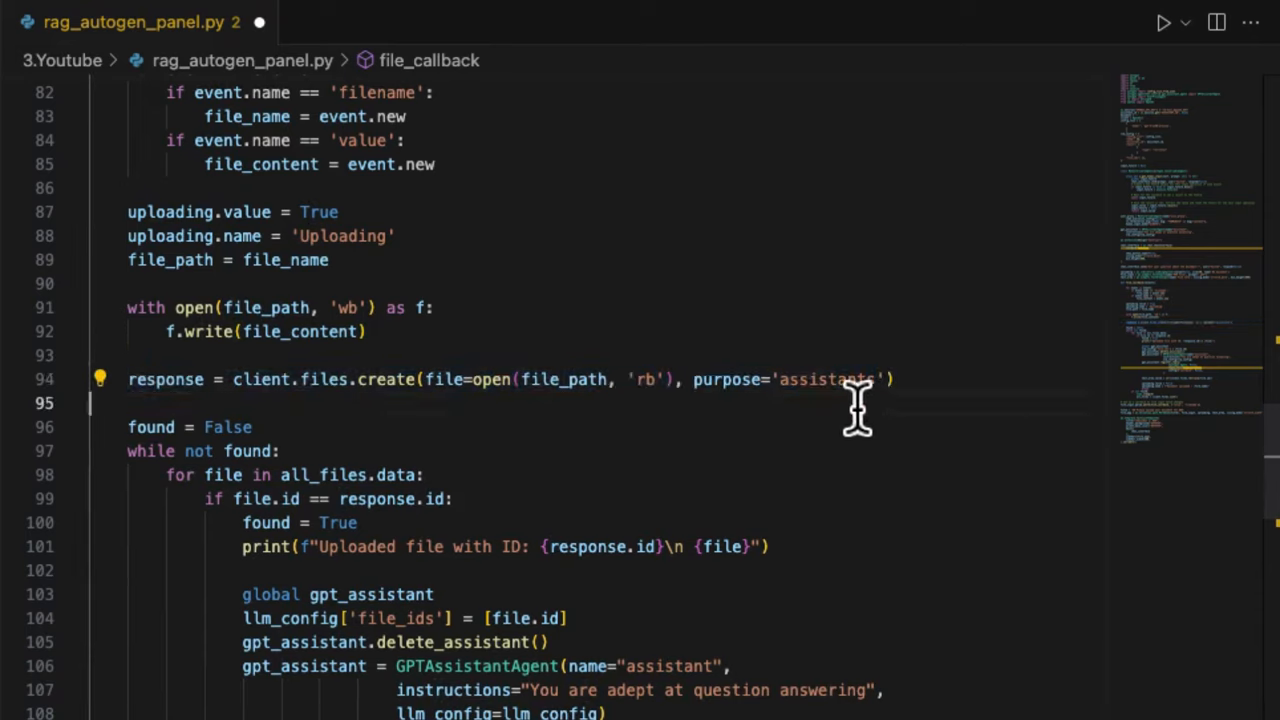
double_click(824, 380)
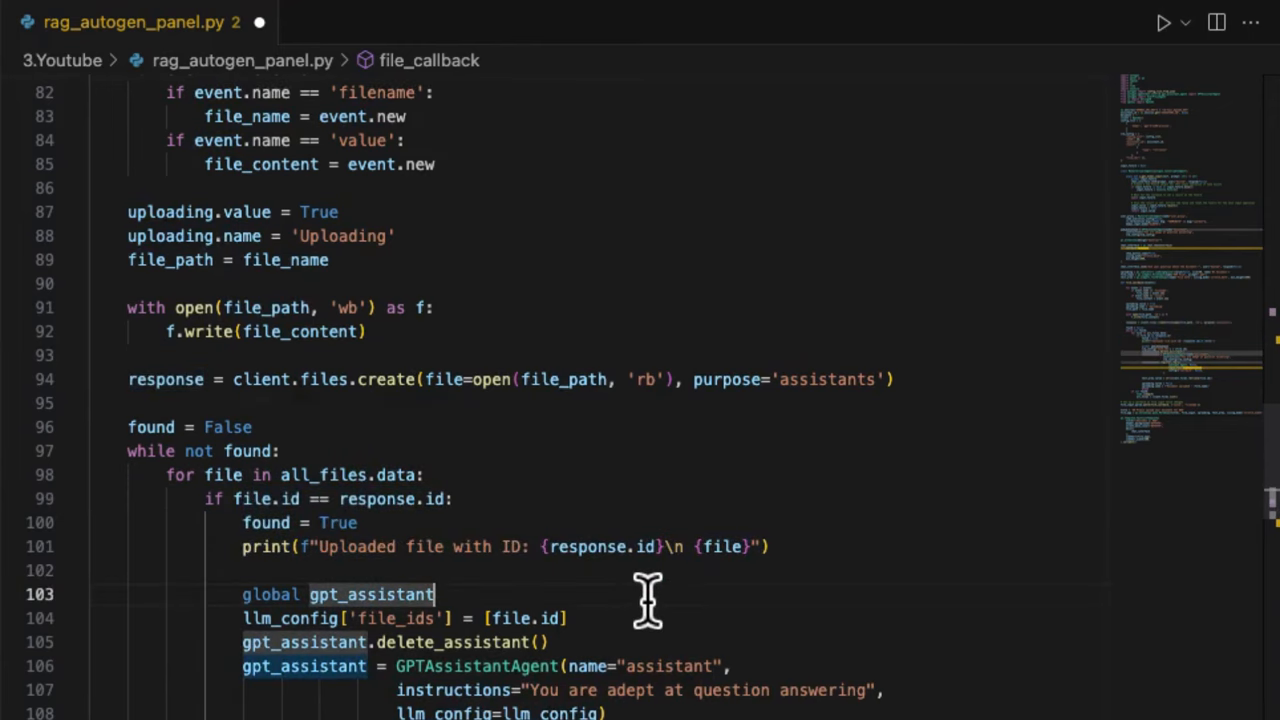
Step: Review the llm_config file_ids assignment that rebuilds gpt_assistant with the uploaded file id
scroll(down, 3)
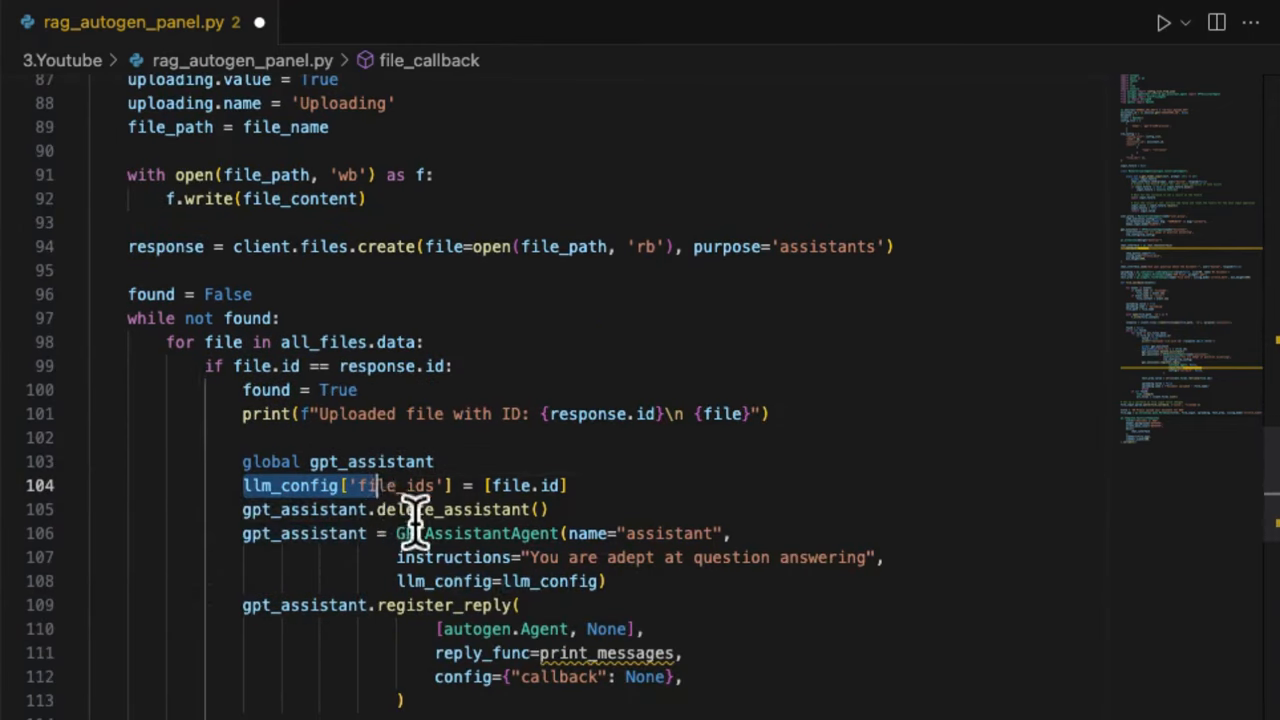
click(484, 580)
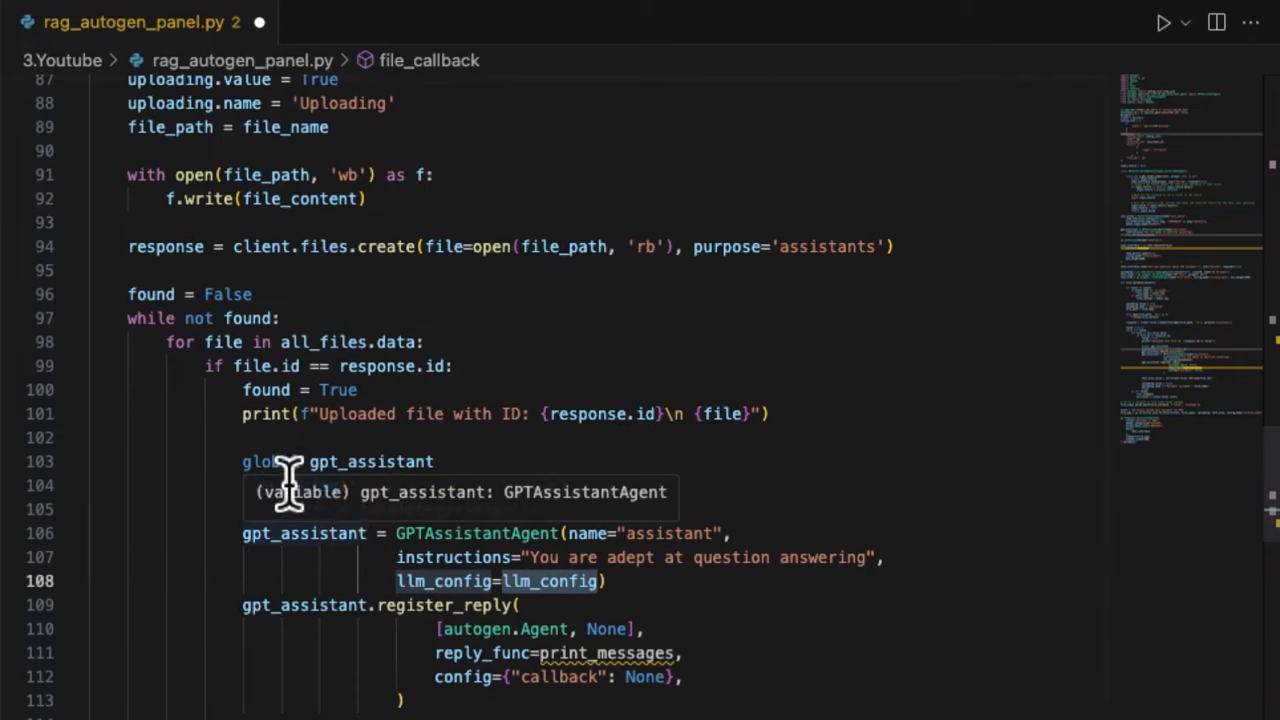
scroll(down, 3)
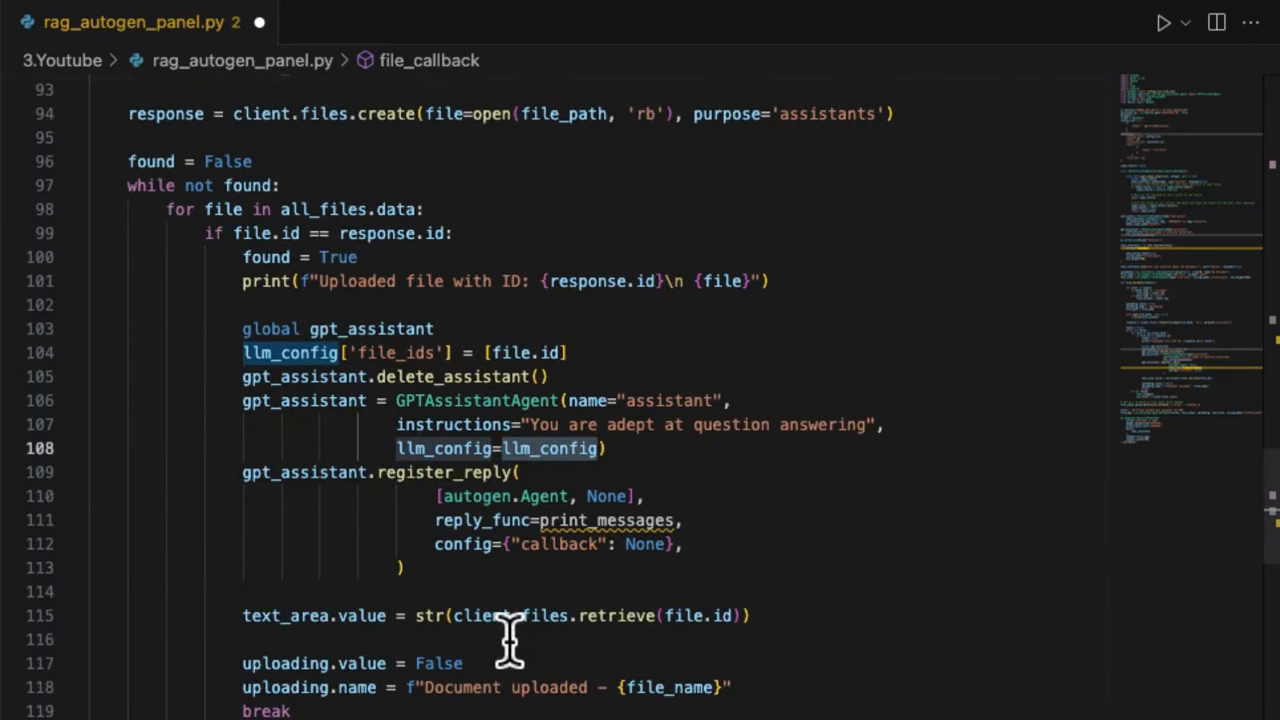
scroll(down, 3)
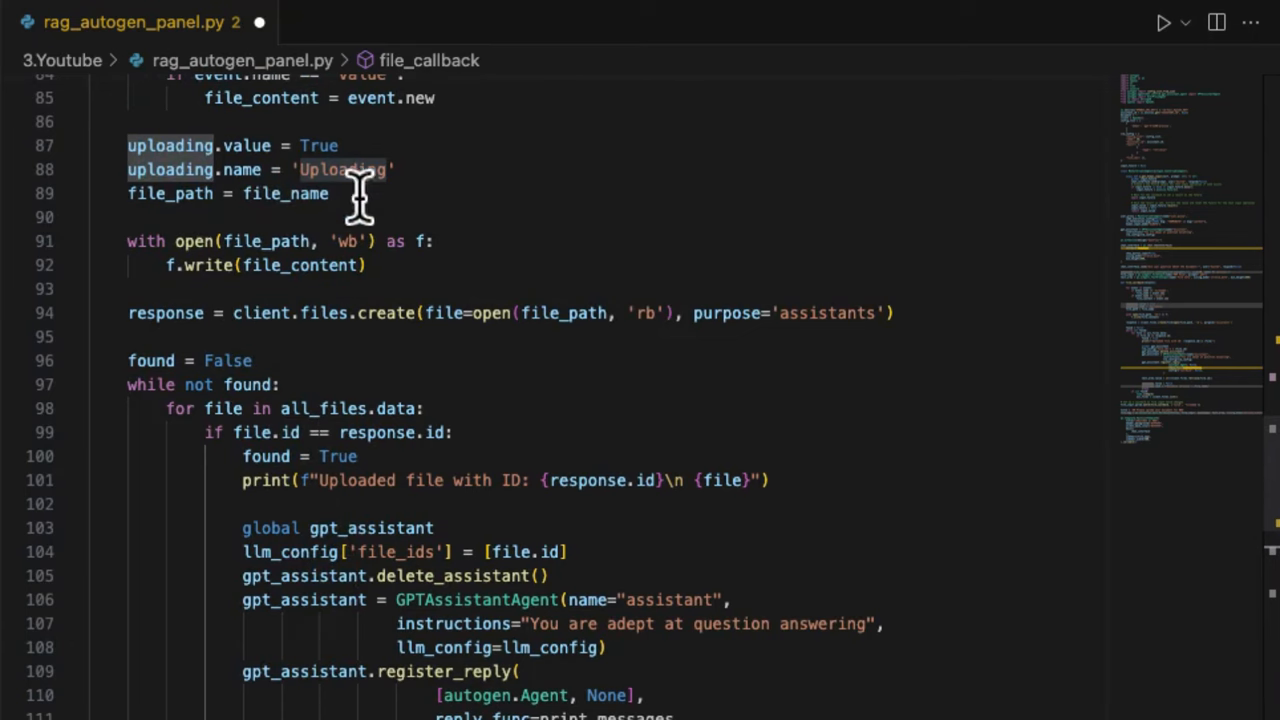
scroll(down, 3)
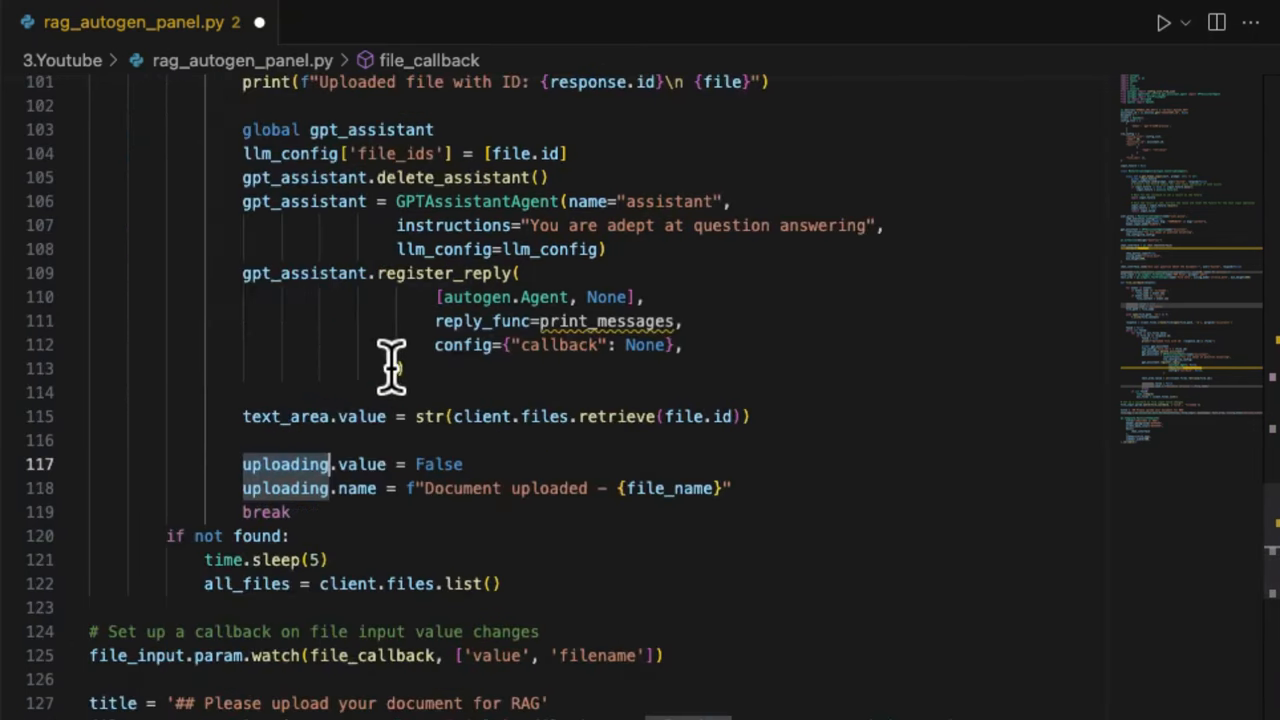
Step: Review print_messages and the register_reply calls, then delete the pn.extension line below them
scroll(down, 3)
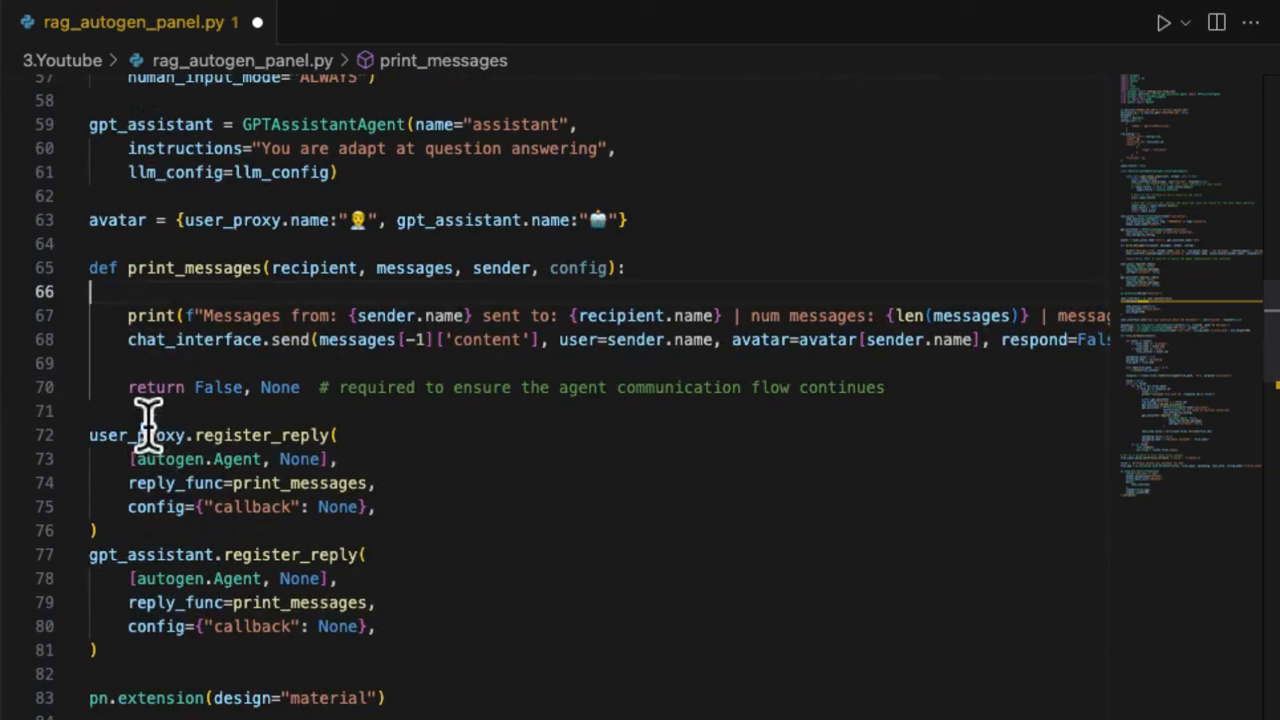
mouse_move(290, 578)
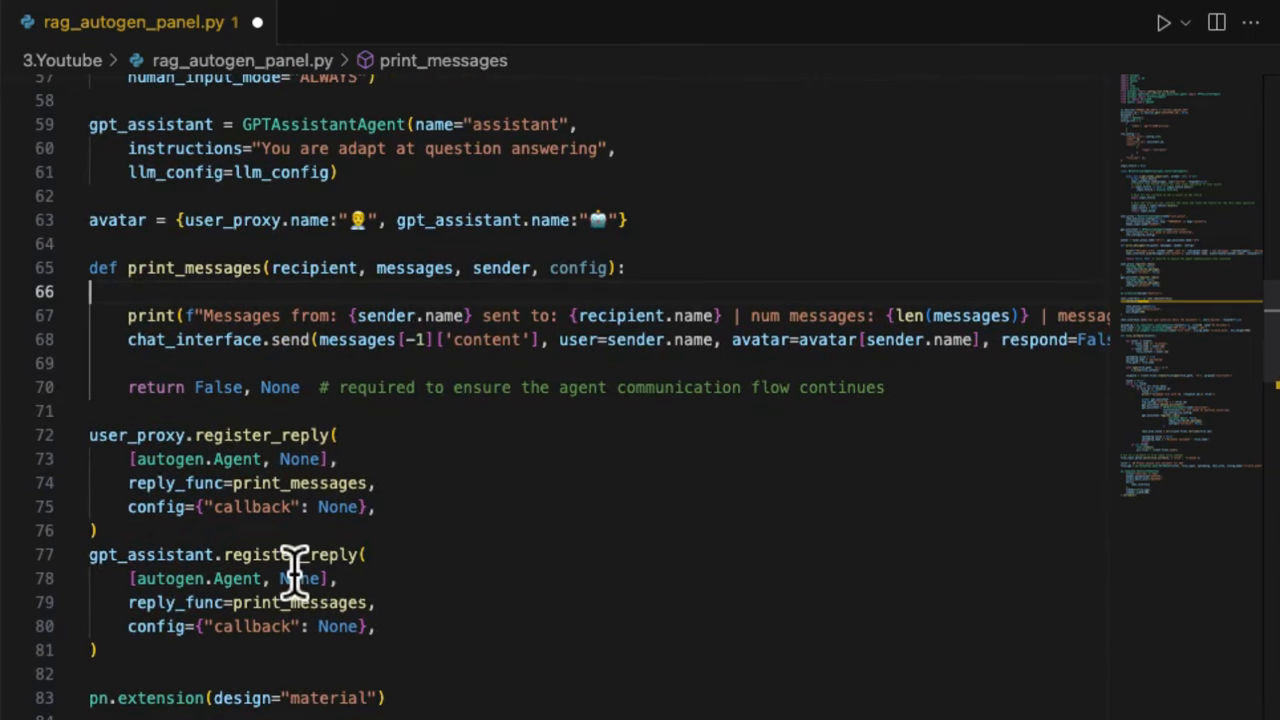
mouse_move(144, 458)
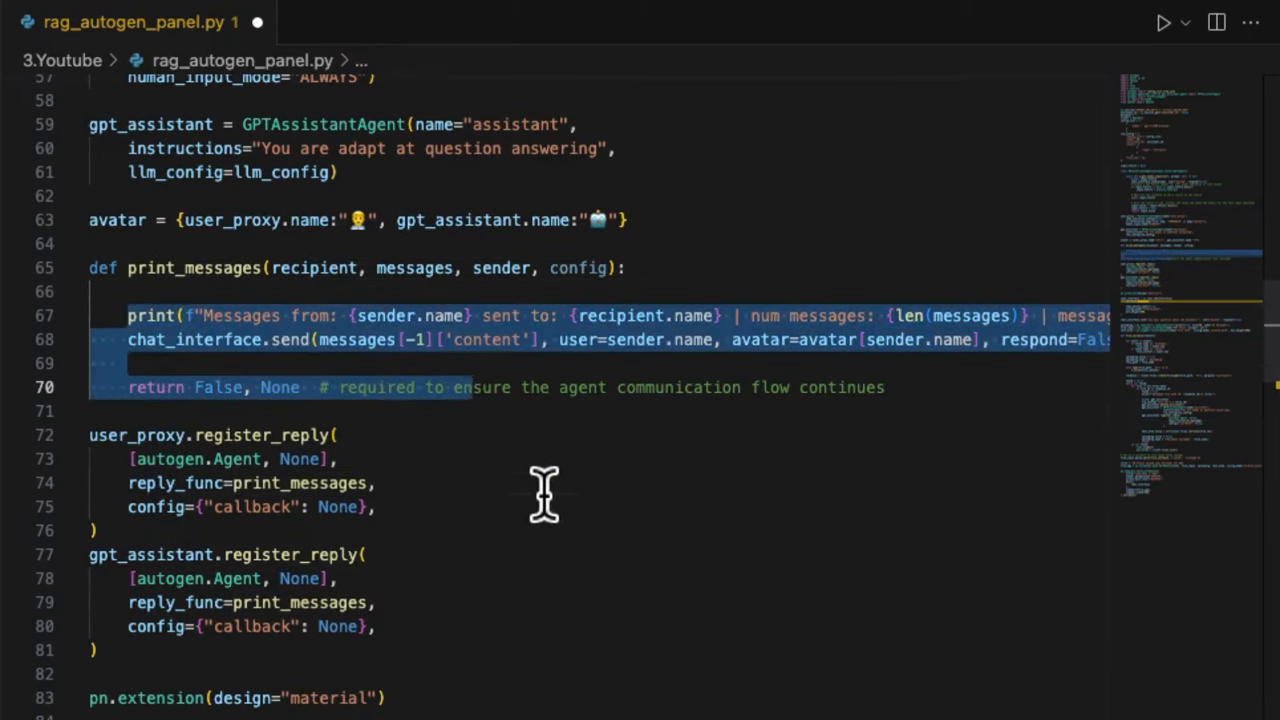
click(170, 340)
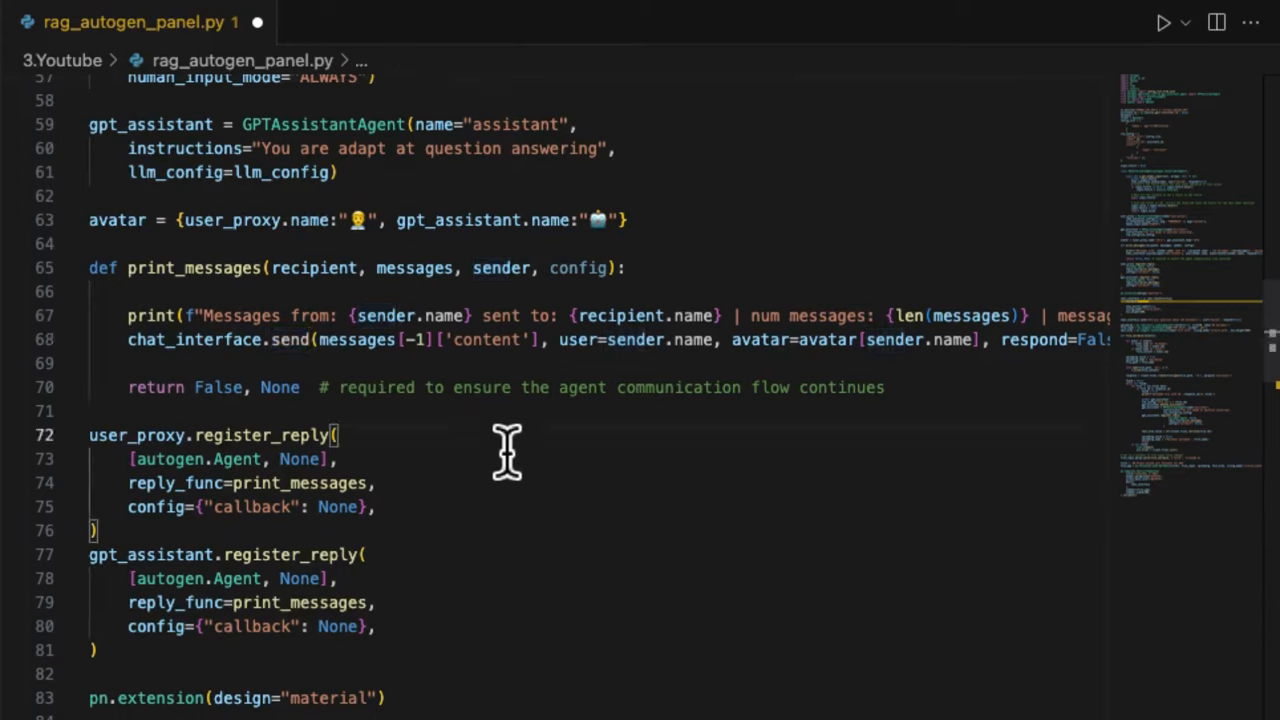
mouse_move(724, 362)
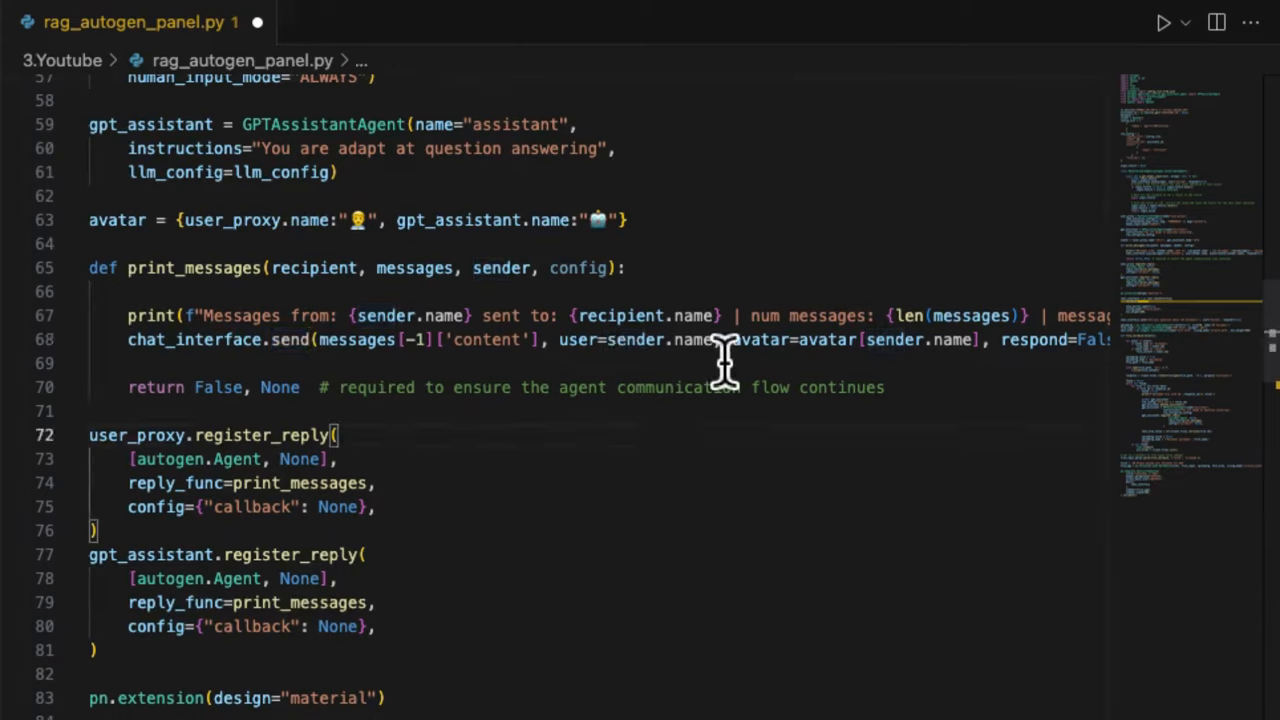
click(110, 364)
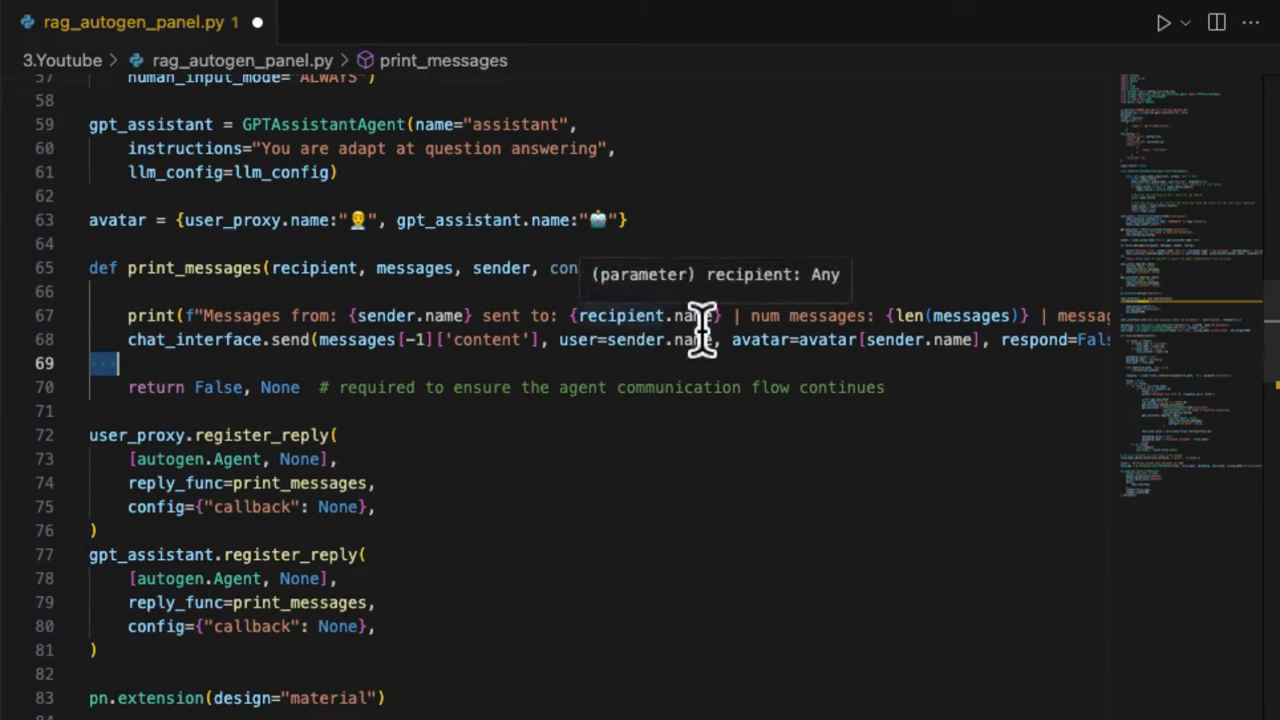
mouse_move(844, 556)
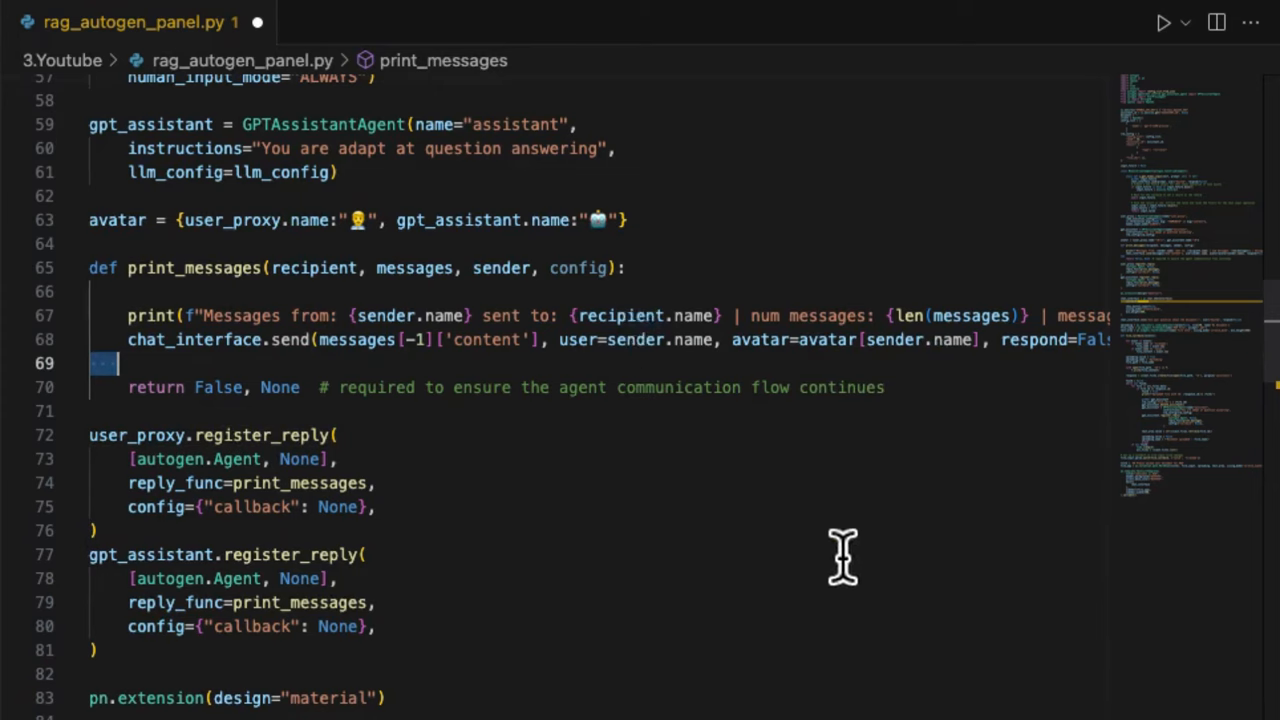
mouse_move(236, 588)
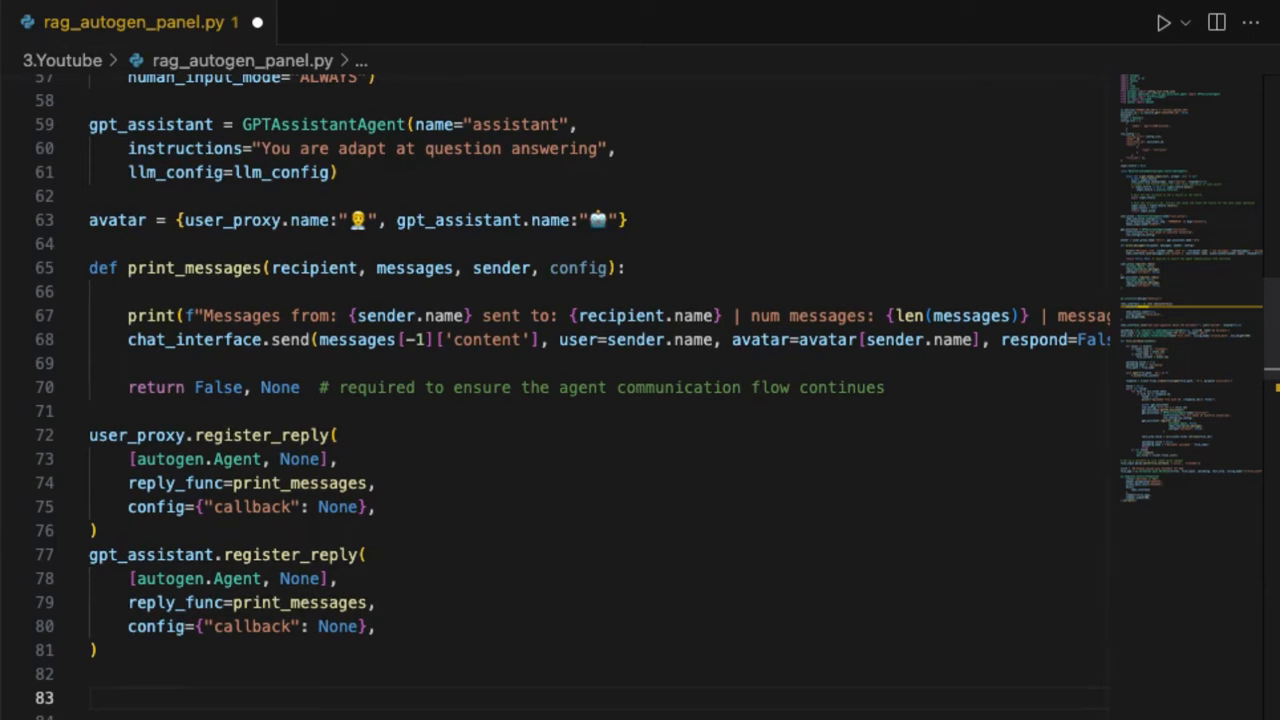
scroll(down, 3)
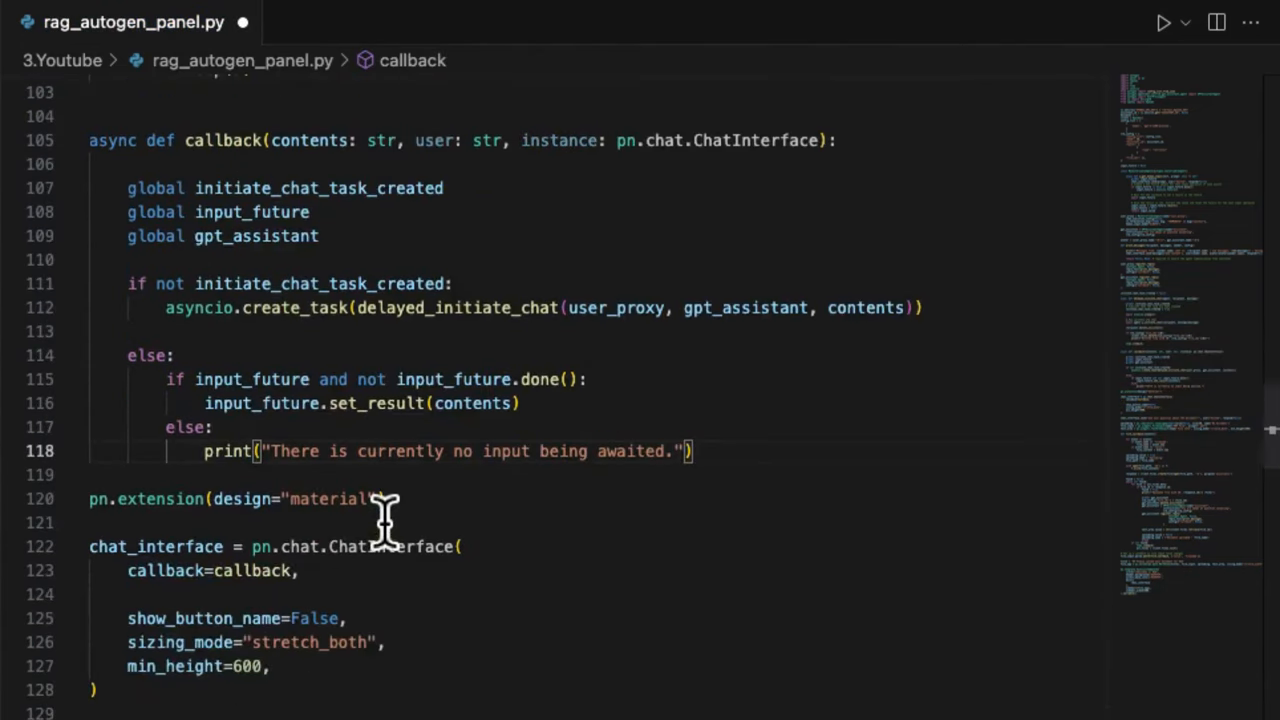
scroll(down, 3)
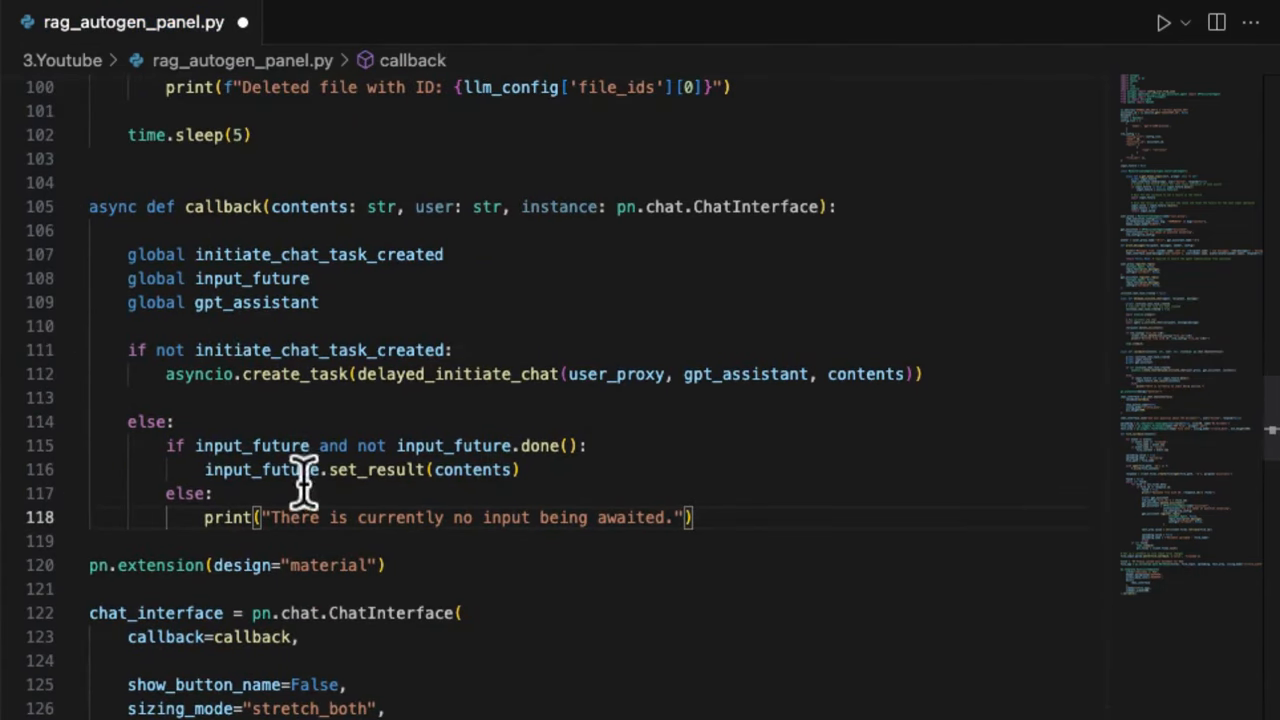
mouse_move(216, 348)
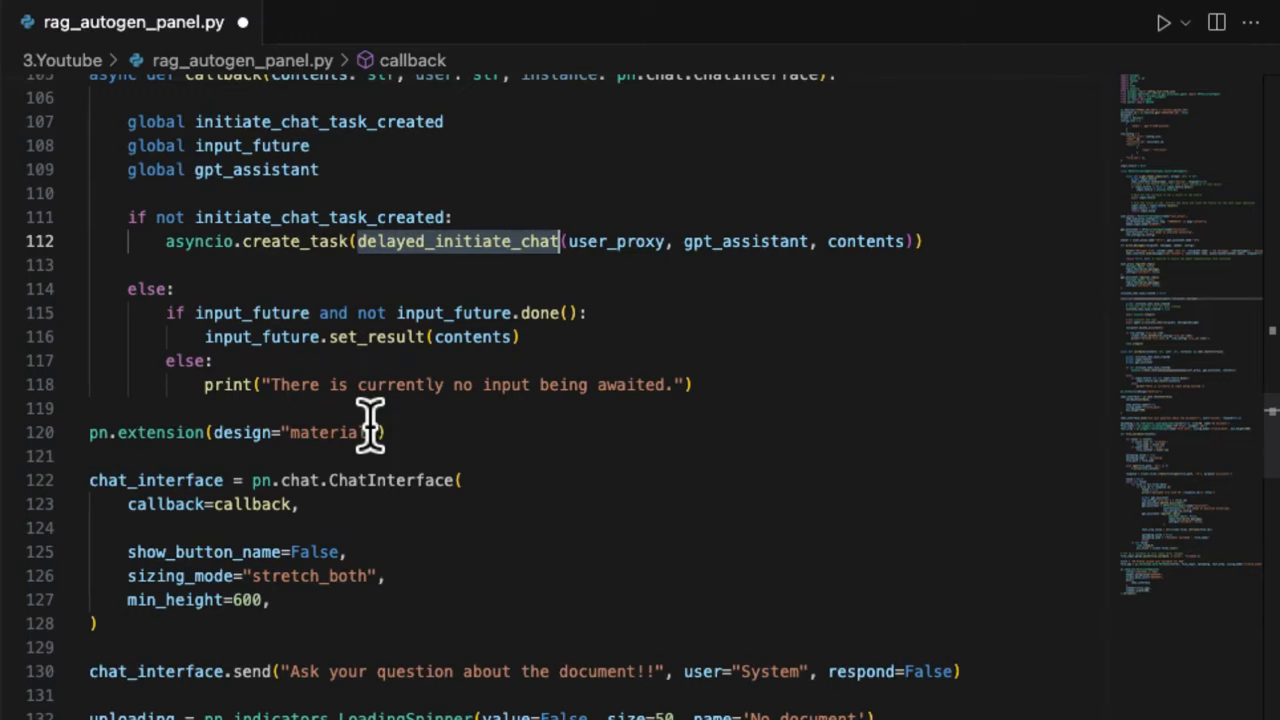
mouse_move(400, 330)
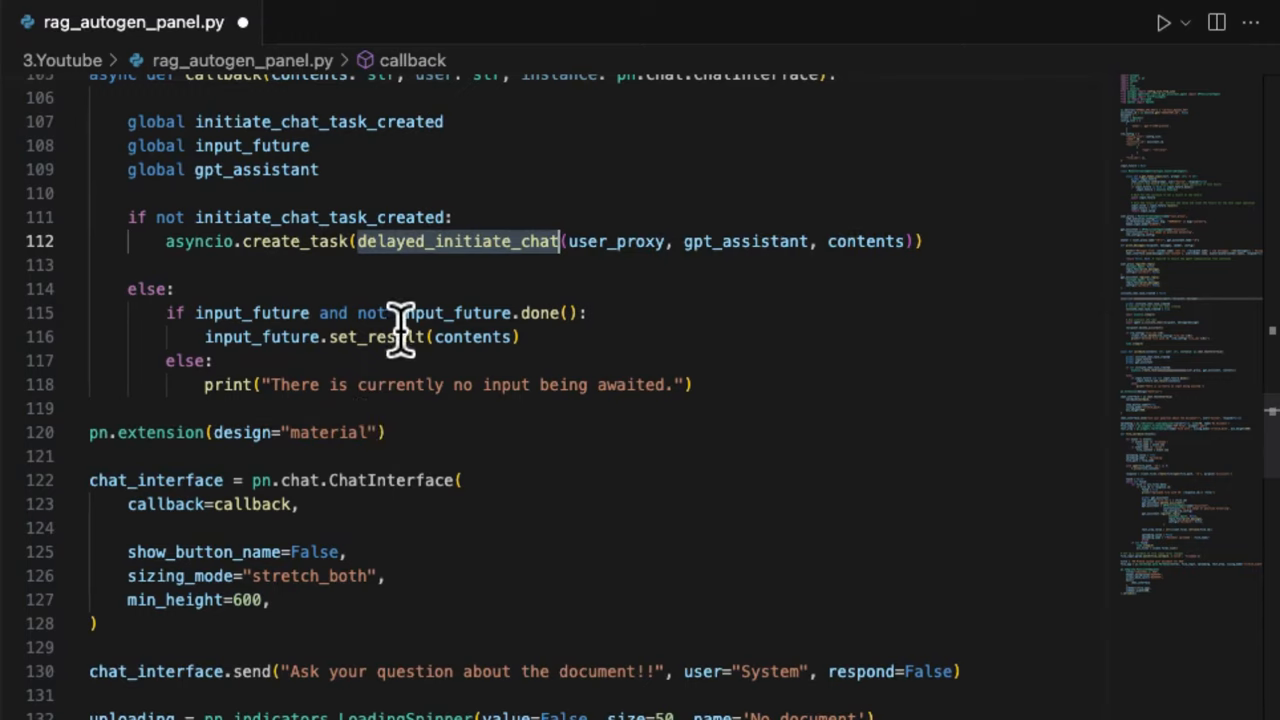
double_click(376, 336)
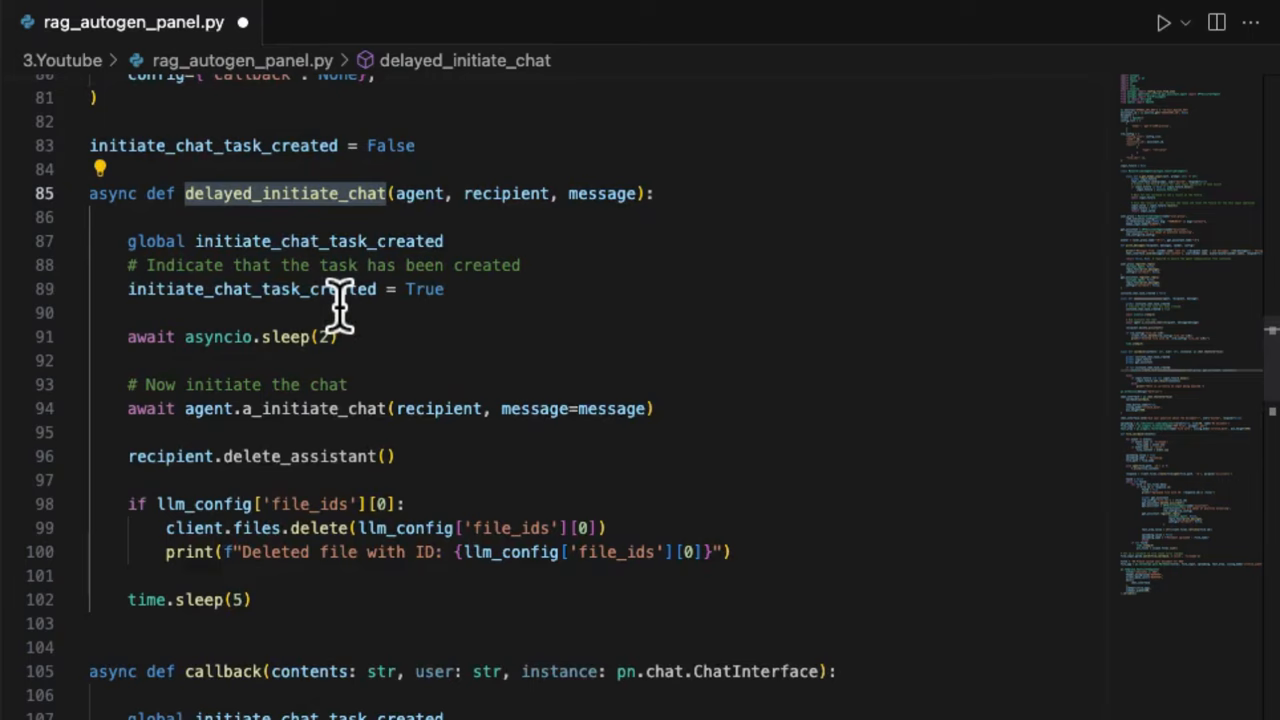
mouse_move(548, 284)
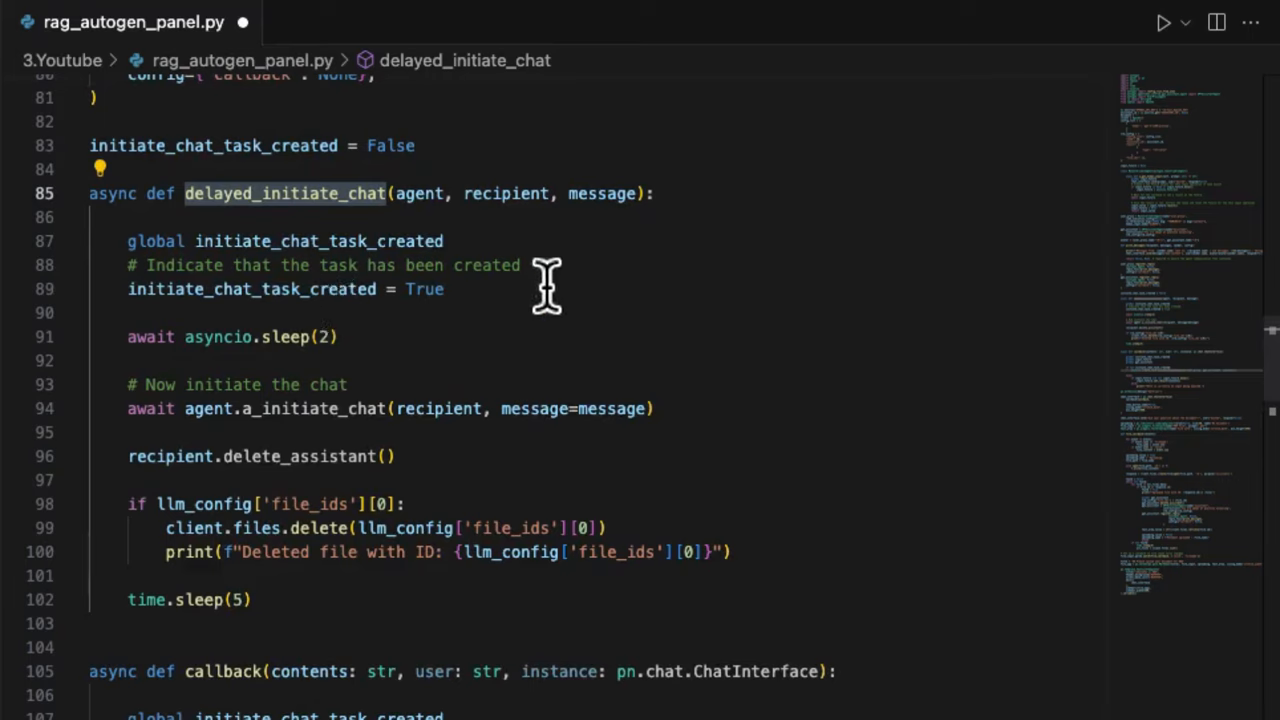
mouse_move(456, 580)
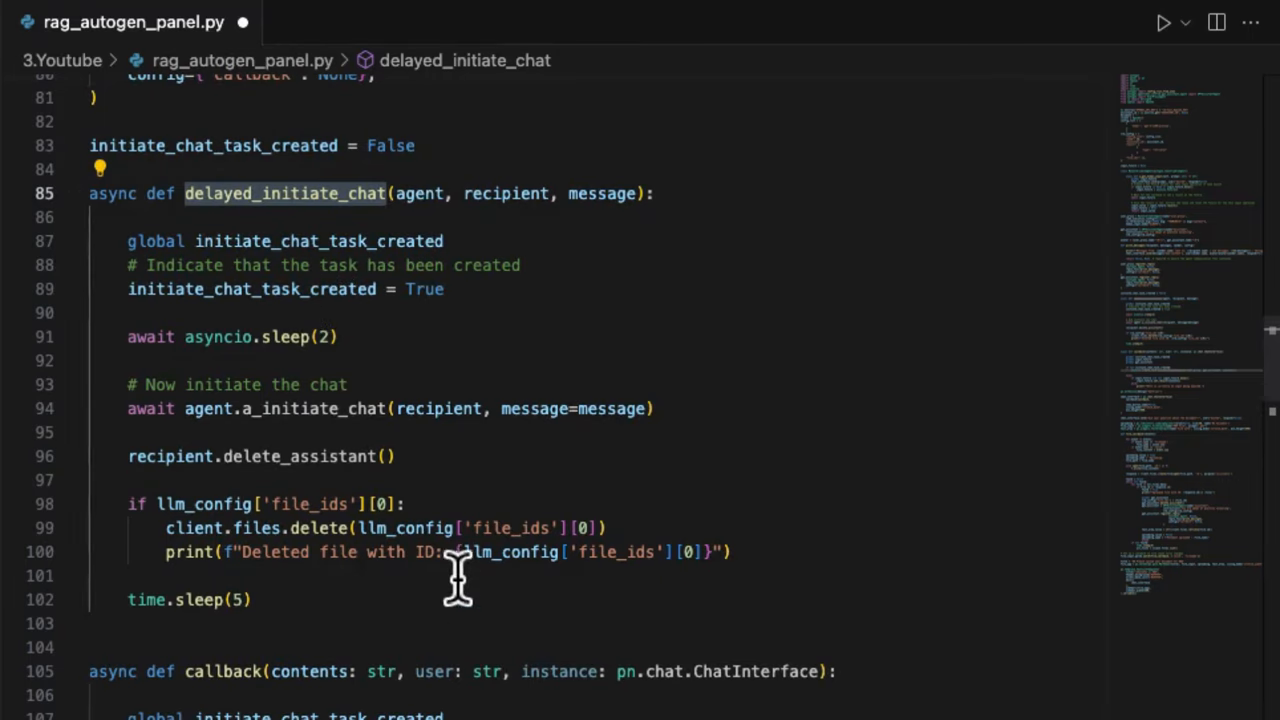
click(348, 384)
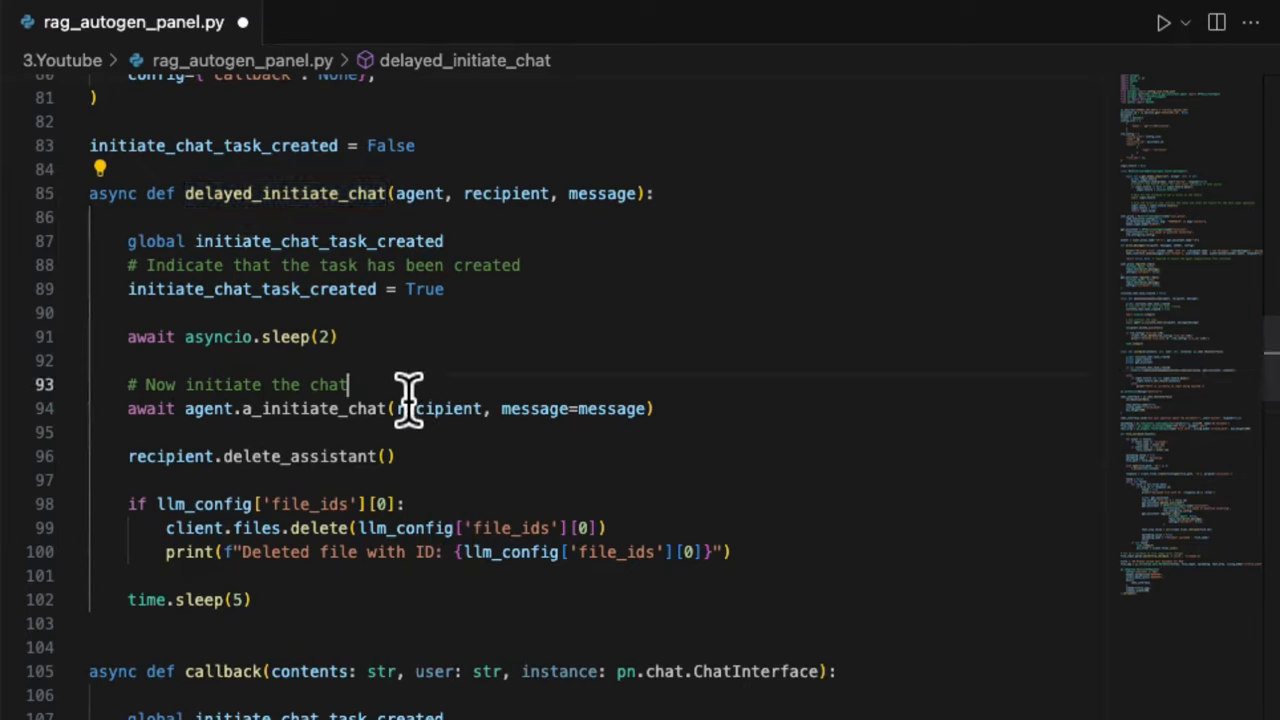
mouse_move(136, 418)
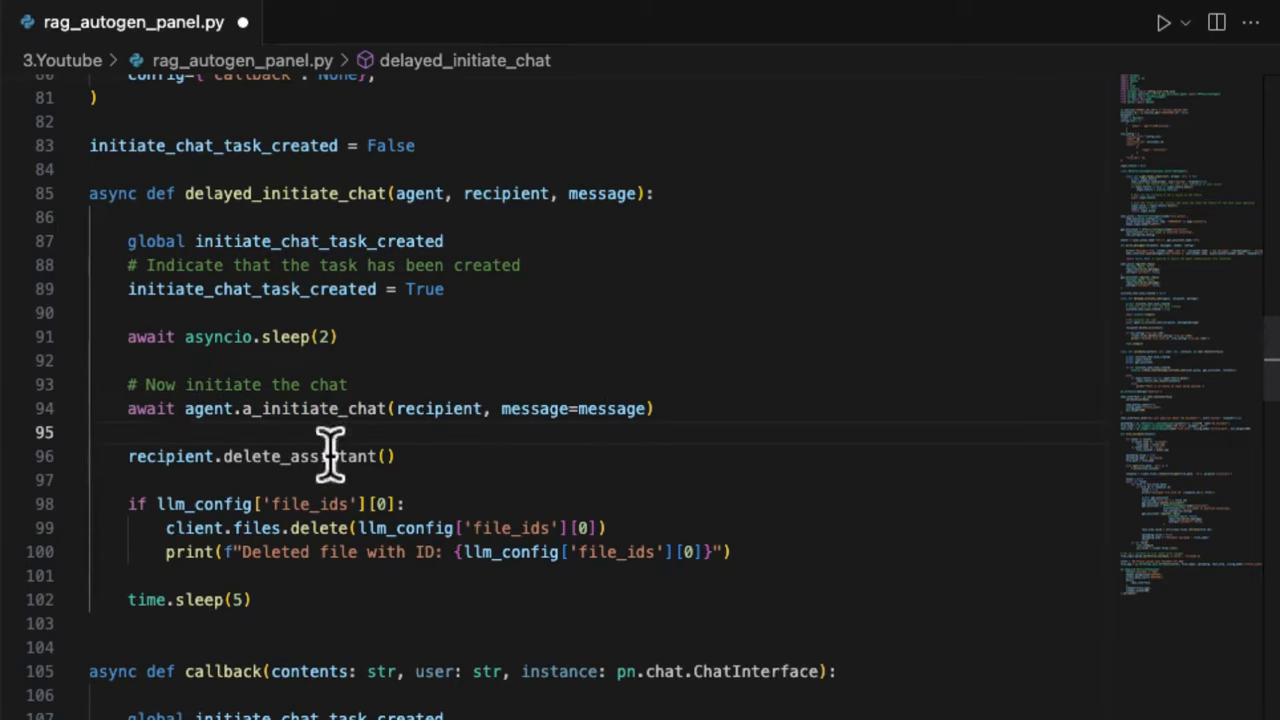
mouse_move(184, 420)
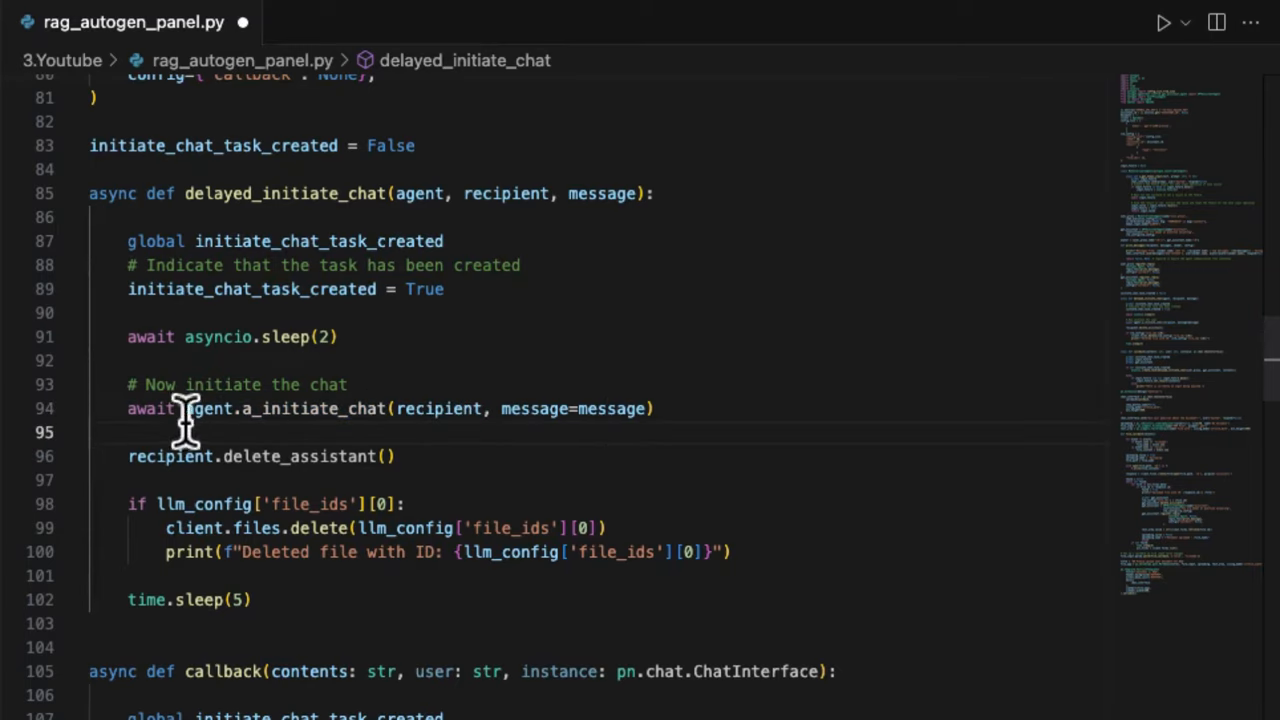
double_click(298, 456)
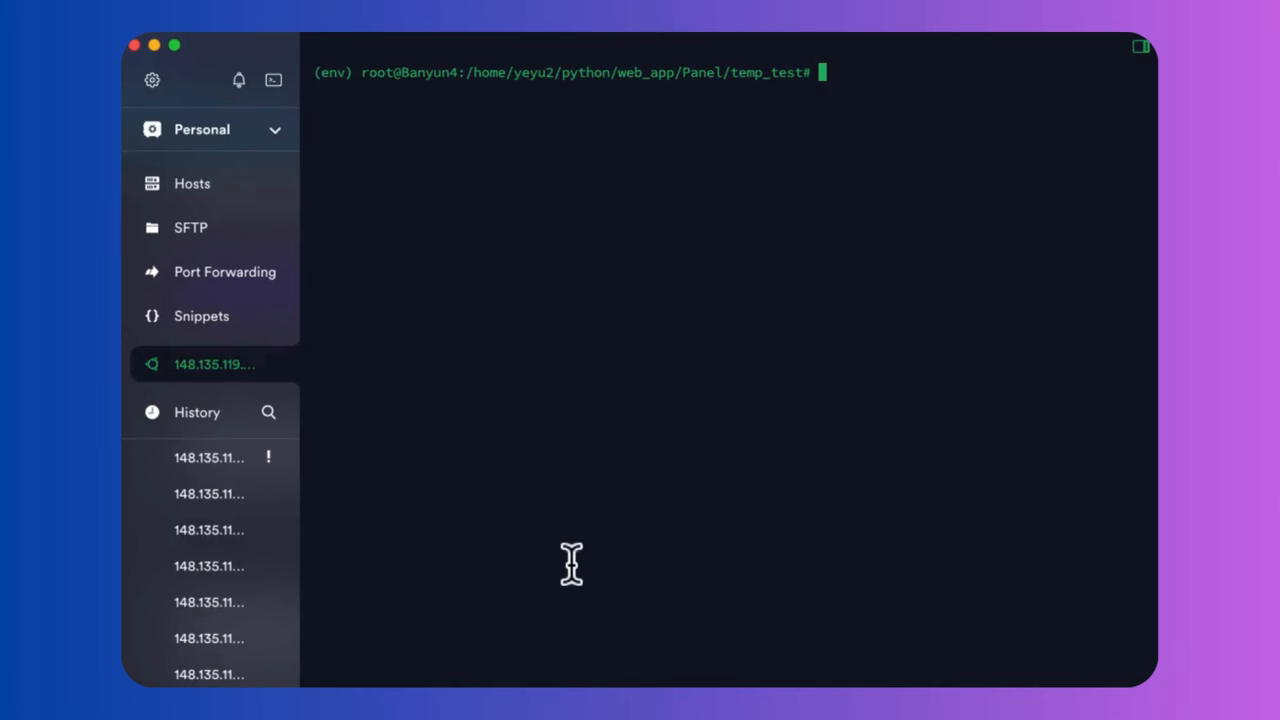
mouse_move(724, 364)
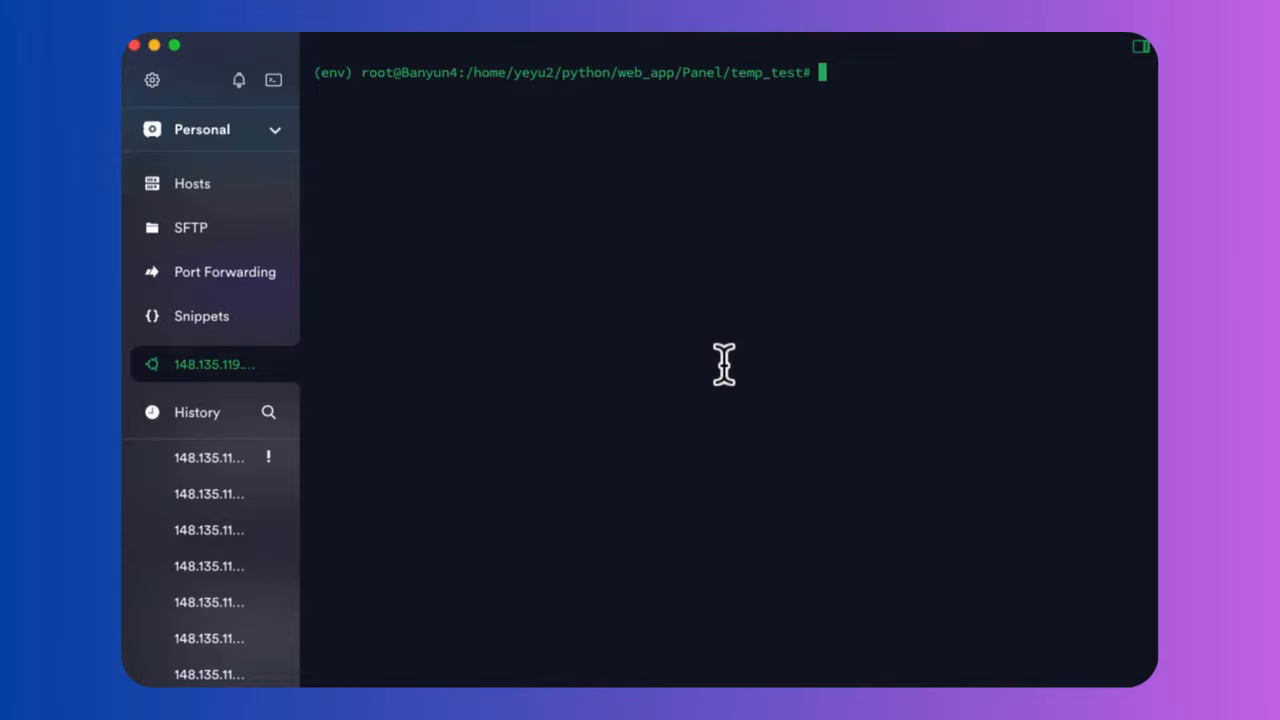
Step: Run 'panel serve rag_autogen_panel.py' and open the app at localhost:5006
text(panel)
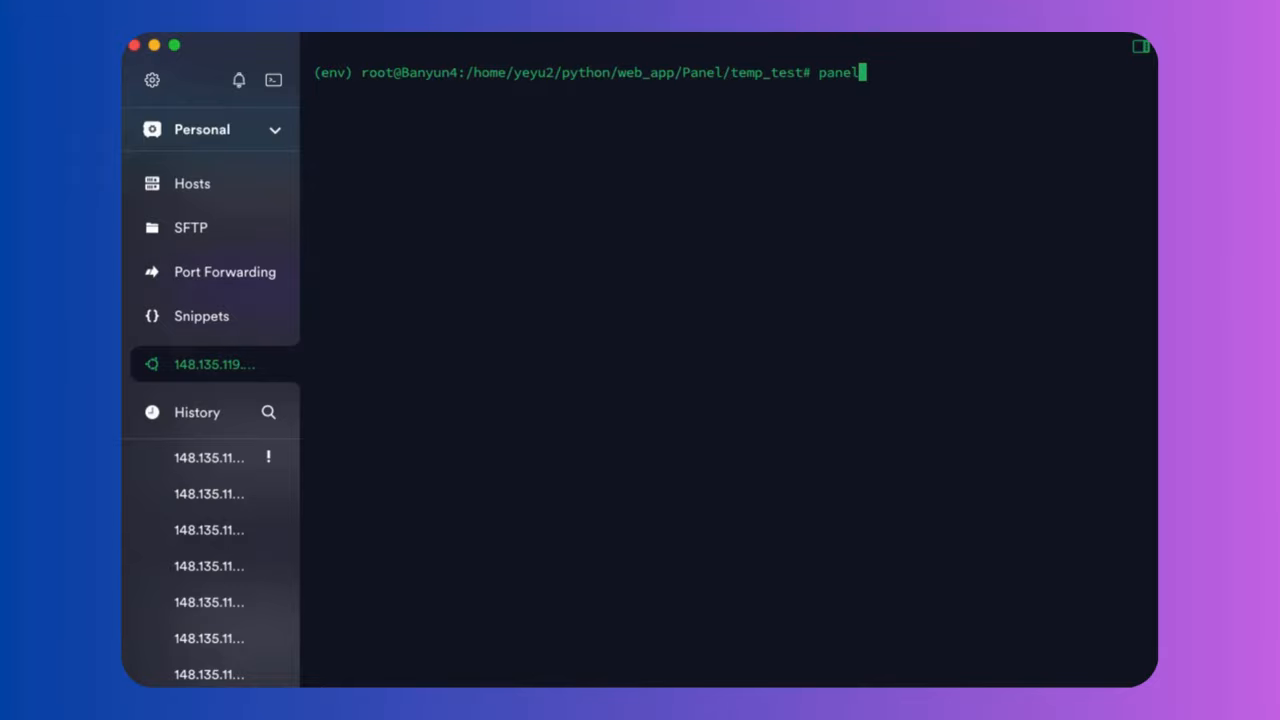
text(serve rag_autogen_panel.py)
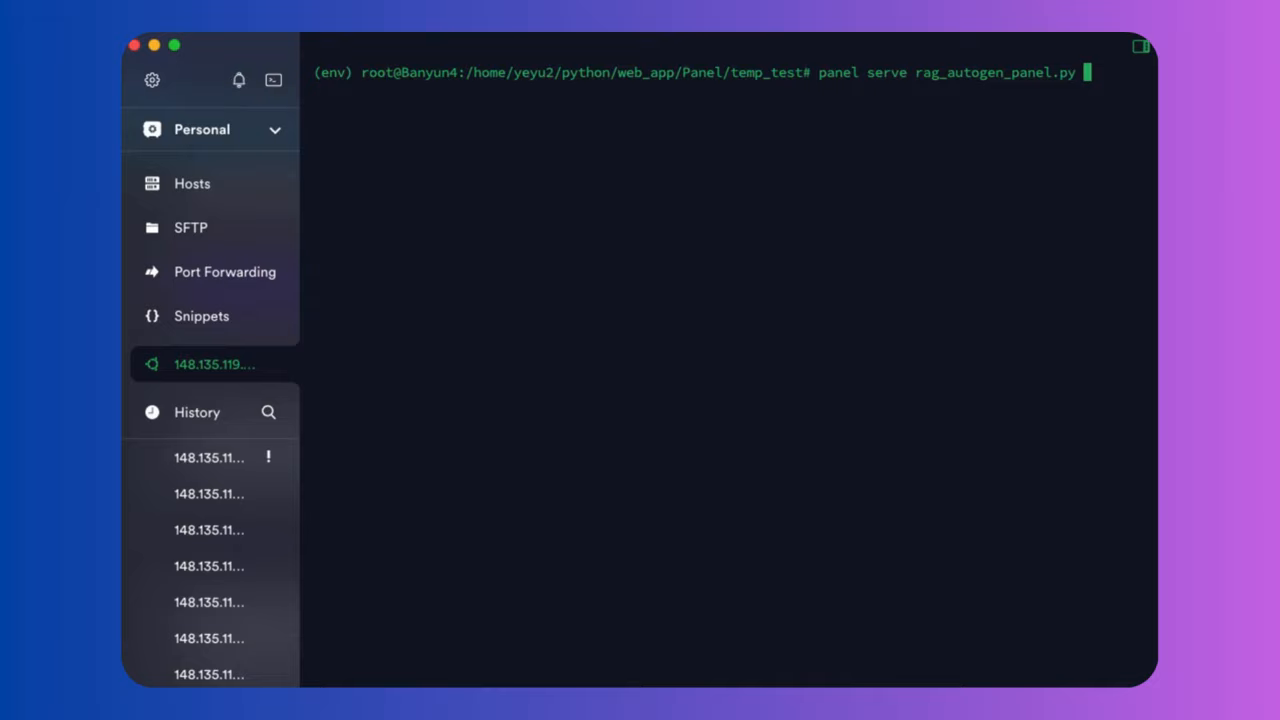
key(Enter)
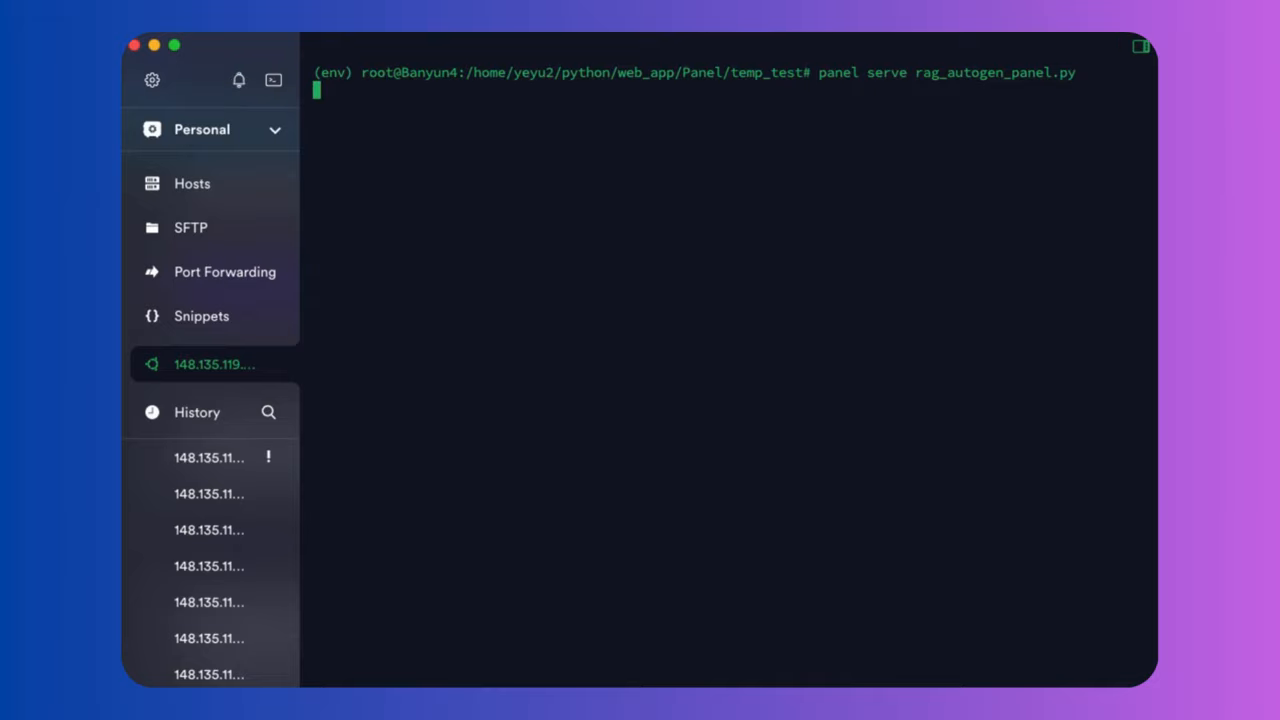
key(Return)
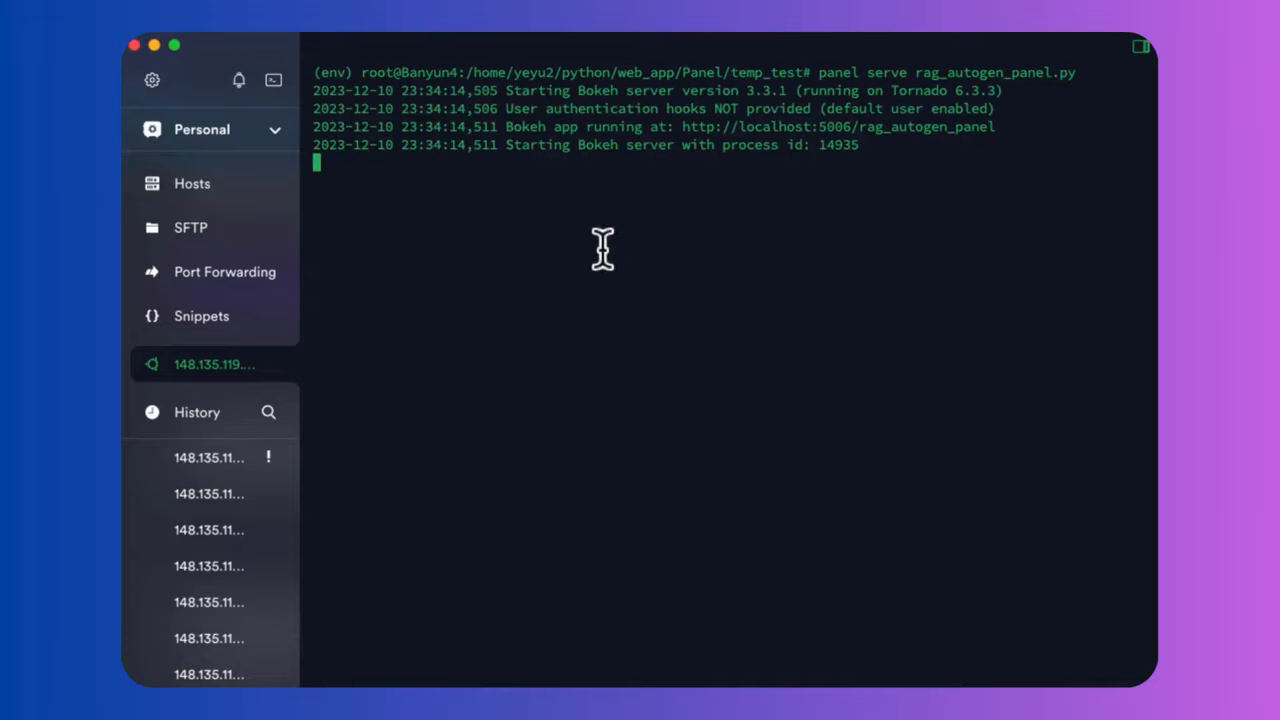
mouse_move(840, 156)
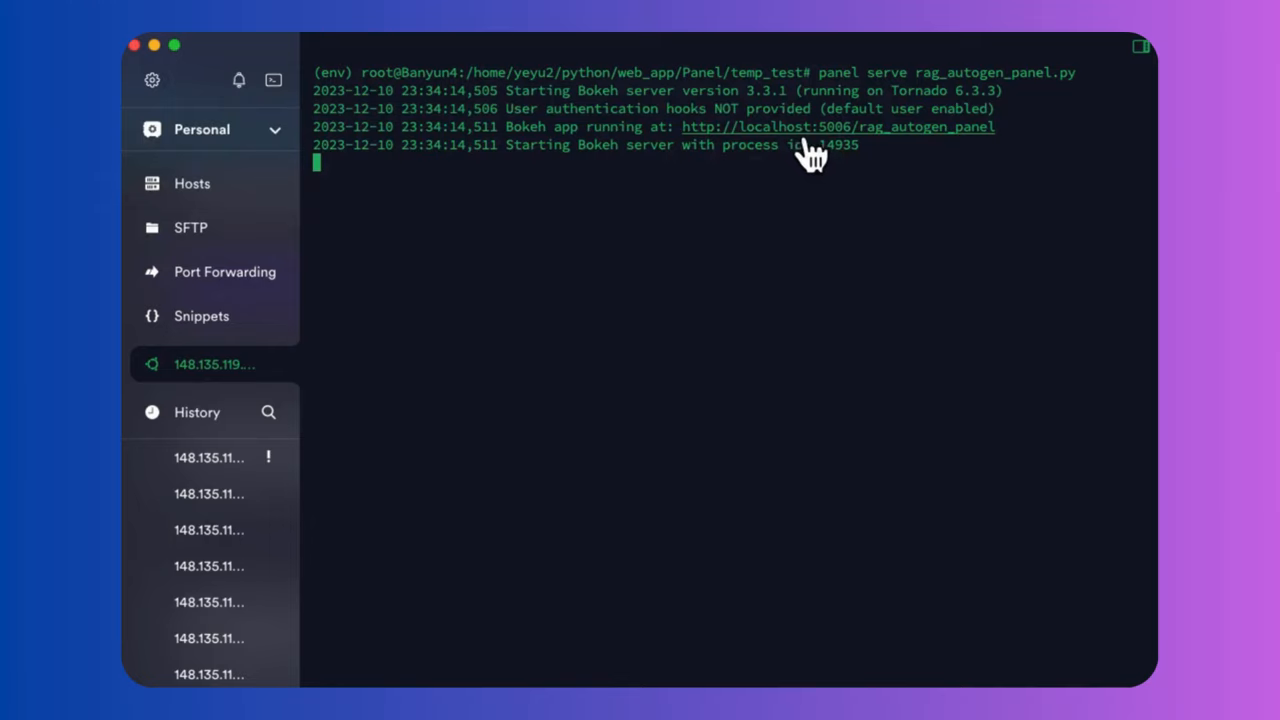
mouse_move(844, 160)
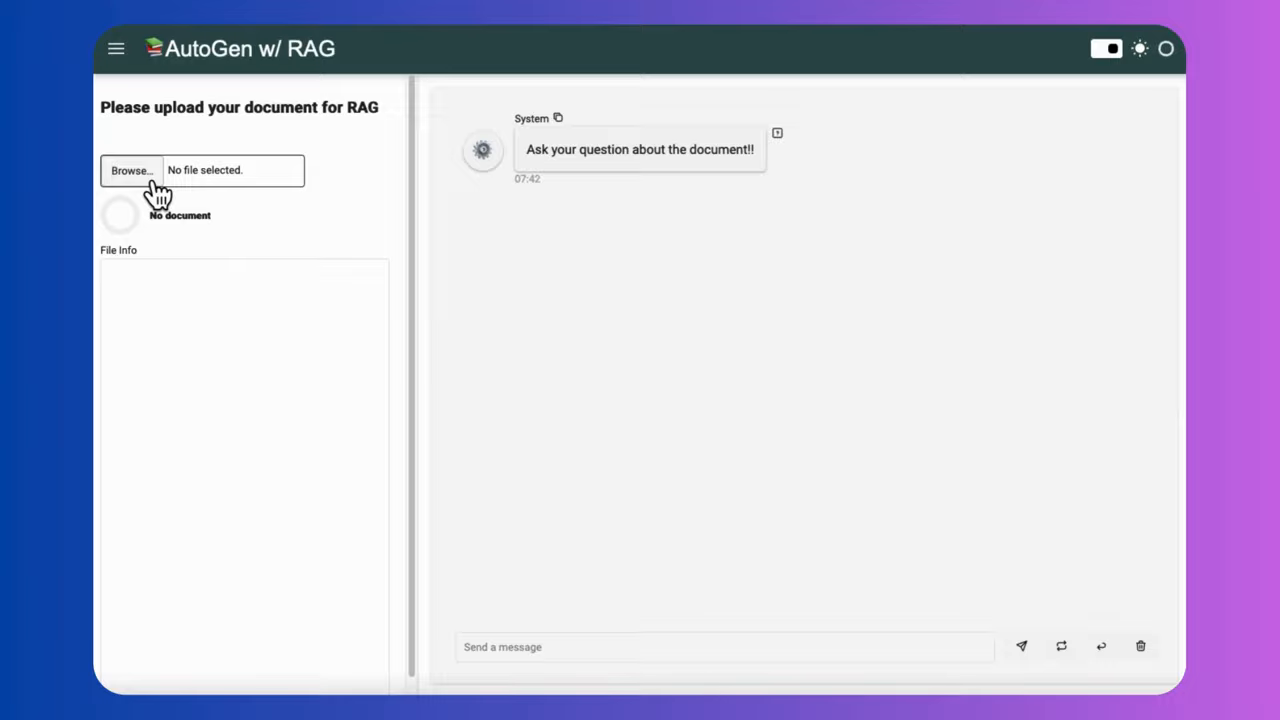
Step: Upload Oppenheimer_(film).pdf and ask which events in the movie align with historical facts
click(132, 170)
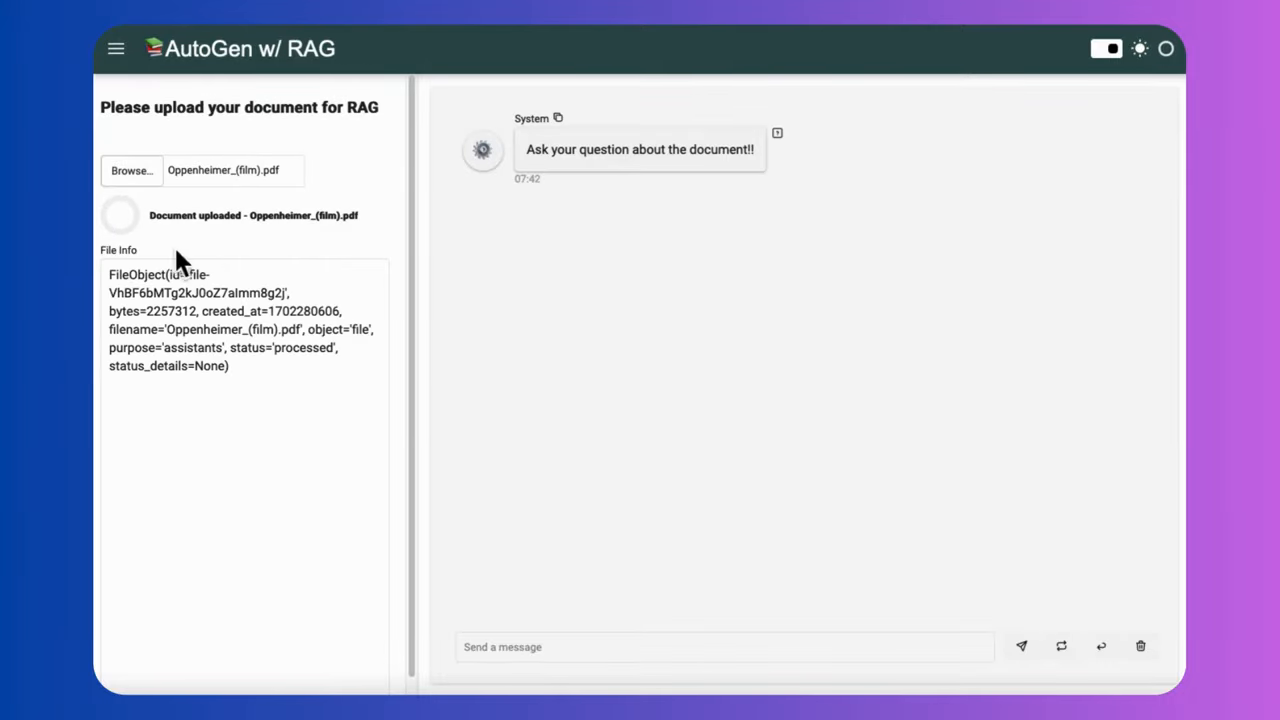
text(Tell me)
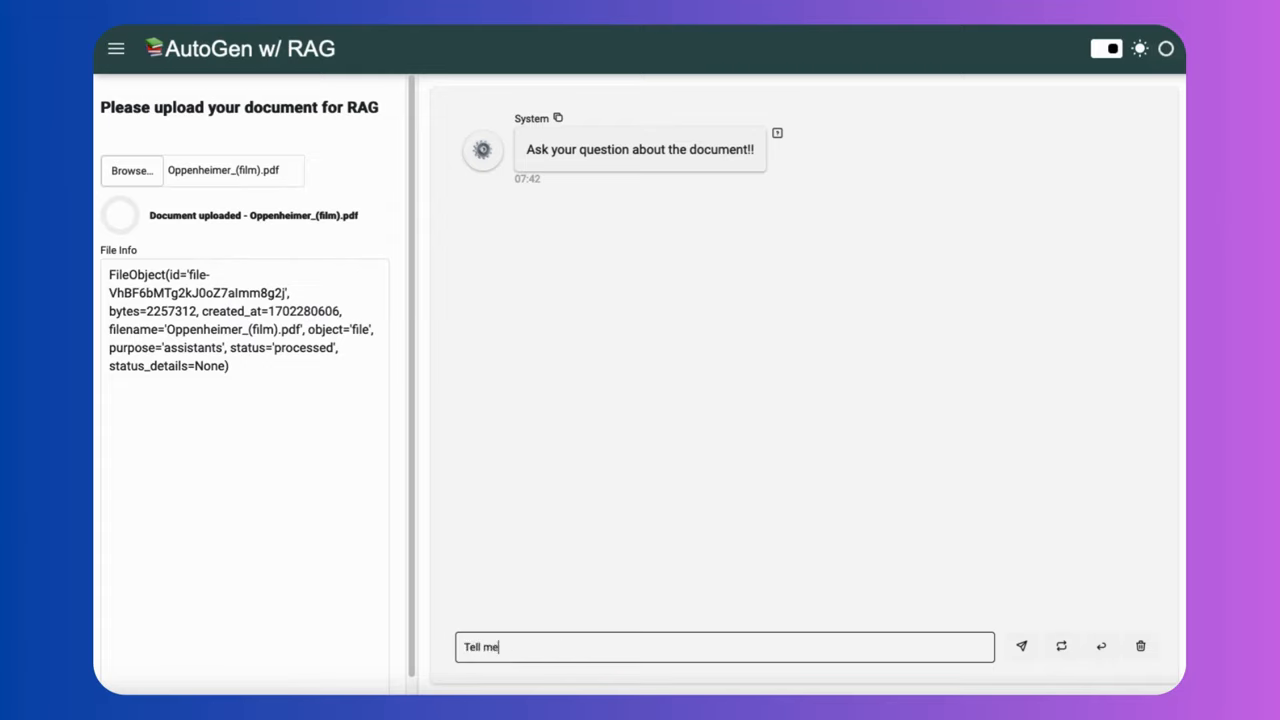
text(the event)
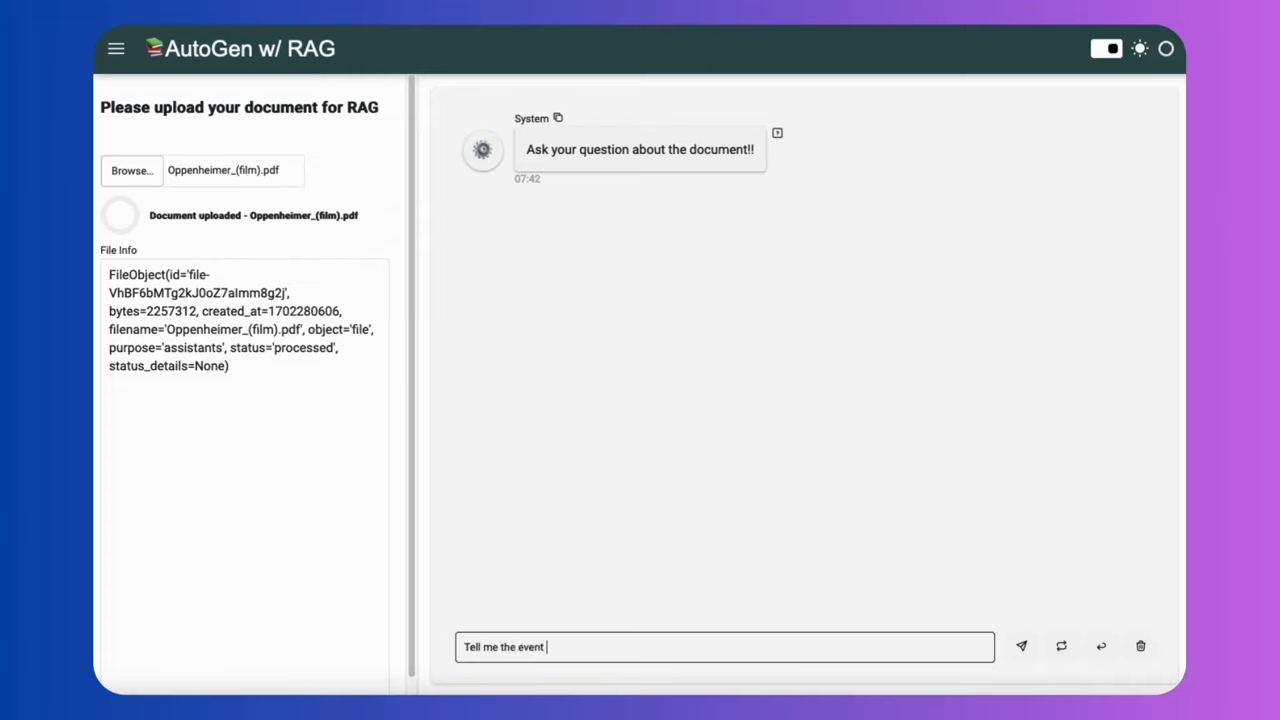
text(in the movie)
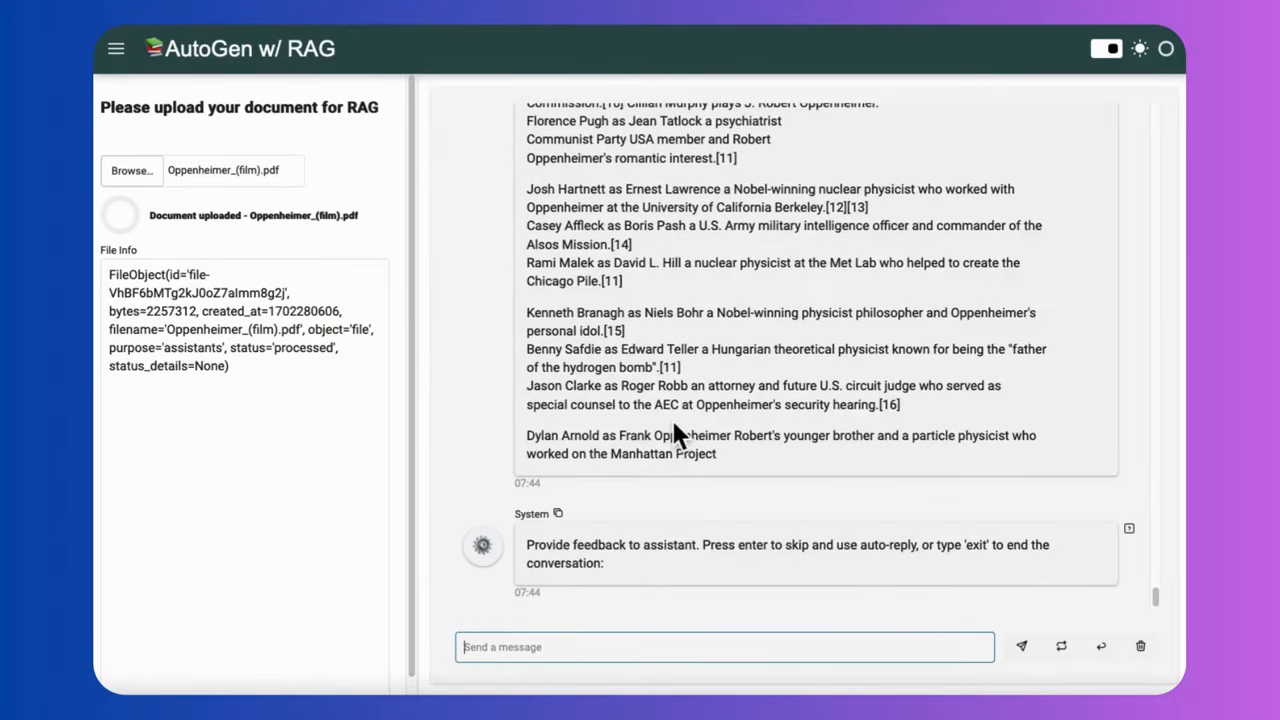
Step: Scroll through the assistant's answer about the film's historical events
scroll(down, 3)
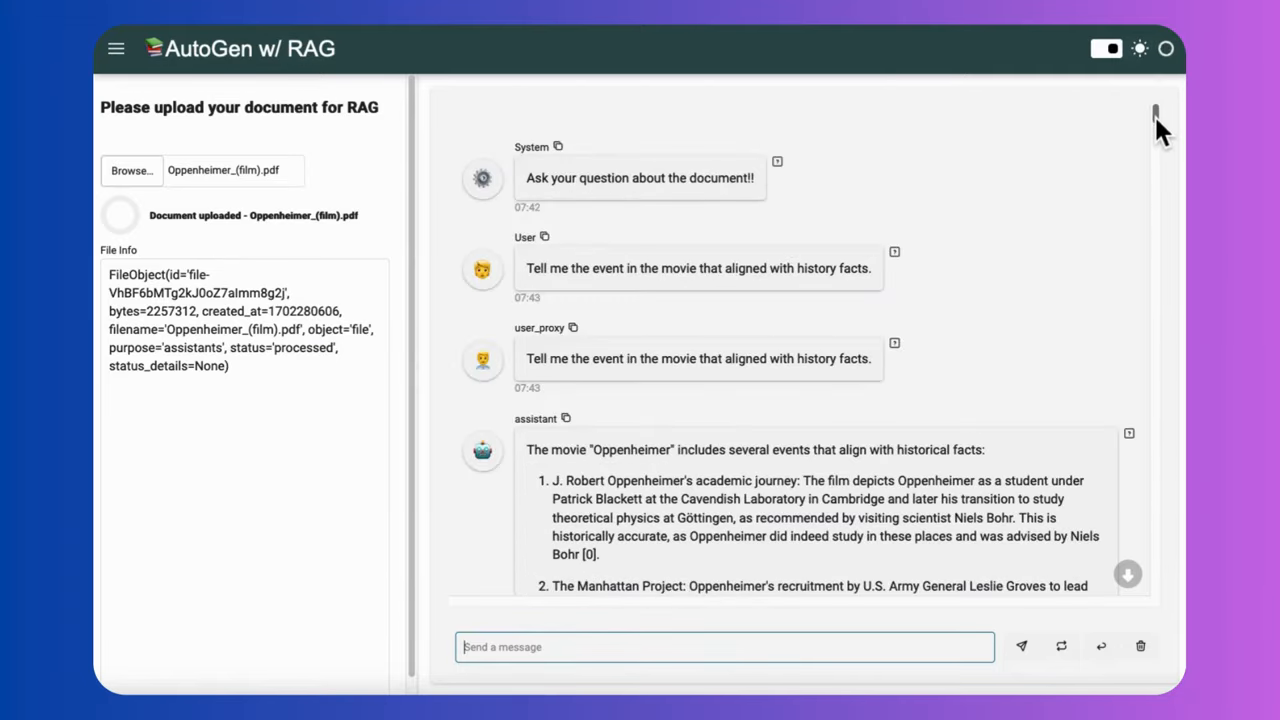
scroll(down, 3)
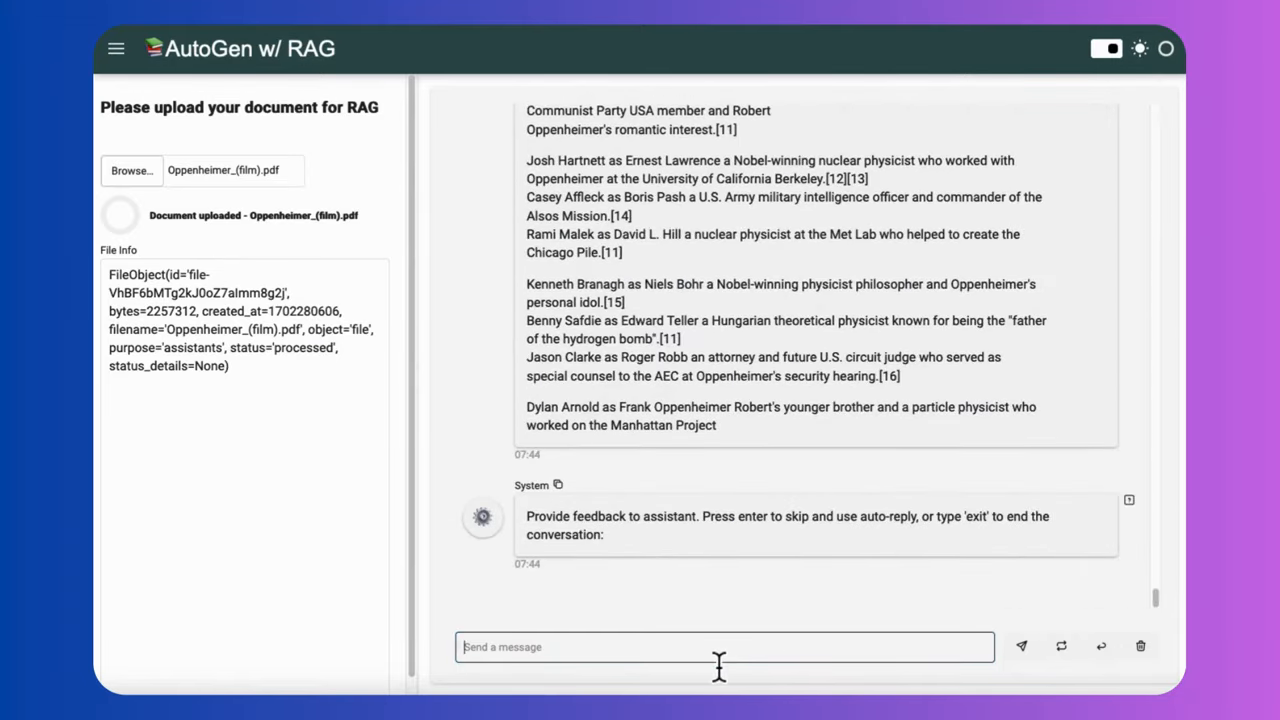
text(e)
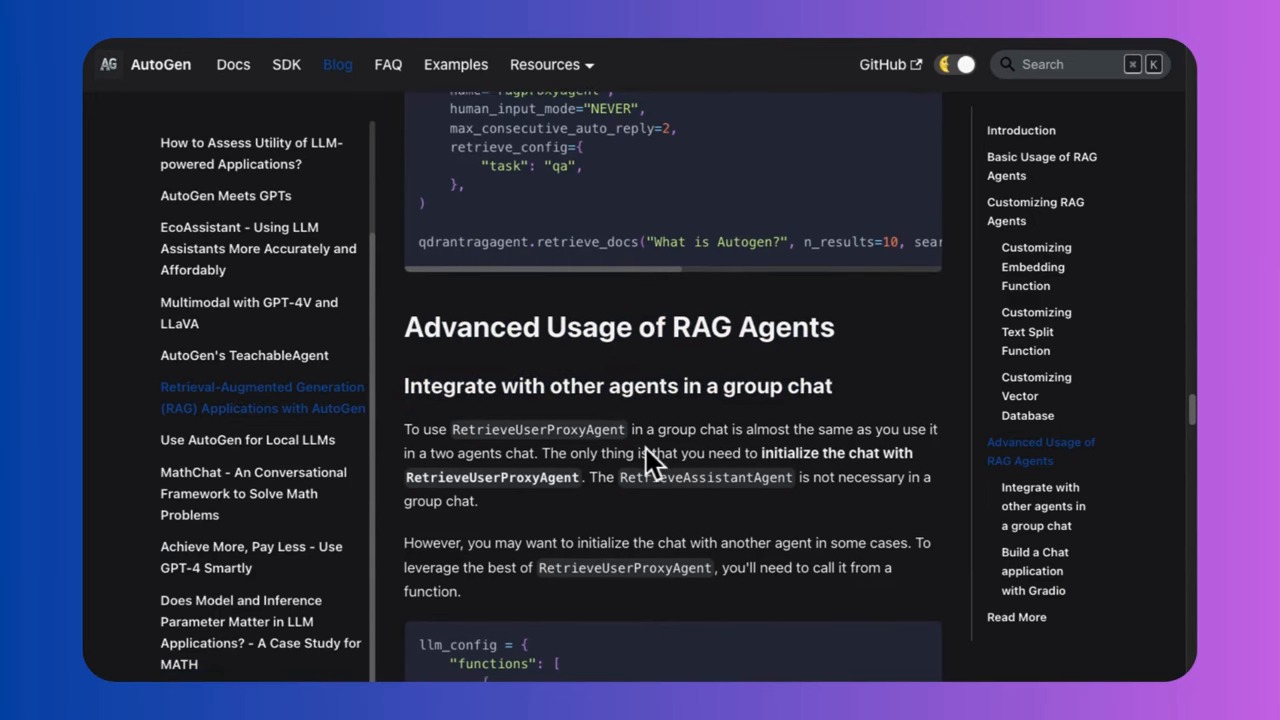
scroll(down, 3)
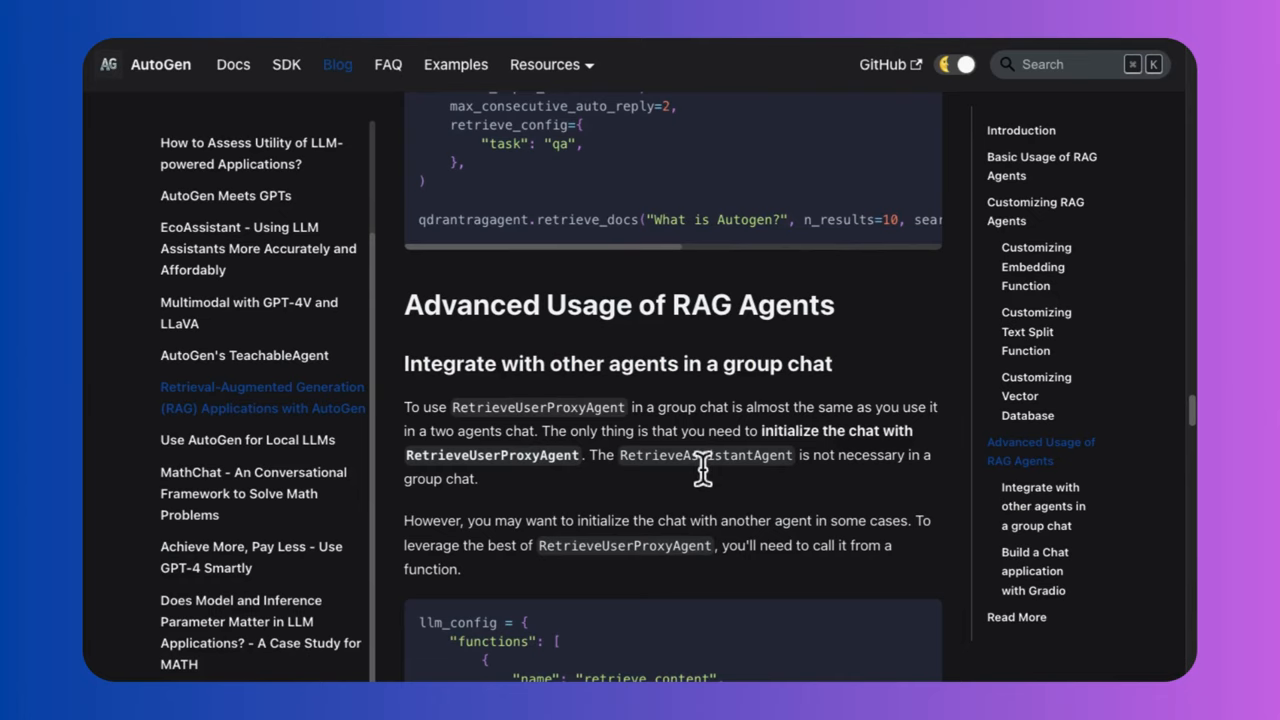
scroll(down, 3)
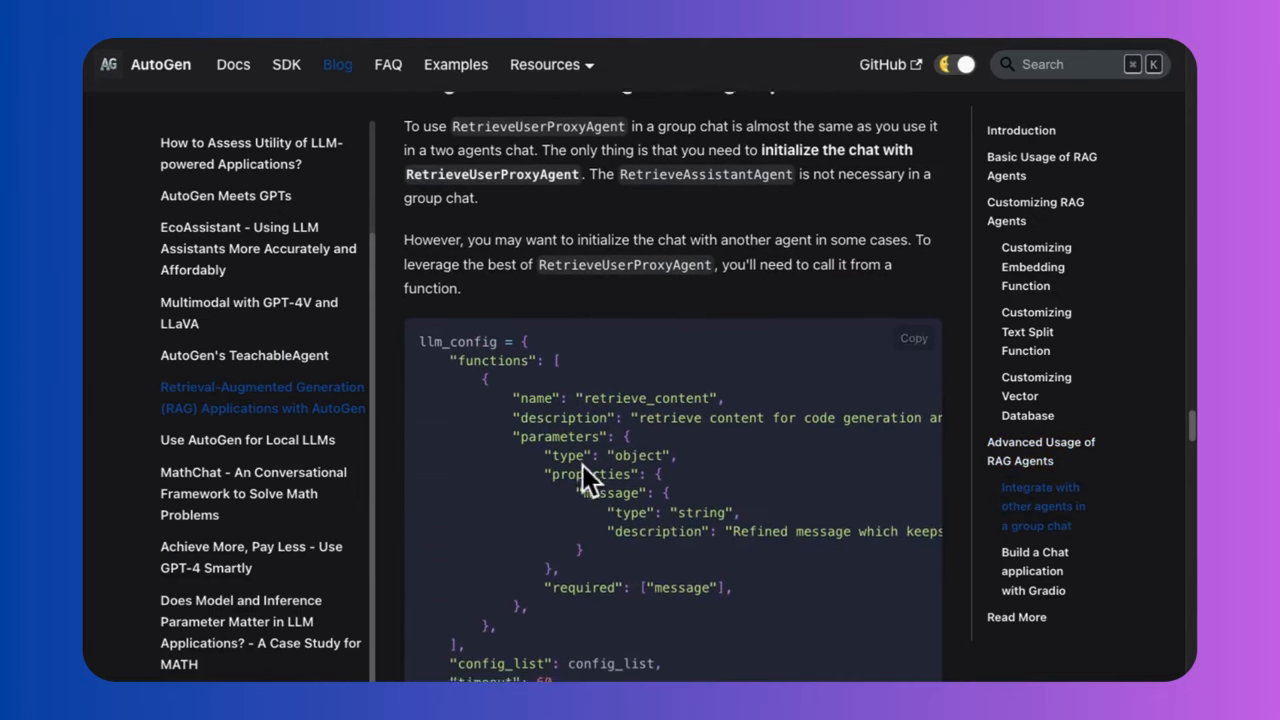